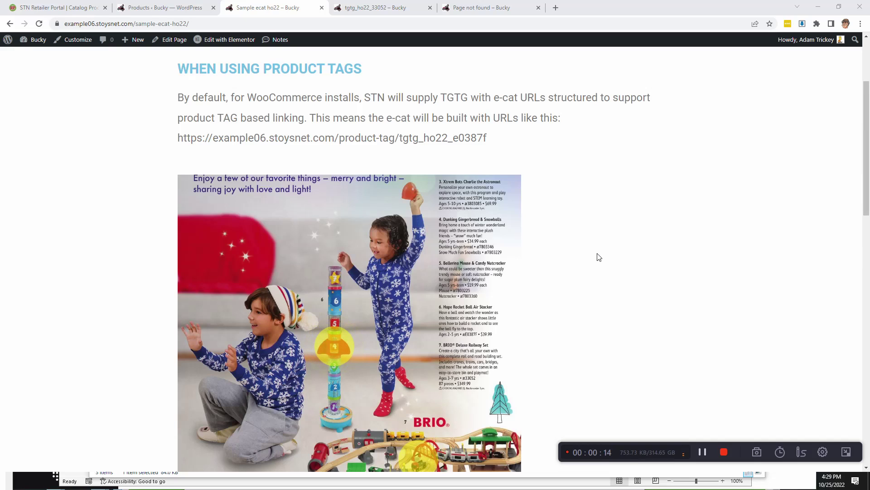
pyautogui.moveTo(373, 133)
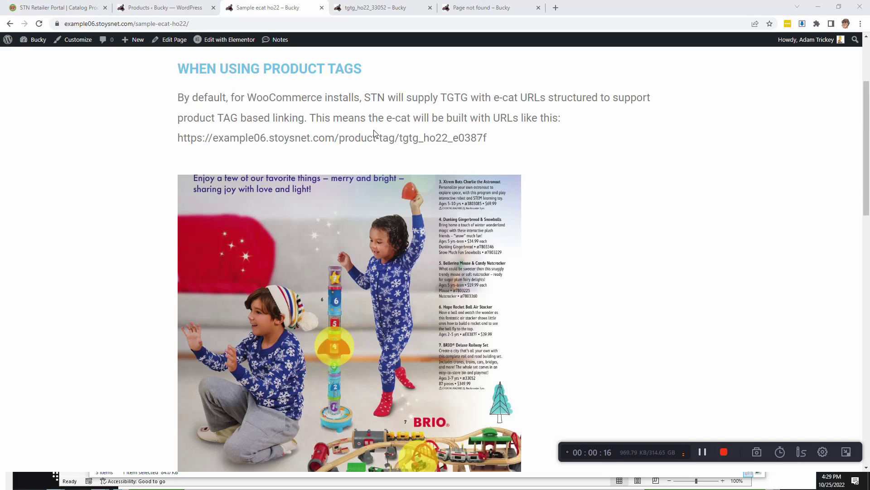
pyautogui.moveTo(387, 231)
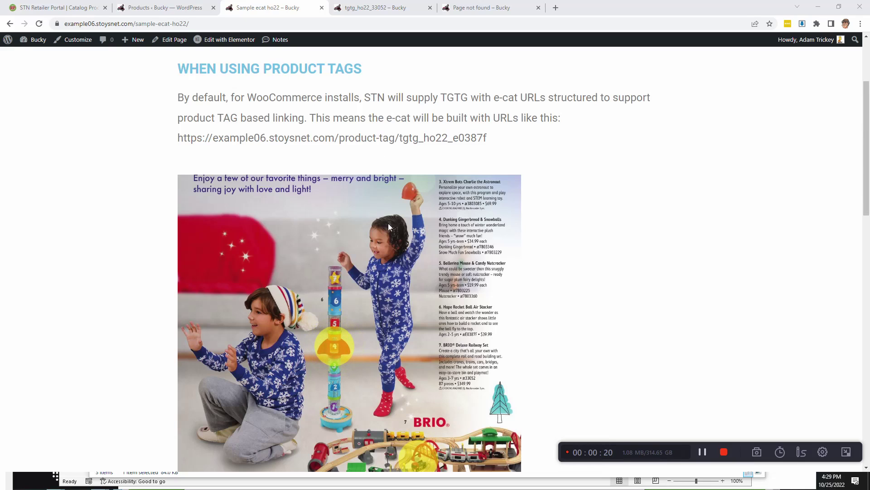
# Step: Highlight the site address, product-tag path and tag name parts of the example URL
pyautogui.doubleClick(437, 138)
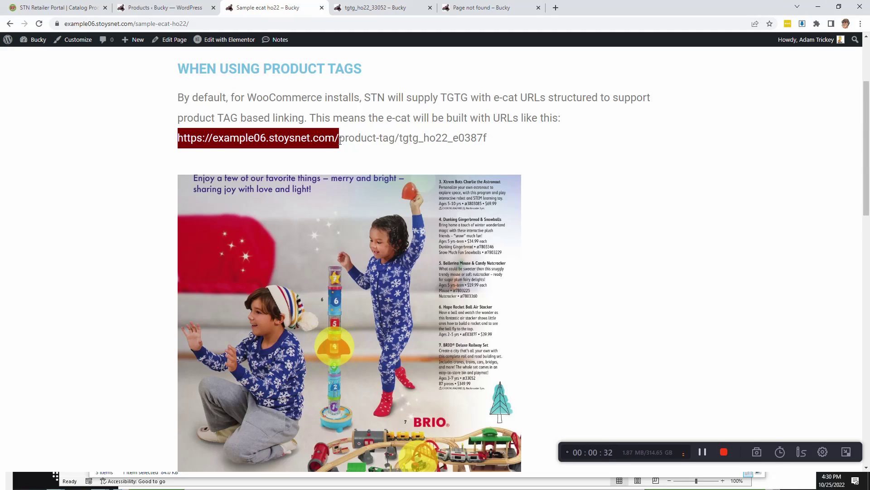
pyautogui.click(360, 138)
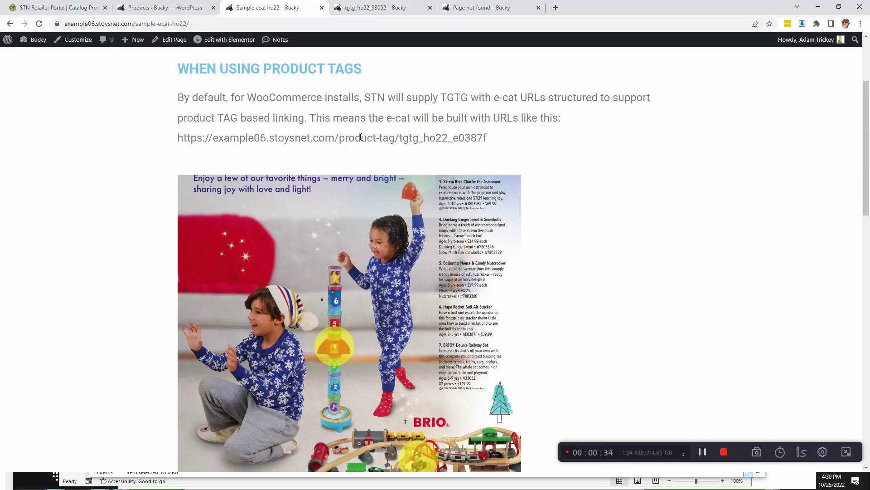
pyautogui.doubleClick(365, 137)
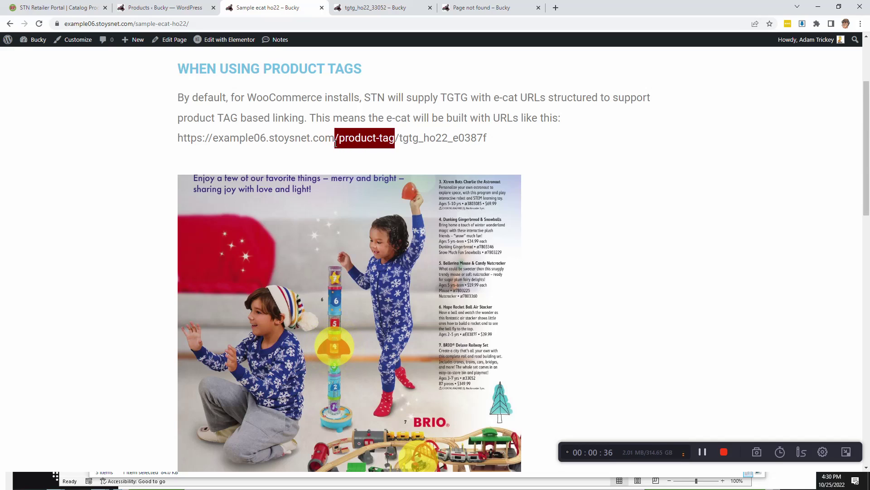
pyautogui.doubleClick(439, 138)
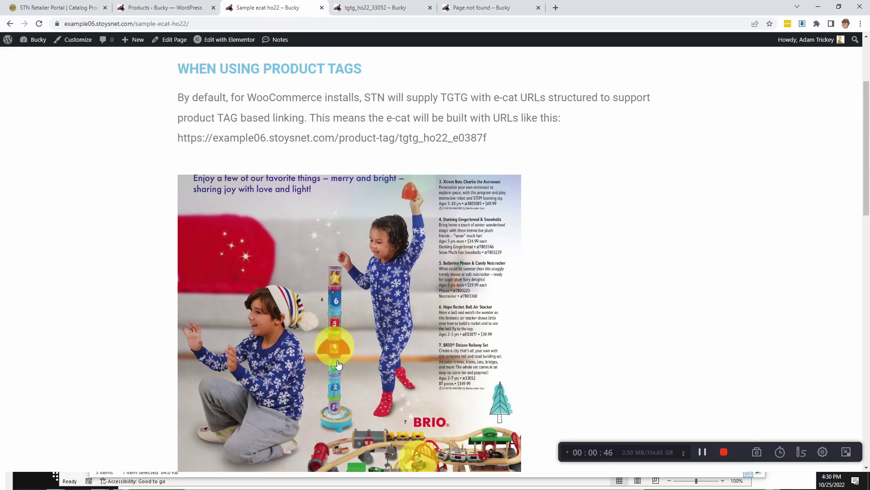
pyautogui.moveTo(502, 4)
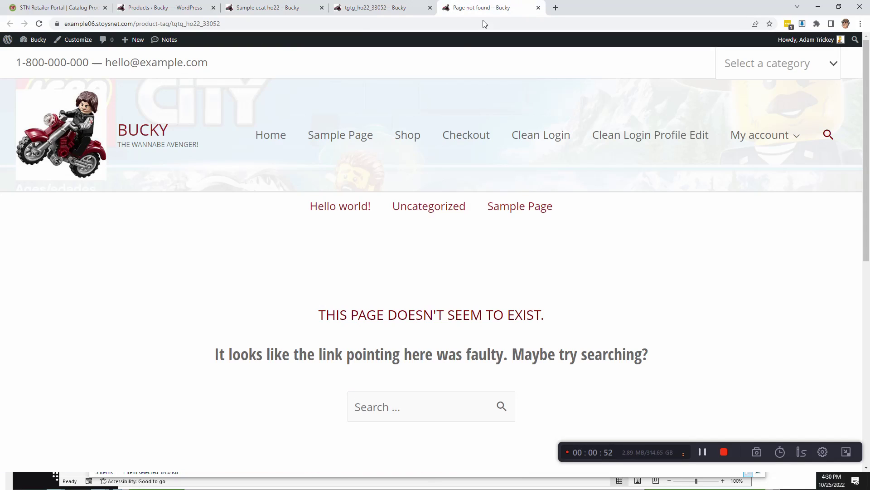
# Step: Load the tgtg_ho22_e0387f product tag URL in a new browser tab
pyautogui.click(133, 23)
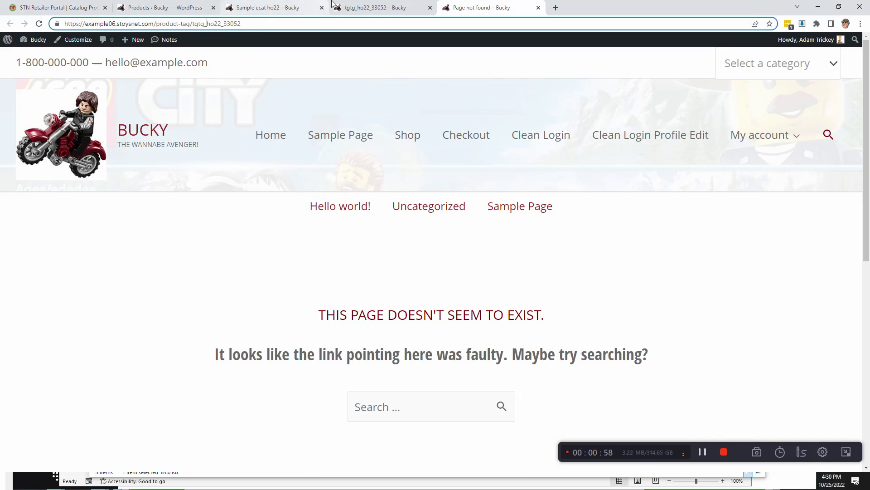
pyautogui.click(272, 7)
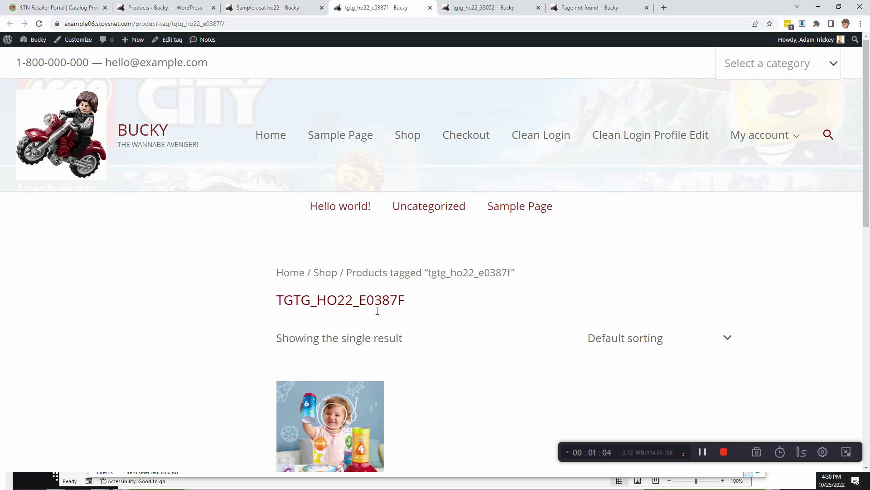
# Step: Open Rocket Ball Air Stacker from the tag results via its Read more link
pyautogui.scroll(-3)
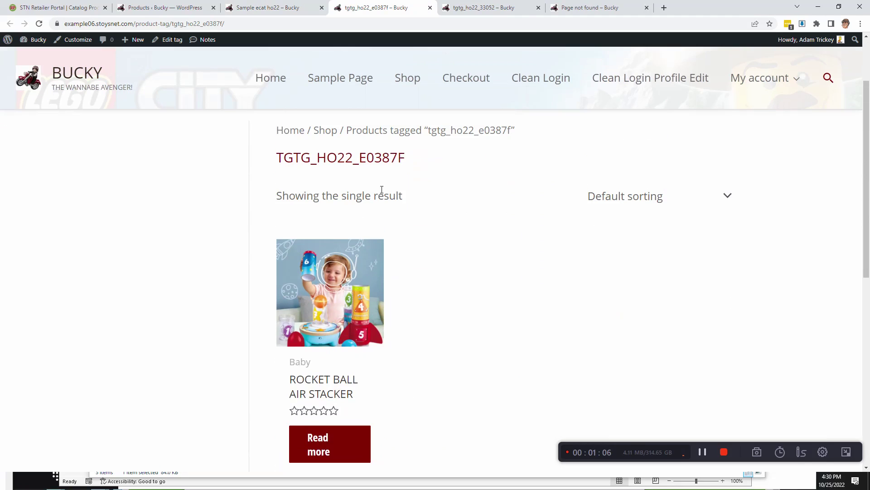
pyautogui.scroll(3)
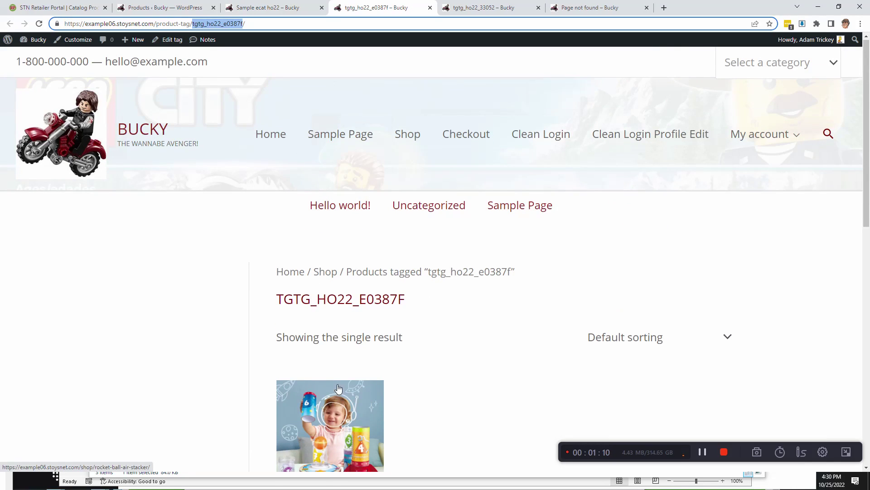
pyautogui.scroll(-3)
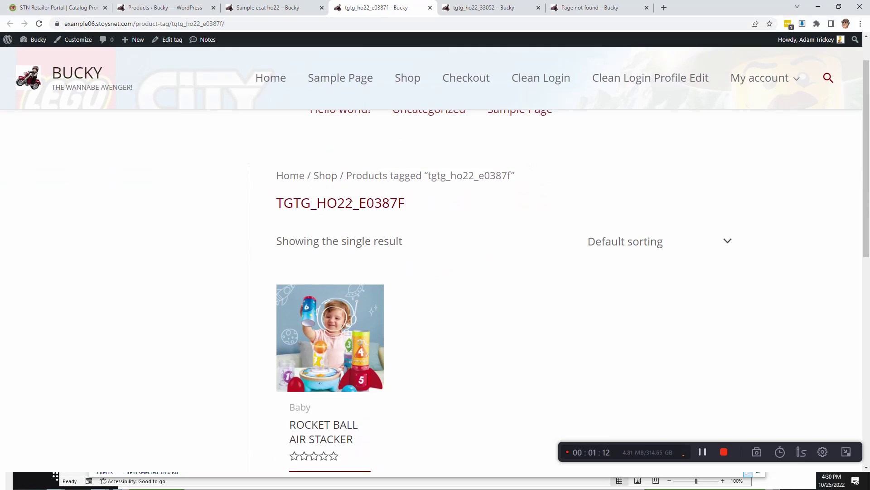
pyautogui.scroll(-3)
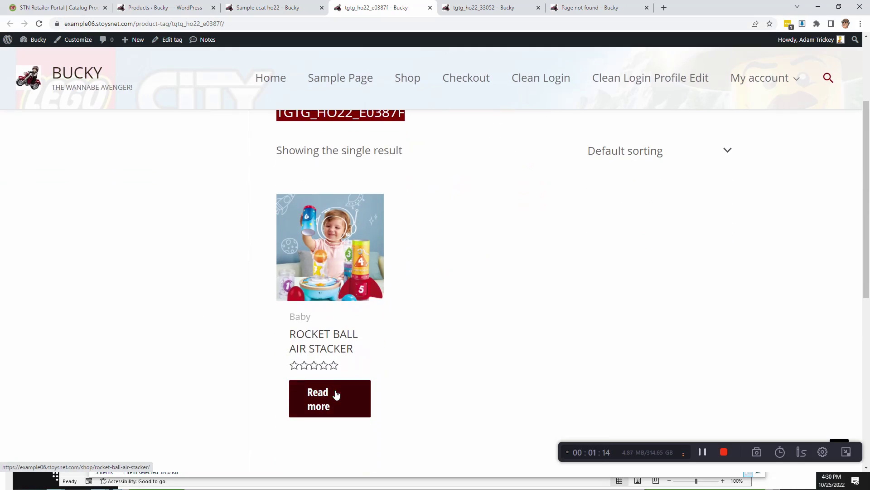
pyautogui.moveTo(394, 366)
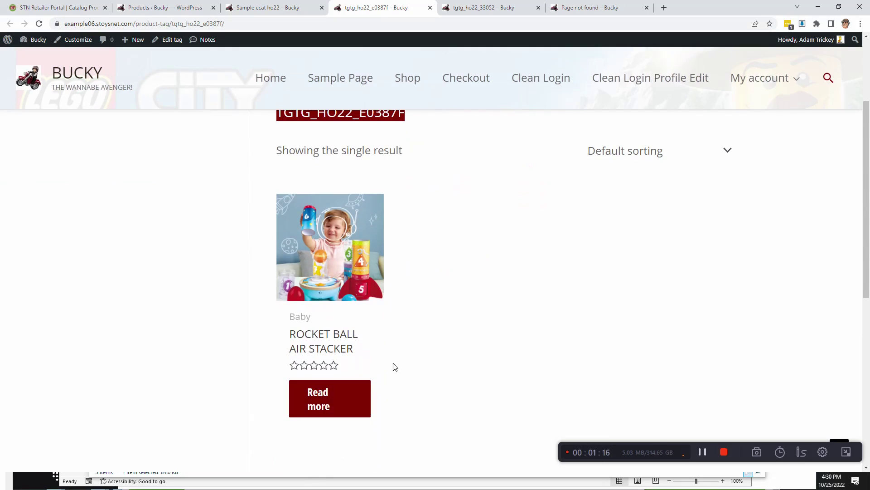
pyautogui.moveTo(330, 399)
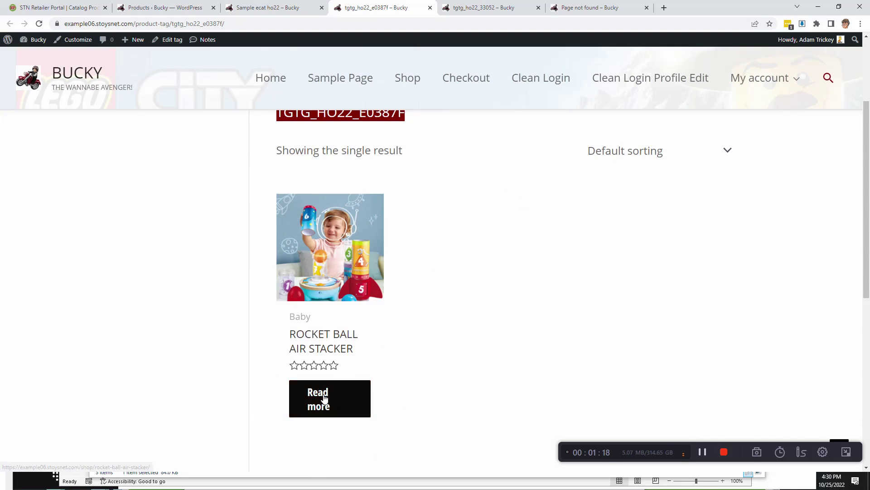
pyautogui.click(330, 399)
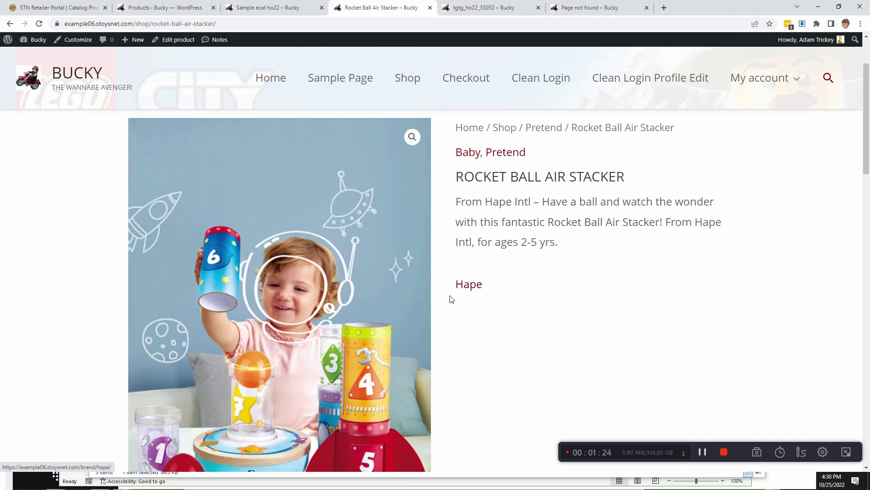
pyautogui.moveTo(463, 331)
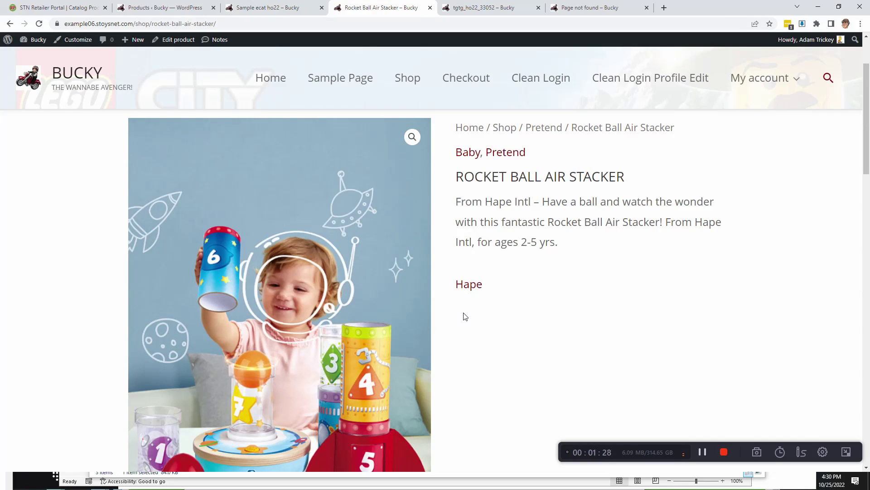
pyautogui.moveTo(511, 310)
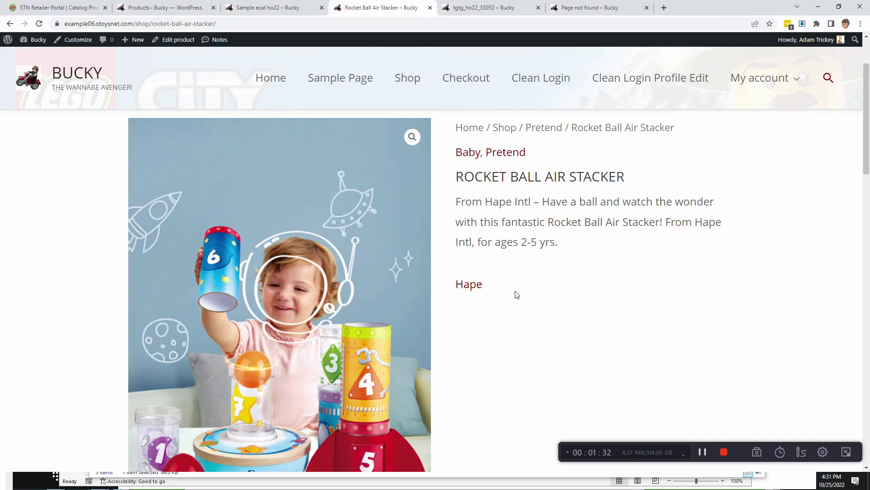
pyautogui.moveTo(520, 303)
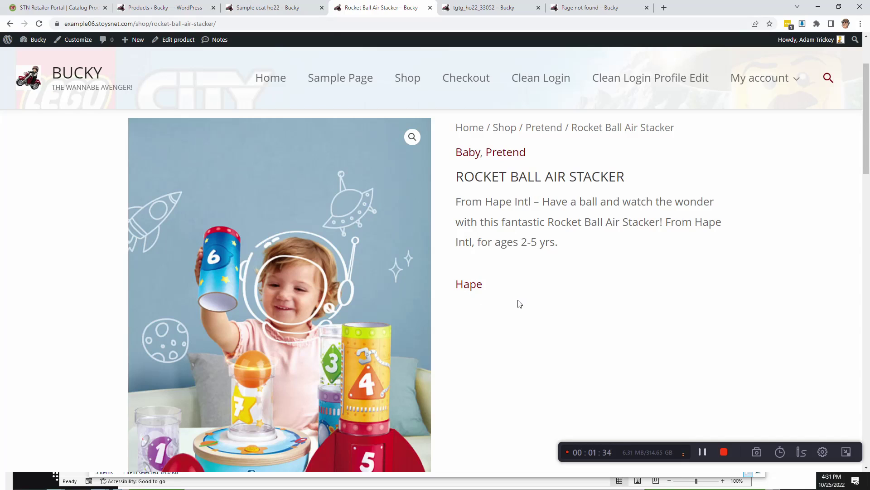
# Step: Review the product page, then return to the Sample ecat ho22 tab showing the catalog spread
pyautogui.scroll(-3)
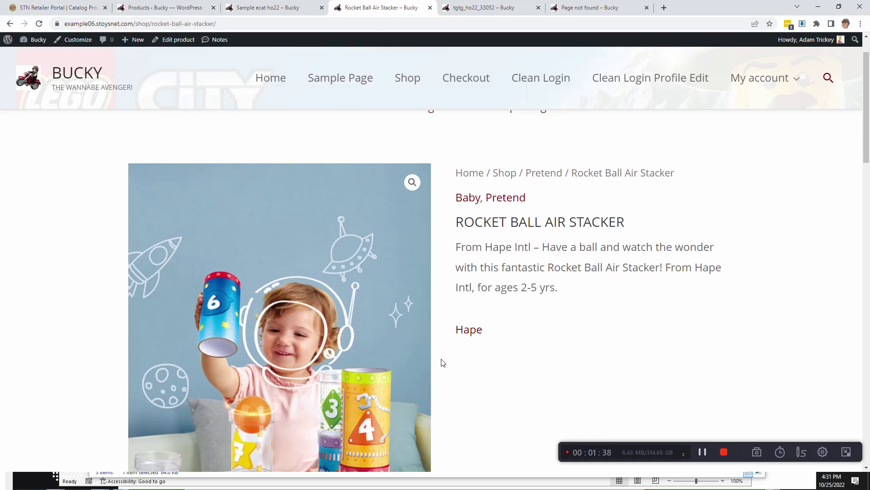
pyautogui.scroll(3)
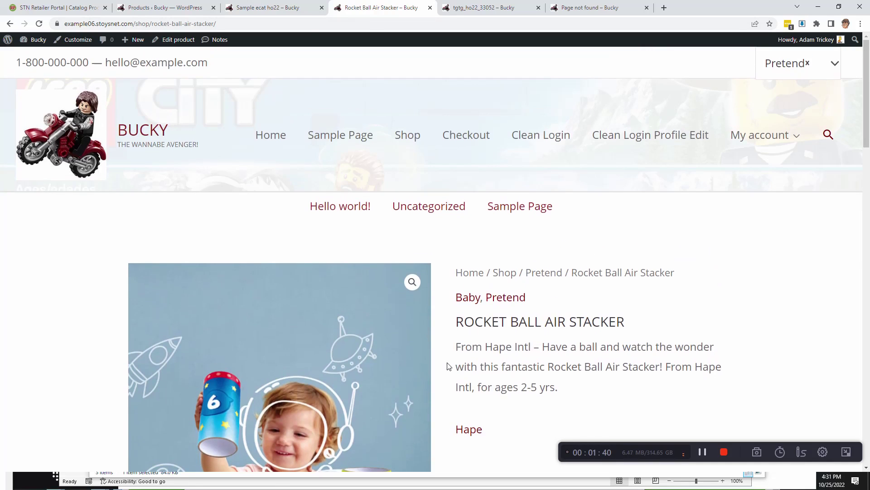
pyautogui.click(272, 8)
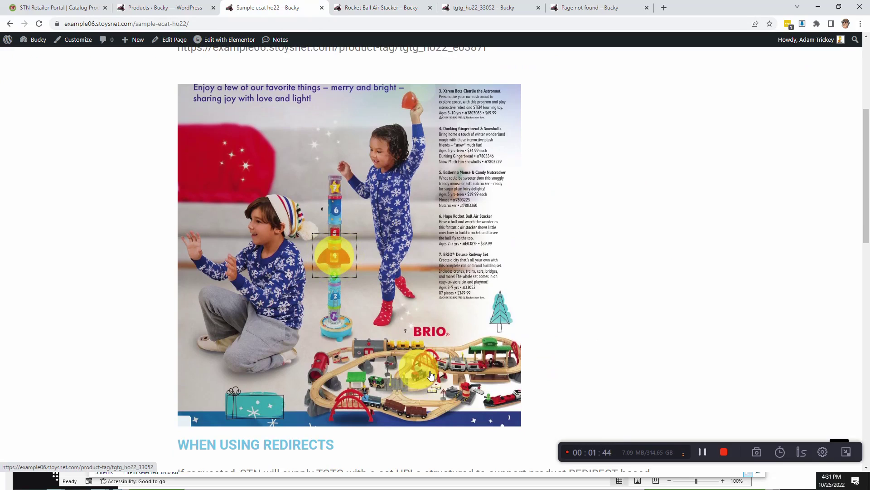
pyautogui.moveTo(417, 379)
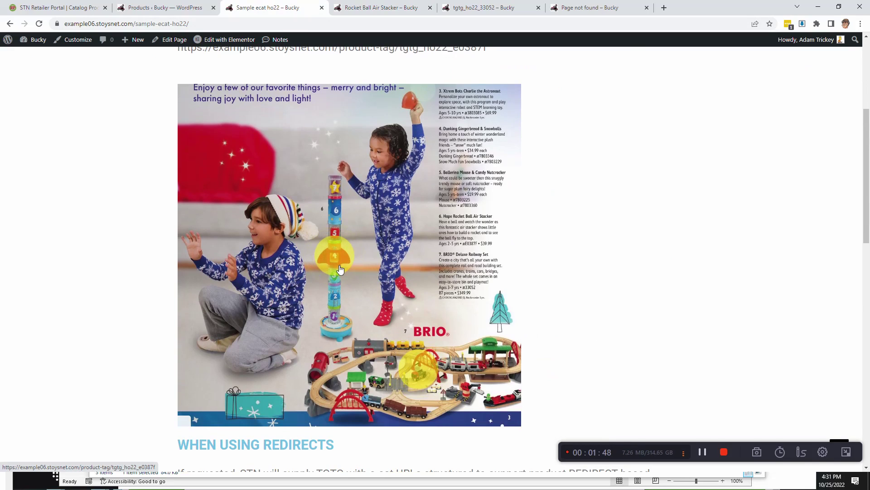
pyautogui.moveTo(332, 267)
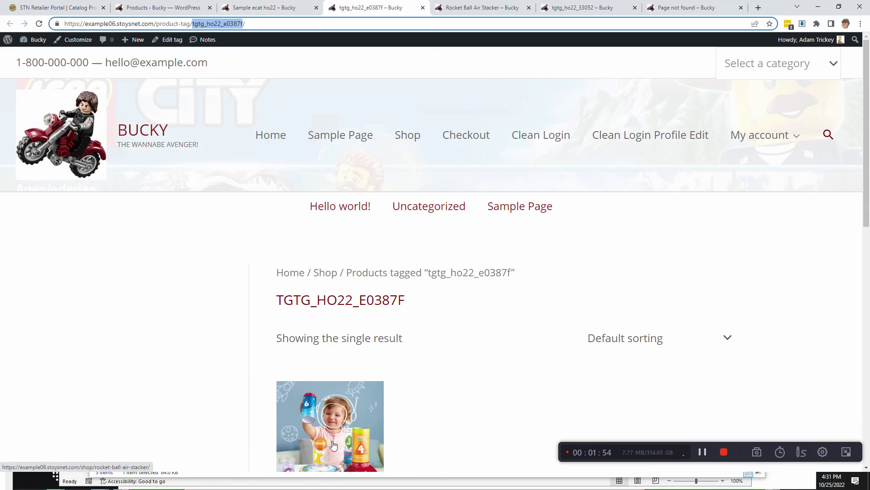
pyautogui.moveTo(52, 8)
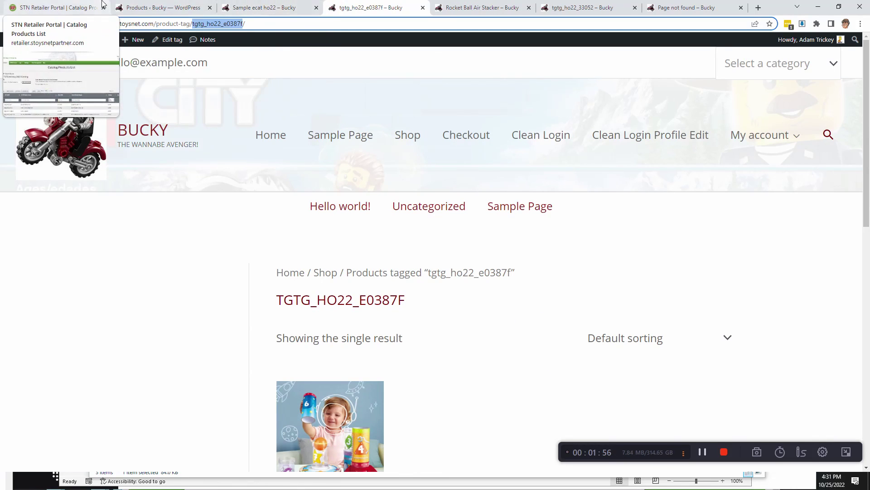
# Step: Review the Catalog Settings and select the landing page URL value
pyautogui.click(56, 7)
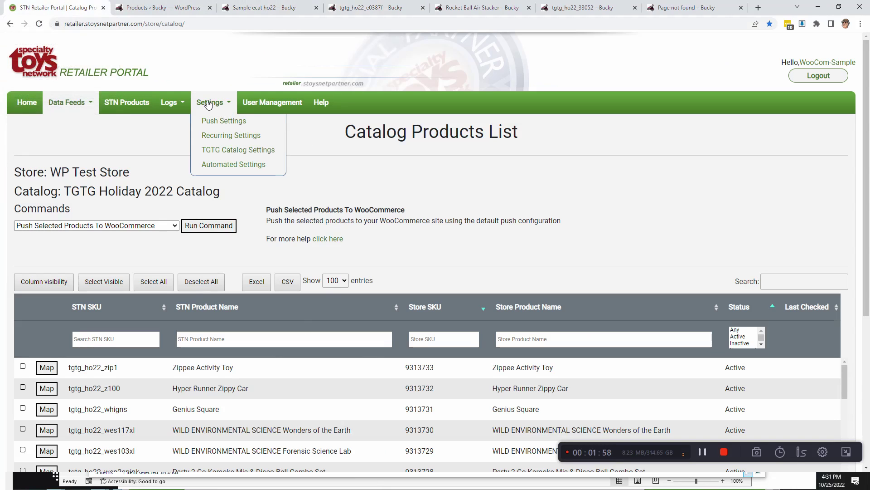
pyautogui.click(238, 150)
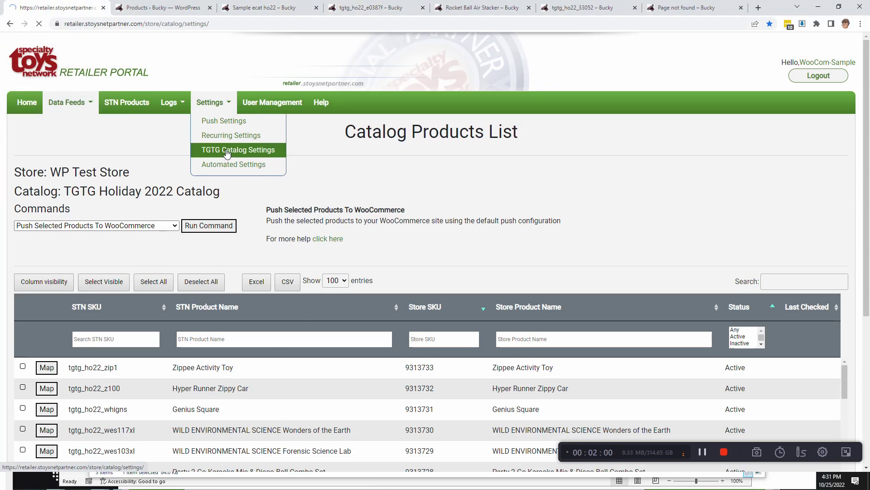
pyautogui.click(237, 149)
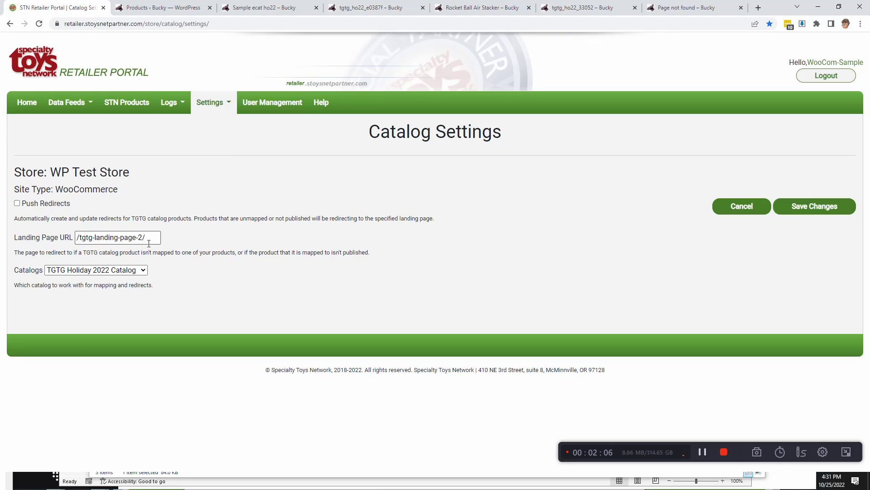
pyautogui.tripleClick(117, 236)
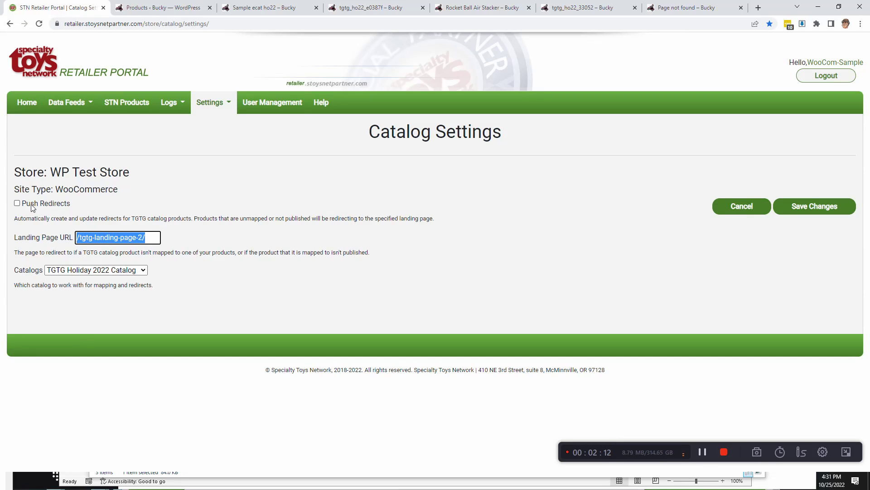
# Step: Choose TGTG Holiday 2022 Catalog as the working catalog and save the settings
pyautogui.click(96, 270)
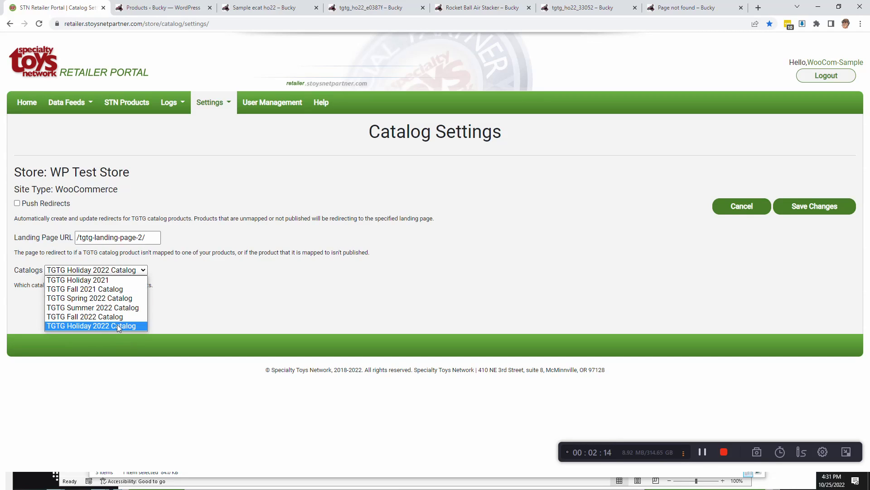
pyautogui.click(95, 325)
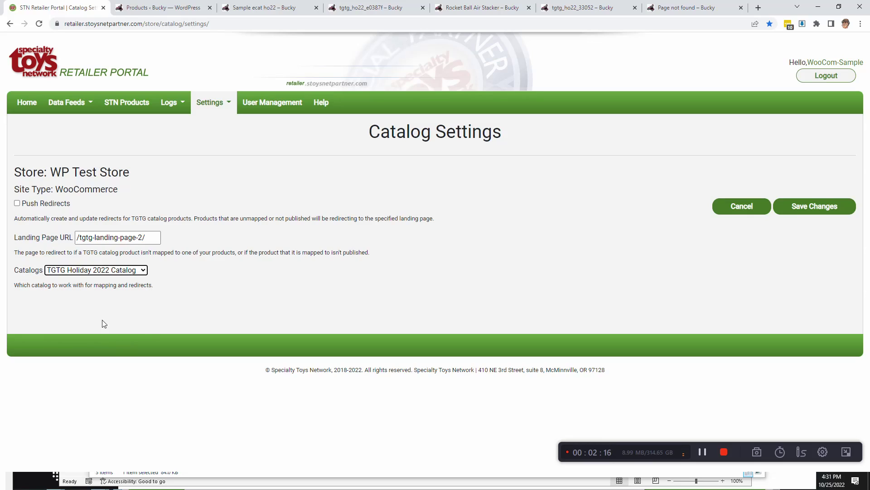
pyautogui.moveTo(87, 277)
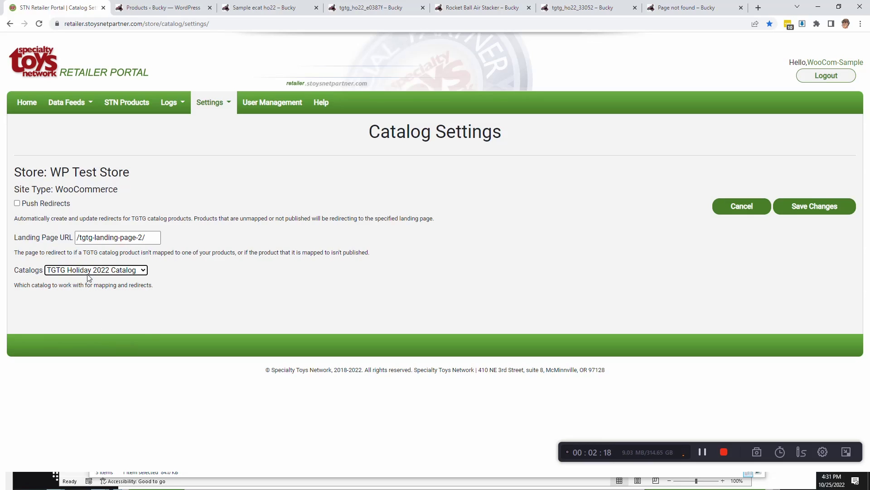
pyautogui.moveTo(109, 276)
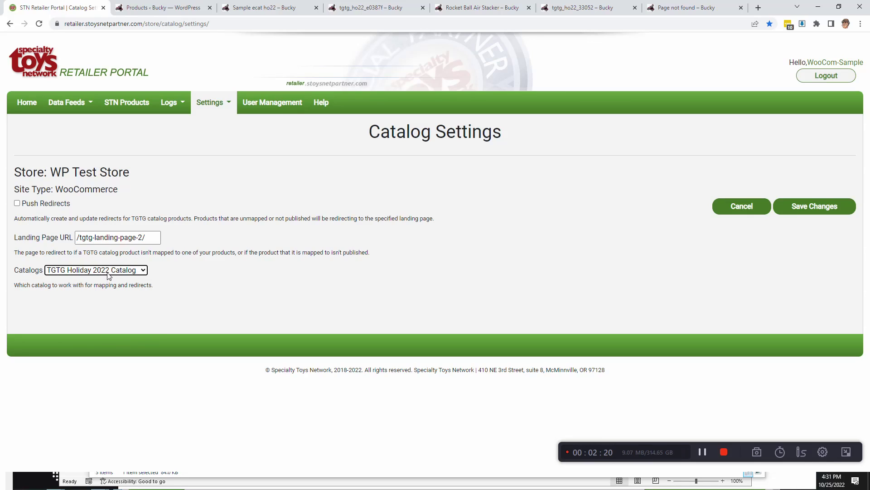
pyautogui.moveTo(831, 230)
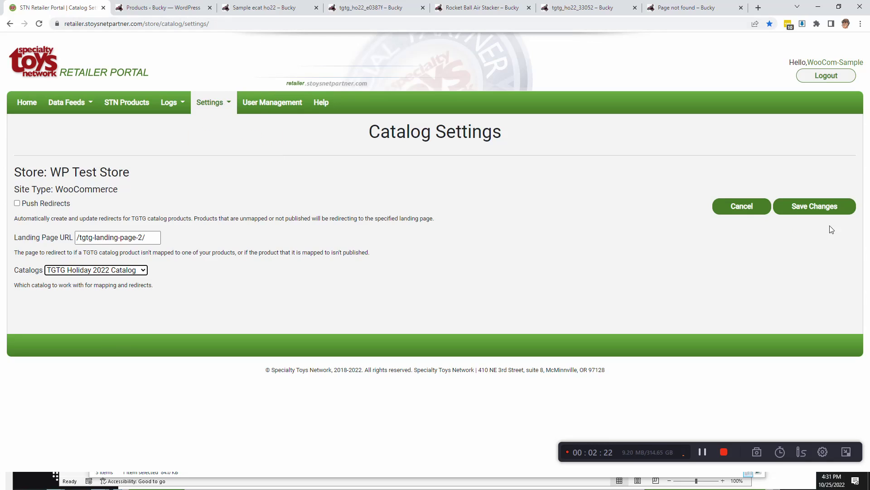
pyautogui.click(26, 102)
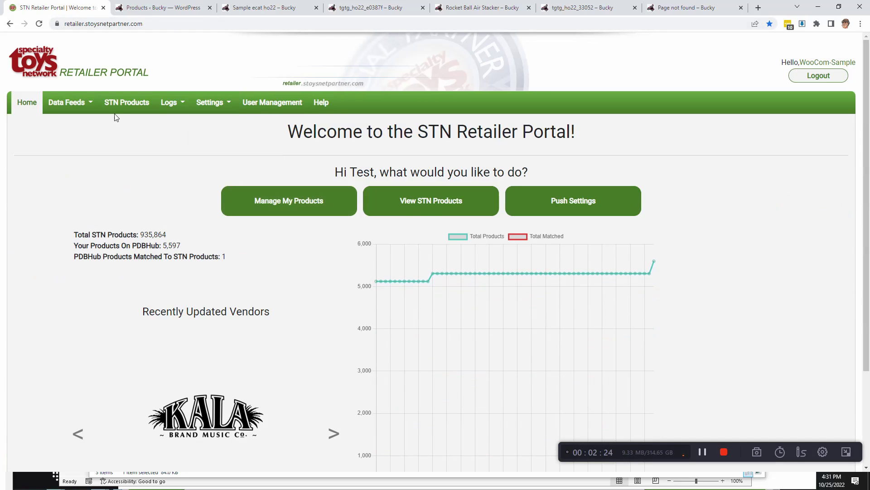
# Step: Show the TGTG catalog list under Data Feeds and copy the Hyper Runner Zippy Car name
pyautogui.click(67, 102)
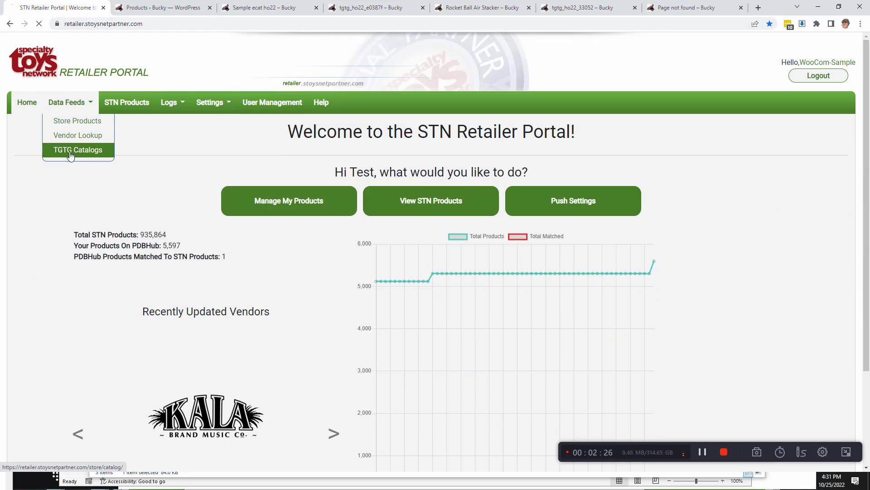
pyautogui.click(78, 150)
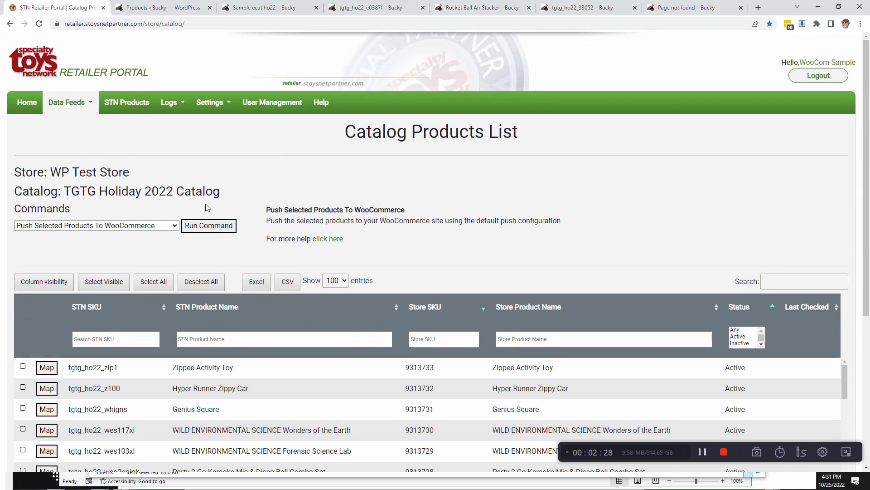
pyautogui.scroll(-3)
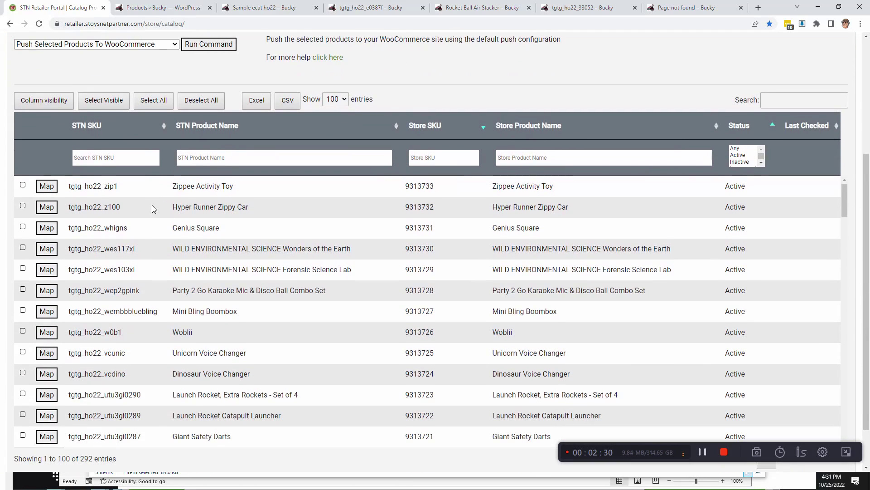
pyautogui.scroll(-3)
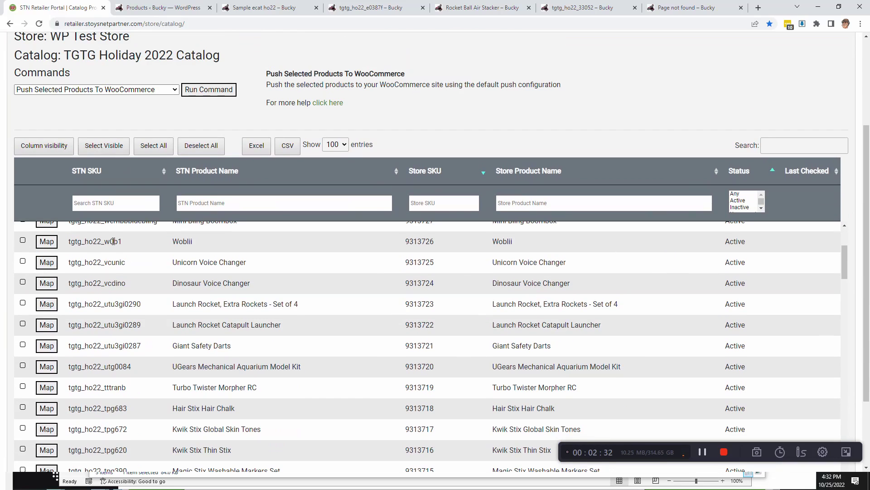
pyautogui.scroll(-3)
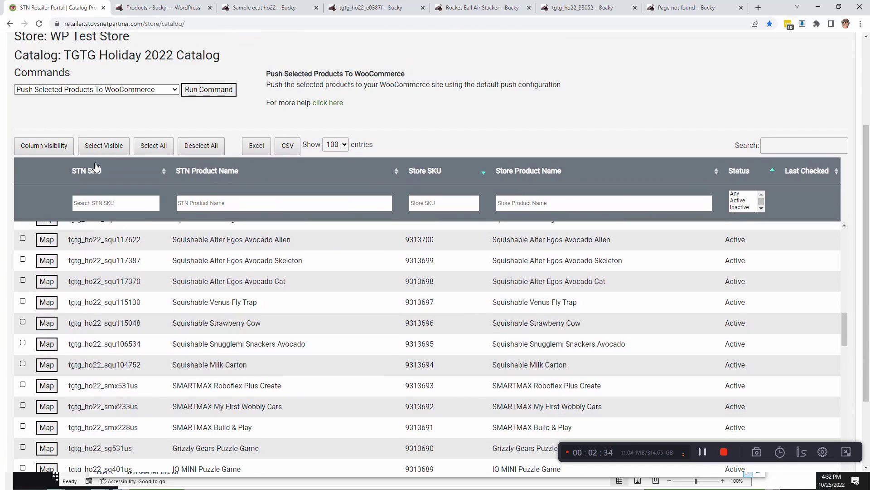
pyautogui.moveTo(113, 120)
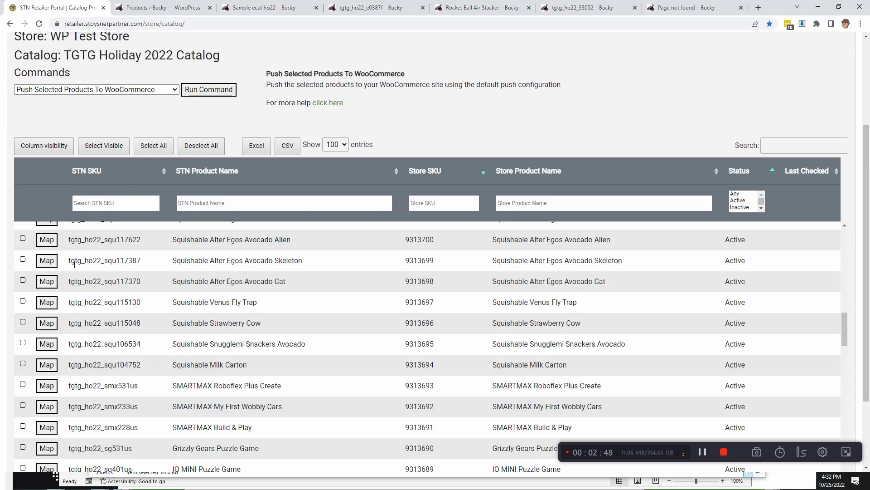
pyautogui.moveTo(453, 253)
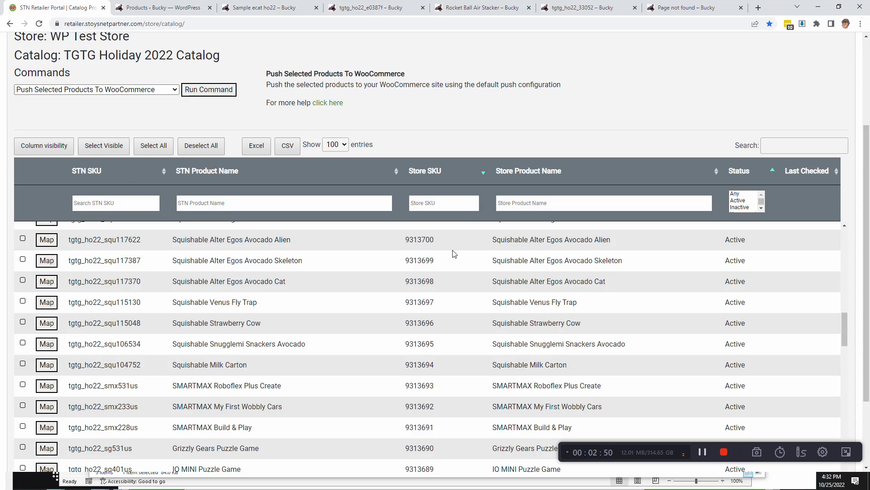
pyautogui.scroll(3)
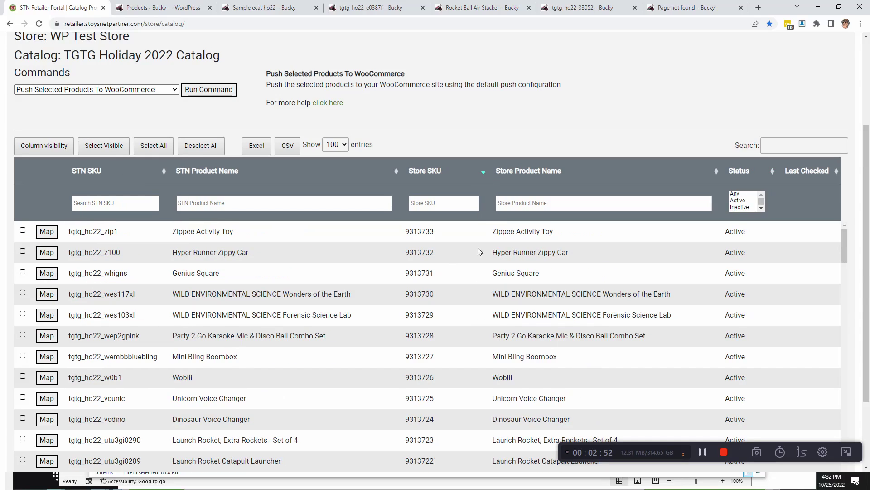
pyautogui.moveTo(216, 333)
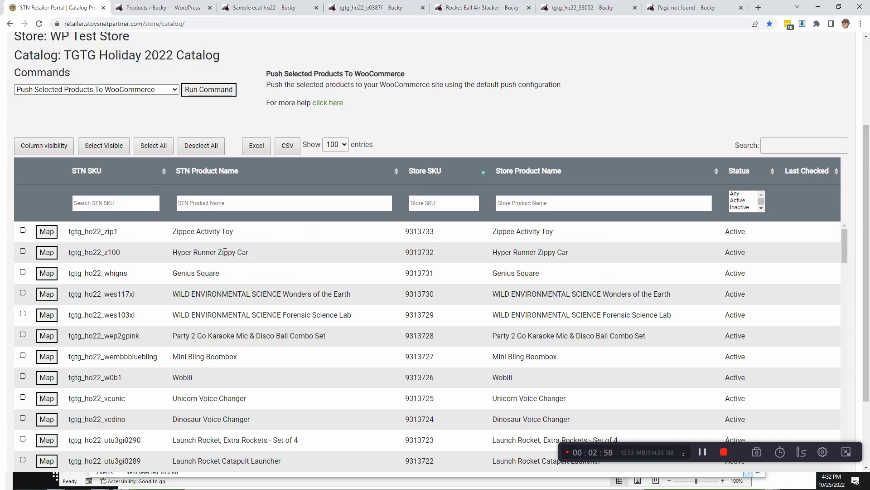
pyautogui.doubleClick(210, 252)
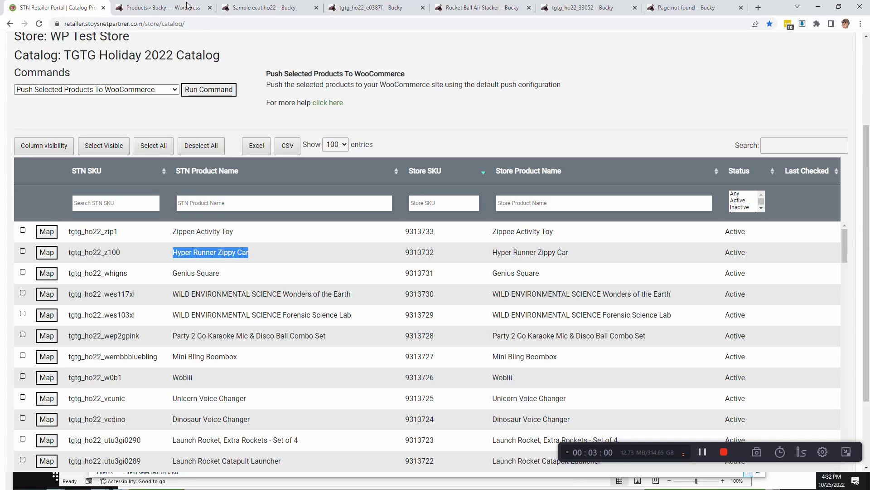
# Step: Search the WordPress products for Hyper Runner Zippy Car and open the single result
pyautogui.click(162, 7)
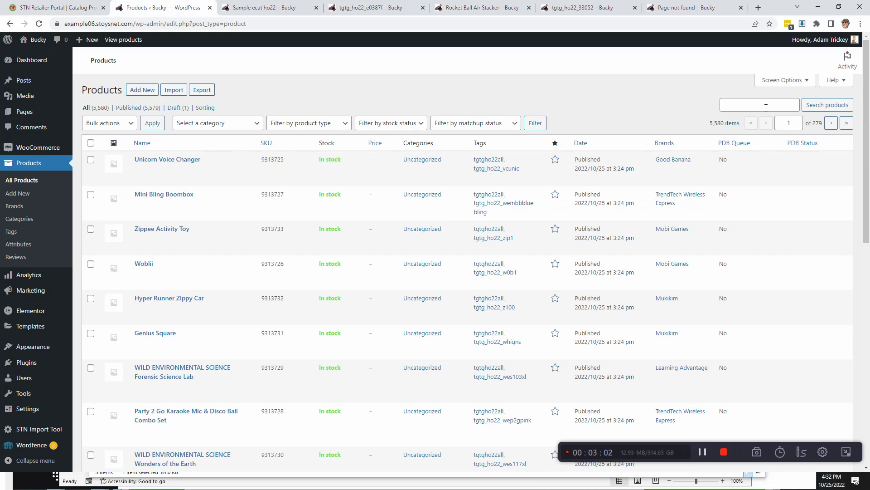
pyautogui.click(827, 105)
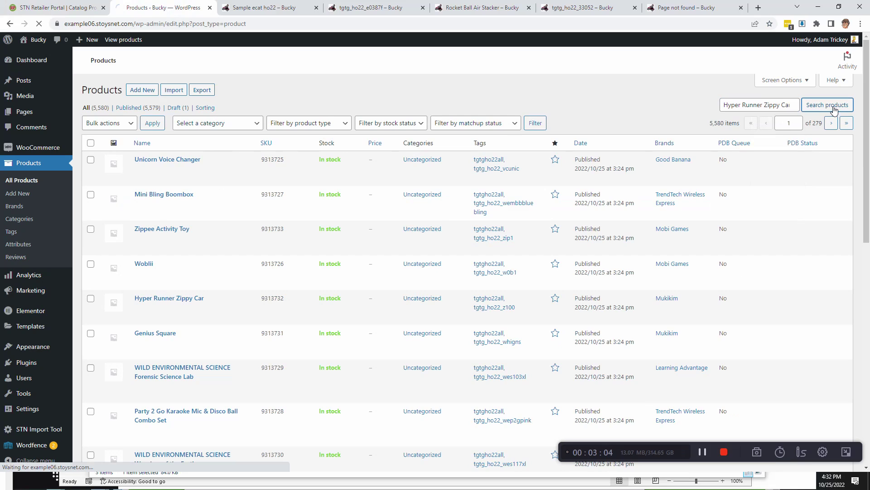
pyautogui.click(827, 105)
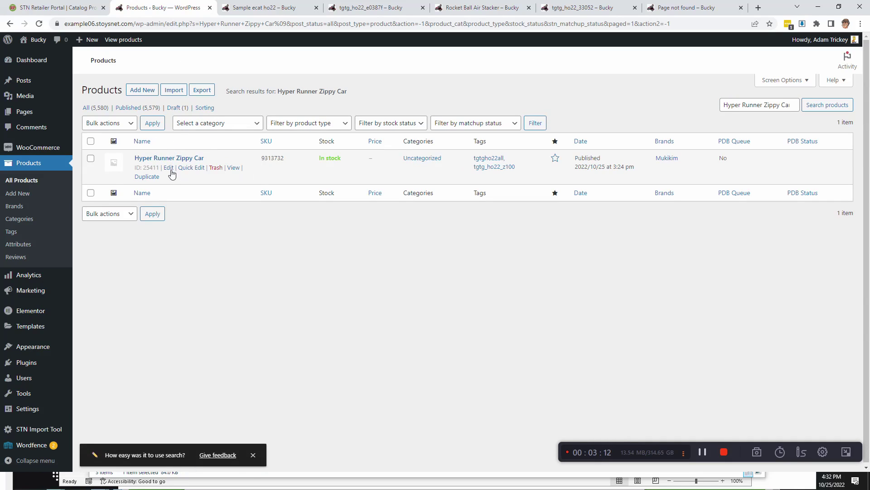
pyautogui.moveTo(166, 177)
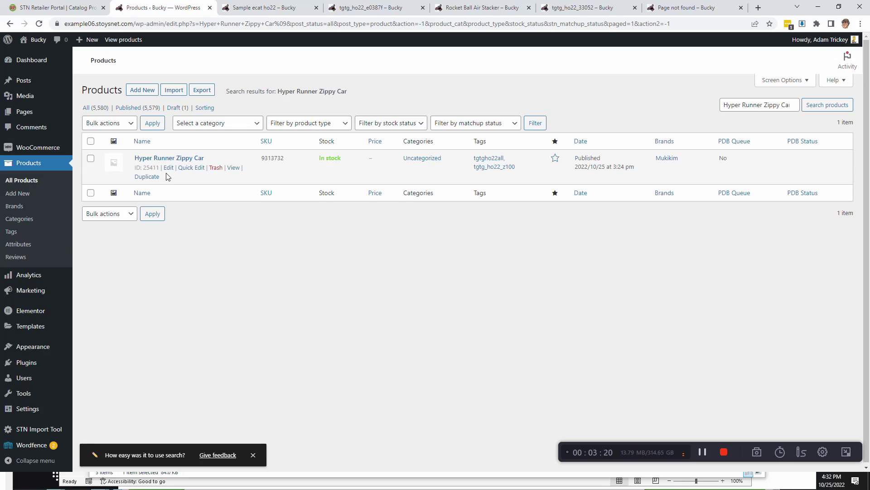
pyautogui.moveTo(162, 186)
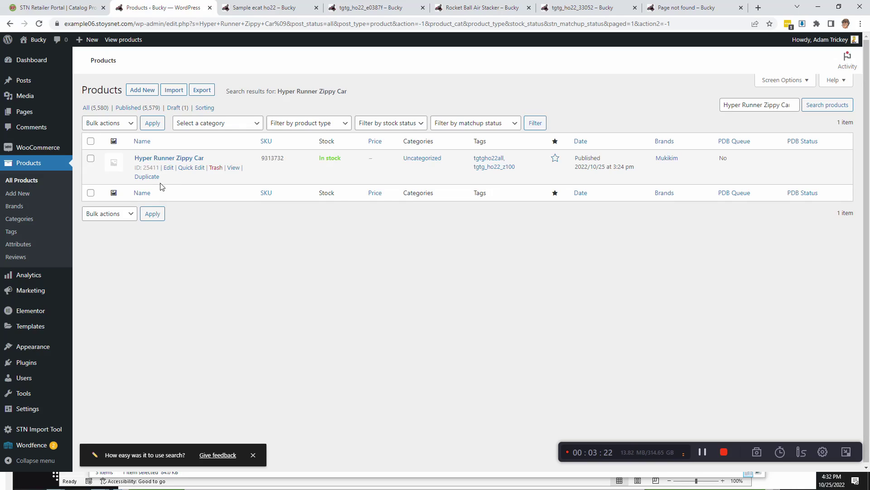
pyautogui.moveTo(230, 237)
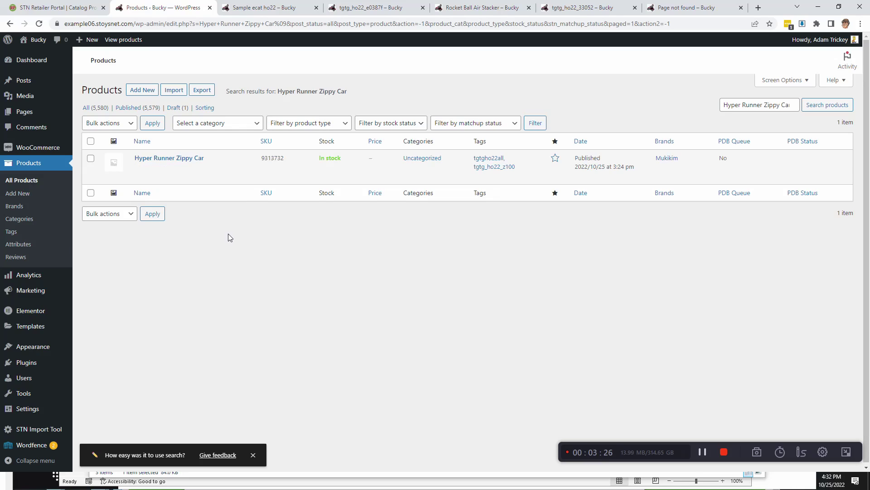
pyautogui.moveTo(168, 157)
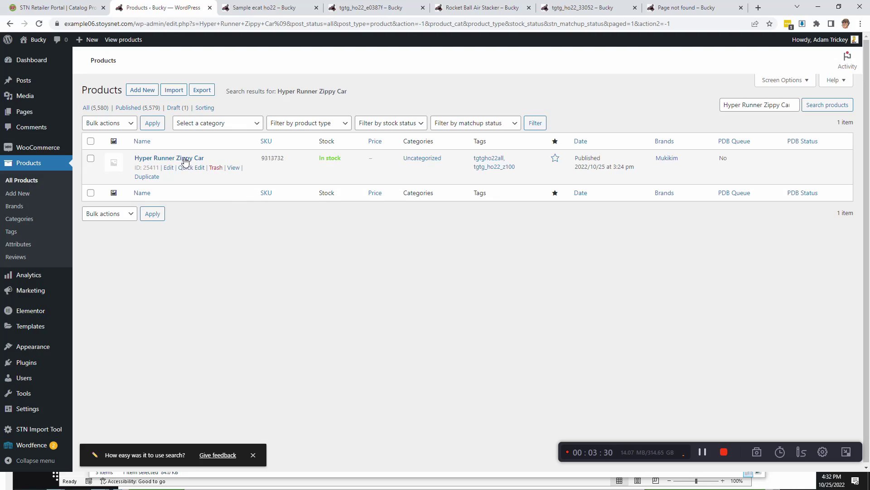
pyautogui.click(169, 157)
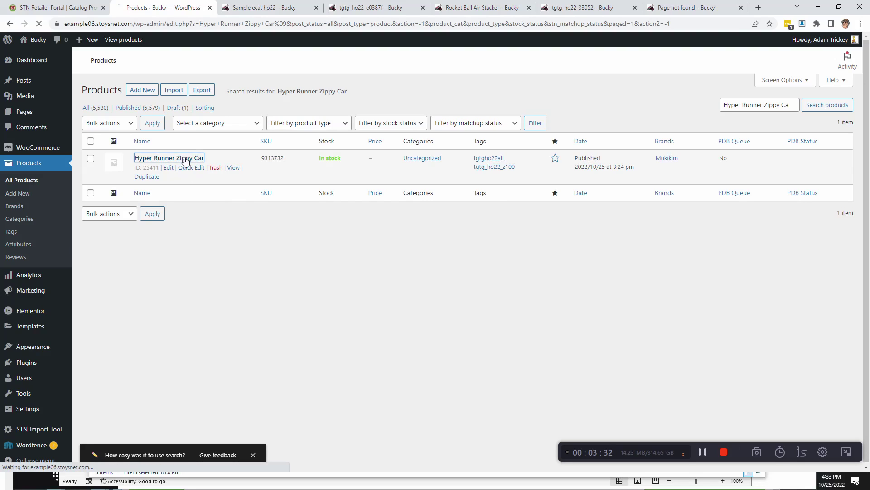
# Step: View the product's STN fields showing manufacturer SKU Z100 and STN SKU tgtg_ho22_z100
pyautogui.click(168, 168)
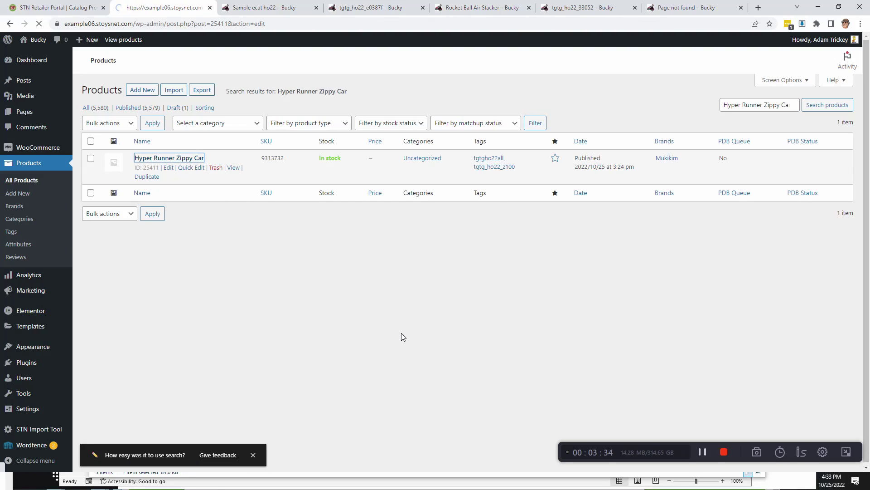
pyautogui.click(168, 158)
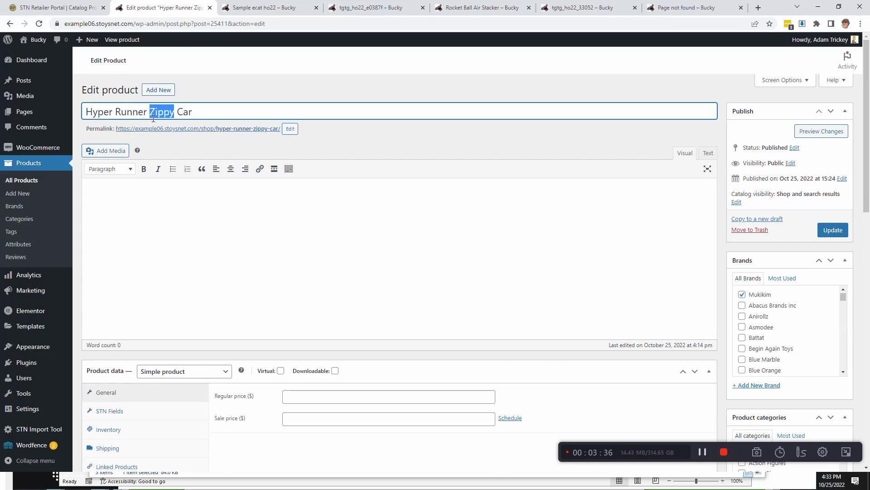
pyautogui.scroll(-3)
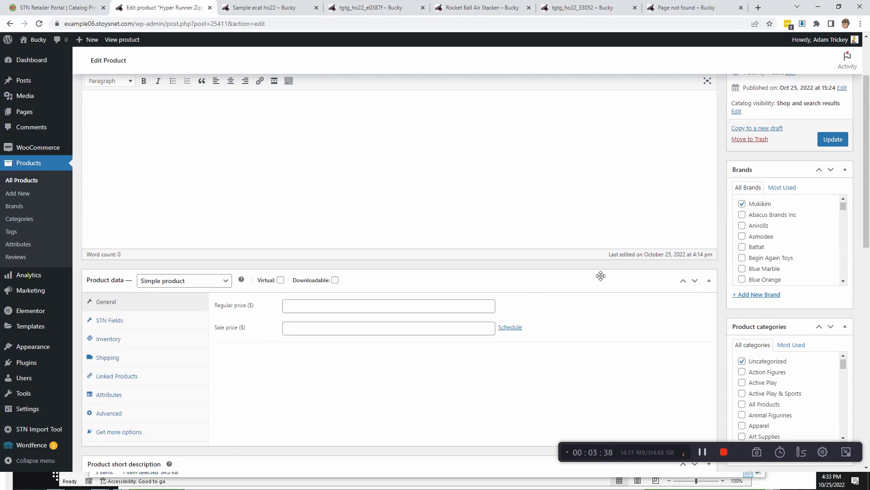
pyautogui.click(109, 320)
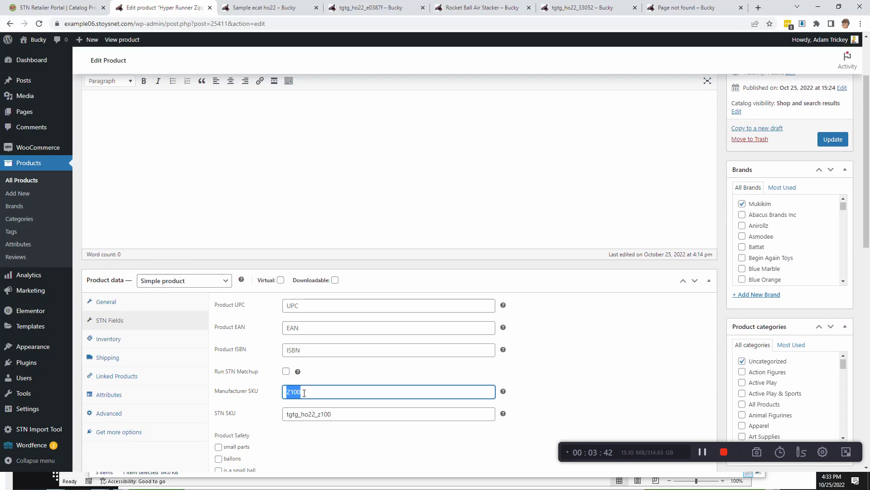
pyautogui.moveTo(299, 319)
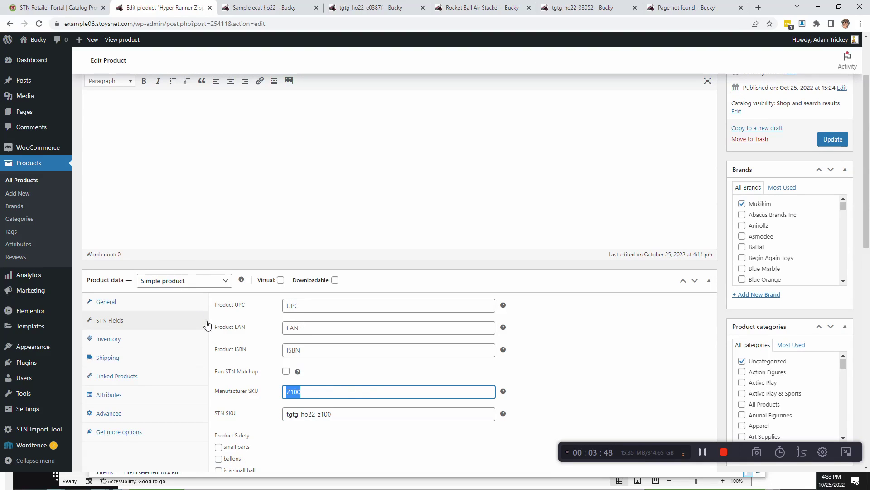
pyautogui.moveTo(6, 194)
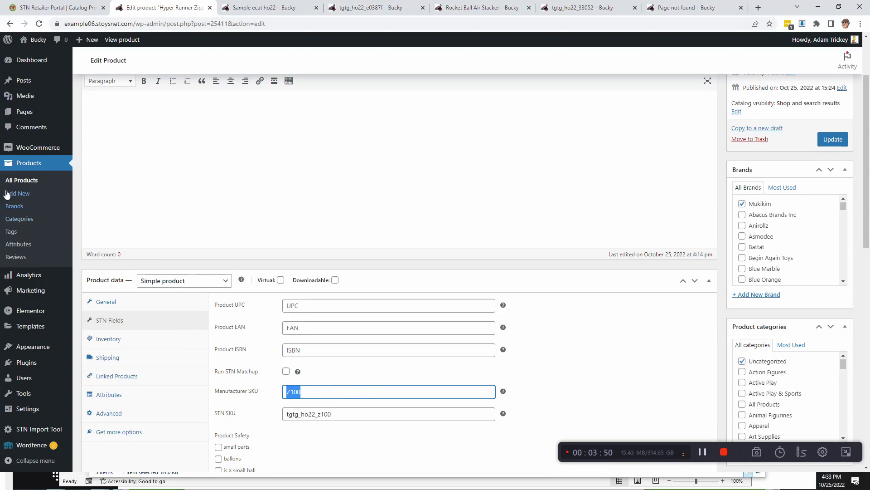
# Step: Return to the All Products list of 5,580 products and scan through it
pyautogui.click(21, 180)
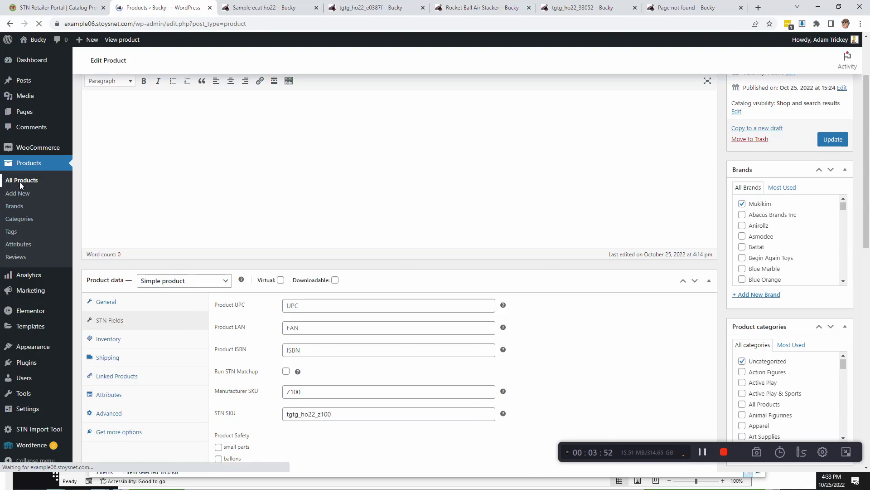
pyautogui.click(21, 180)
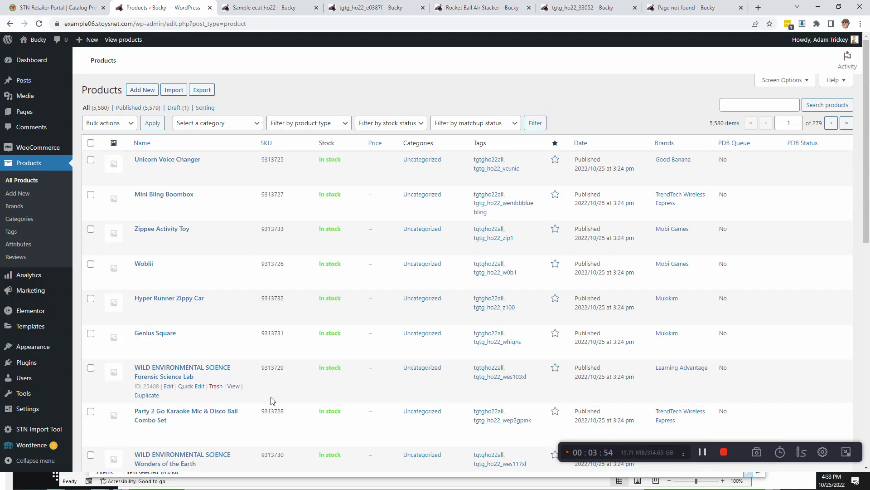
pyautogui.moveTo(288, 431)
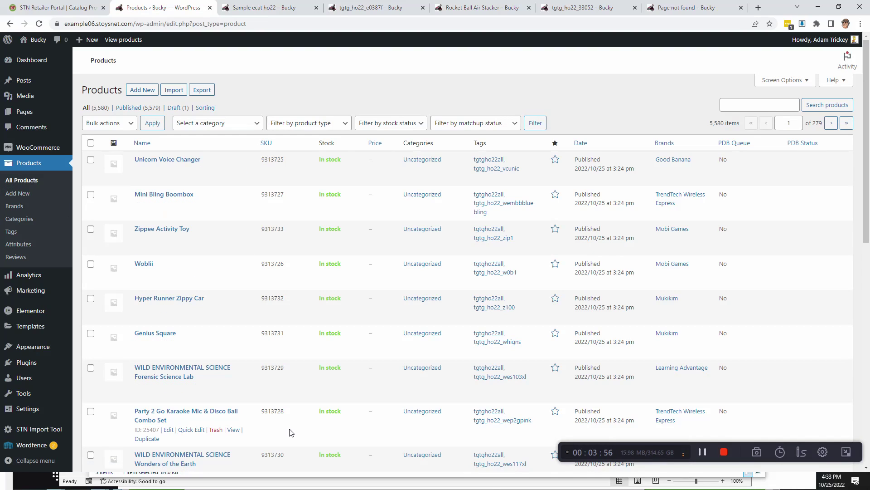
pyautogui.scroll(-3)
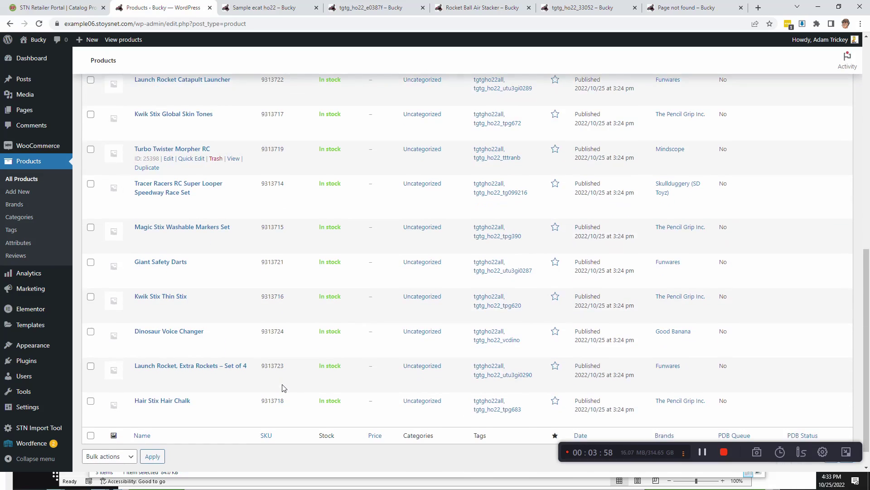
pyautogui.scroll(3)
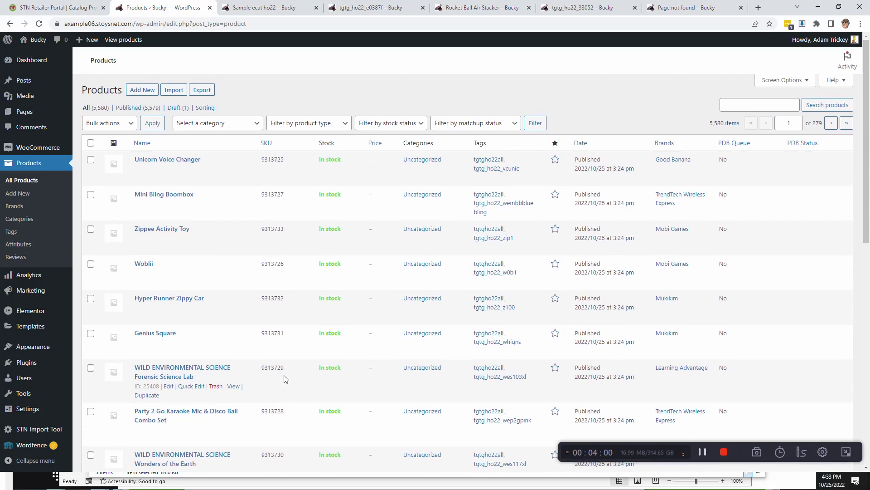
pyautogui.moveTo(261, 371)
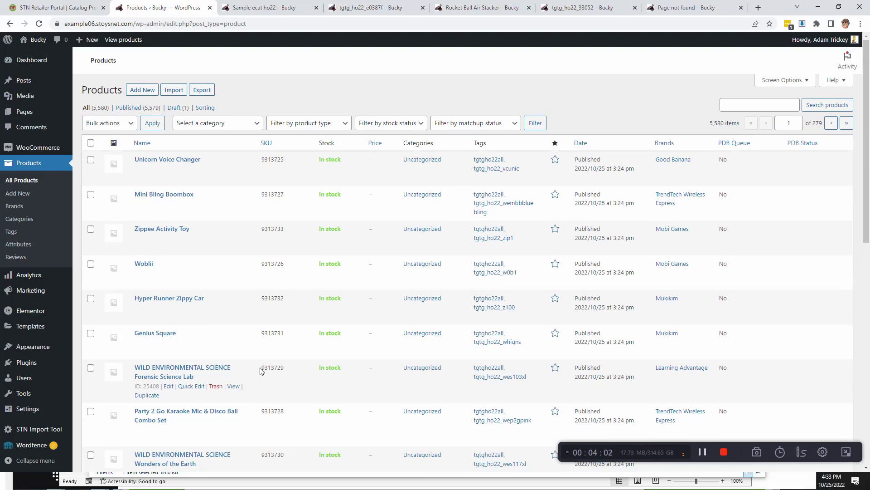
pyautogui.moveTo(505, 355)
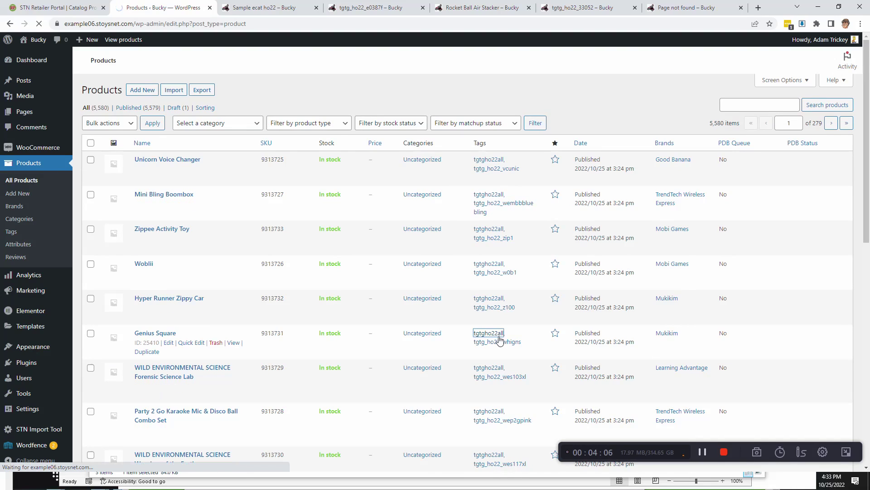
# Step: Back in the retailer catalog list, bring up the mapping for Hyper Runner Zippy Car
pyautogui.click(488, 333)
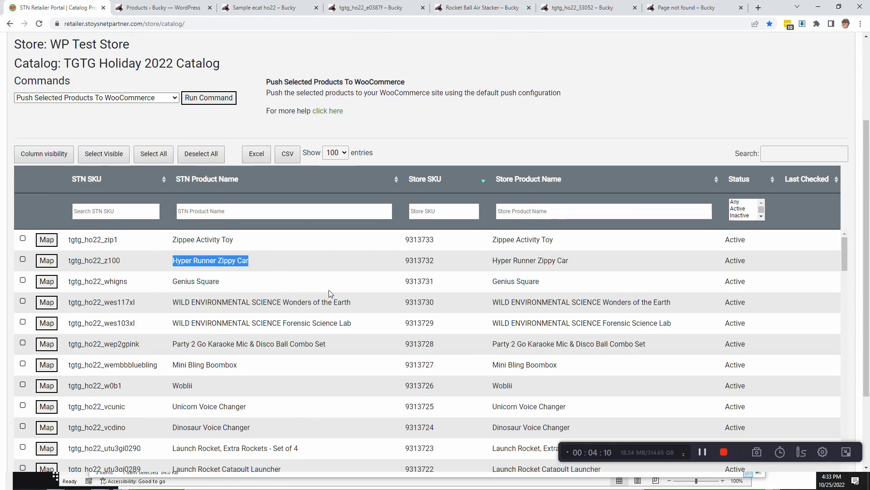
pyautogui.scroll(3)
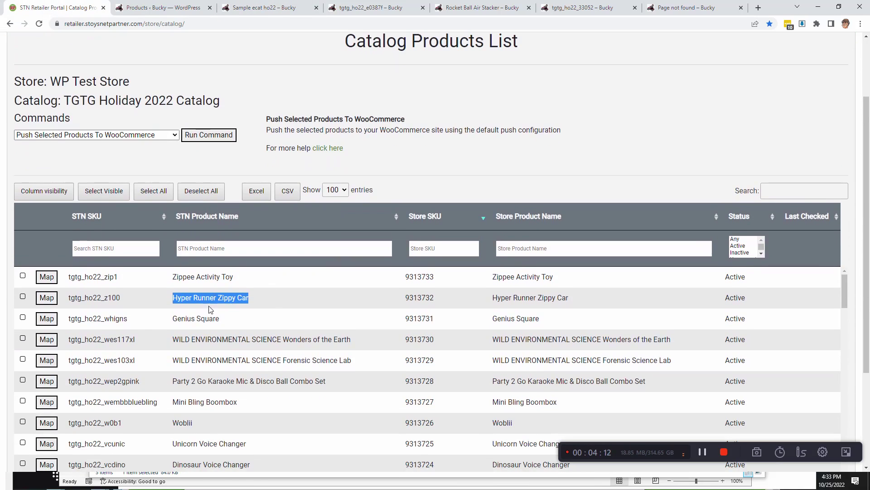
pyautogui.moveTo(165, 294)
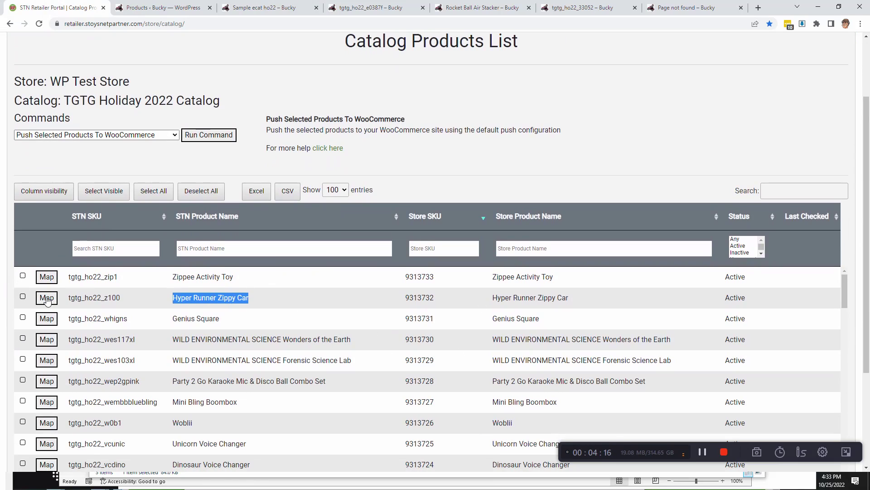
pyautogui.click(46, 297)
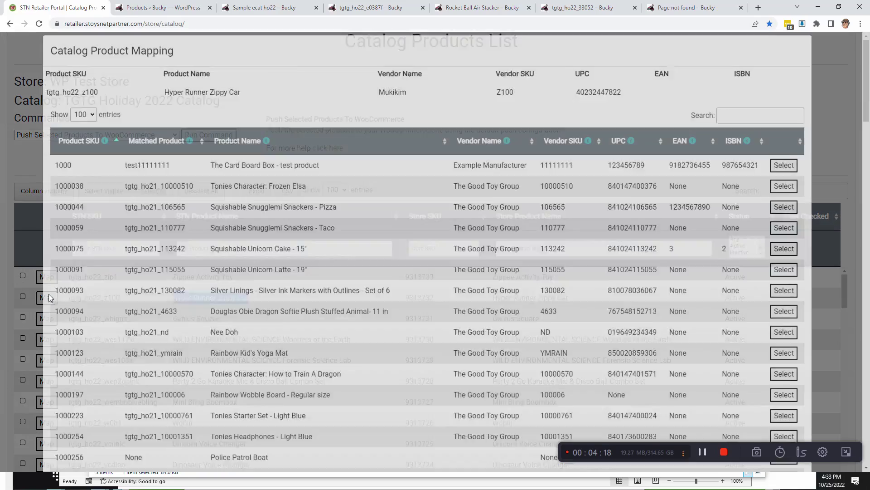
pyautogui.scroll(-3)
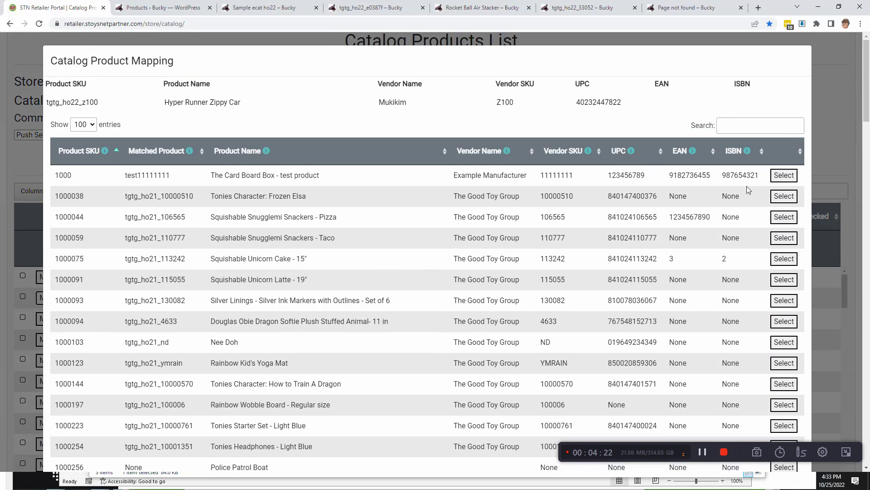
# Step: Search the mapping for 'zippy', confirm the match to store SKU 9313732, and close the dialog
pyautogui.click(759, 125)
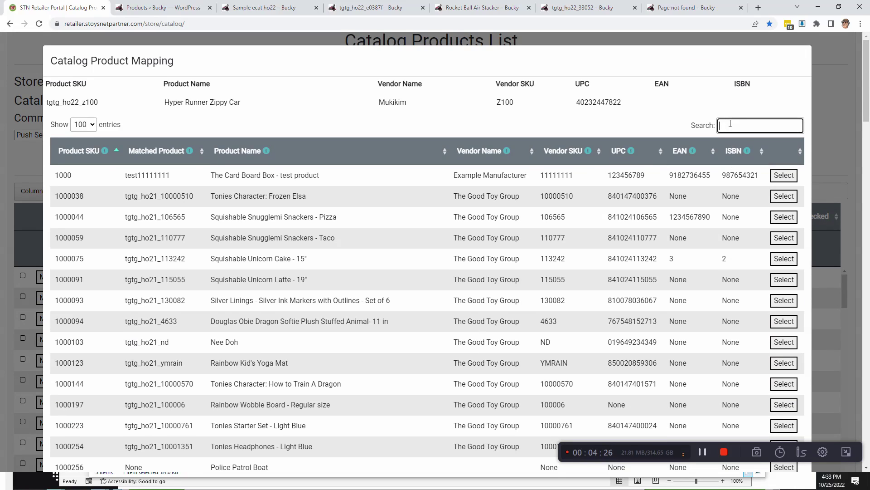
pyautogui.write('zippy')
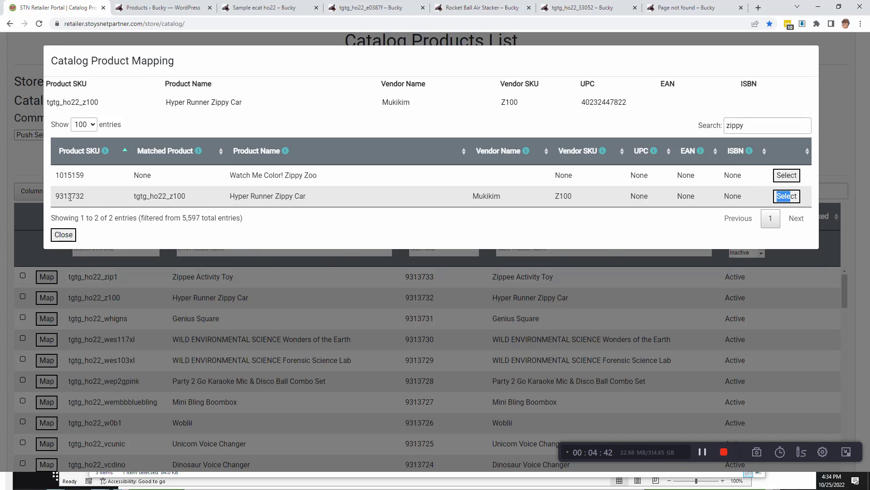
pyautogui.doubleClick(70, 195)
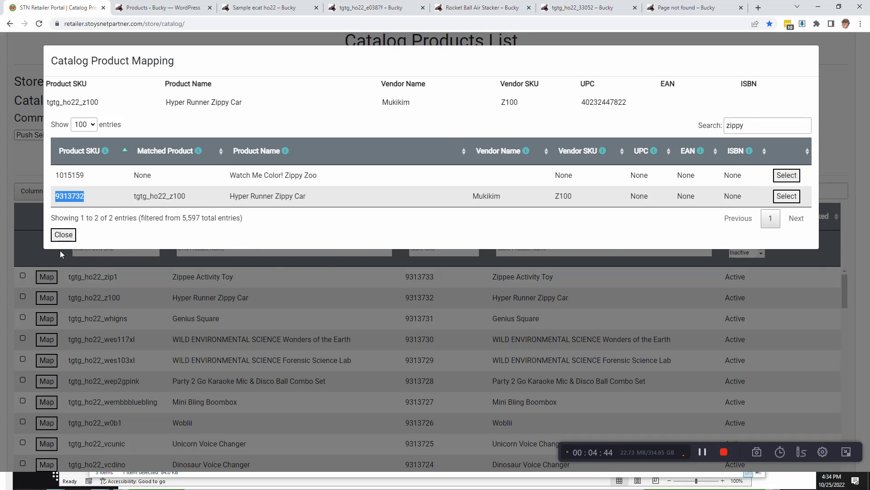
pyautogui.click(63, 234)
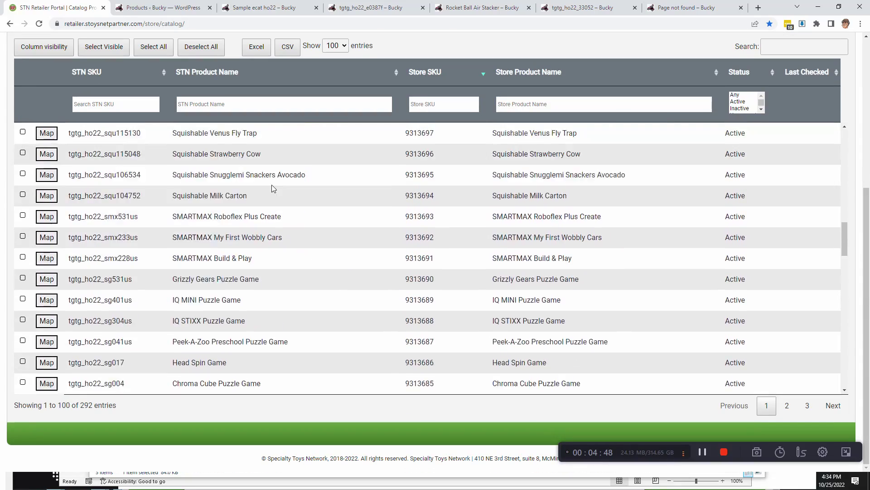
# Step: Select all catalog products and set the command to Push STN SKU as Tag
pyautogui.scroll(3)
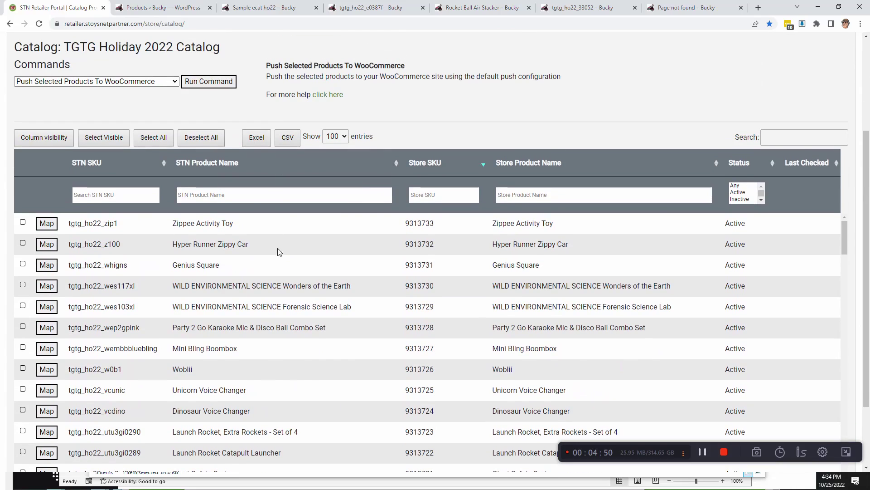
pyautogui.moveTo(289, 282)
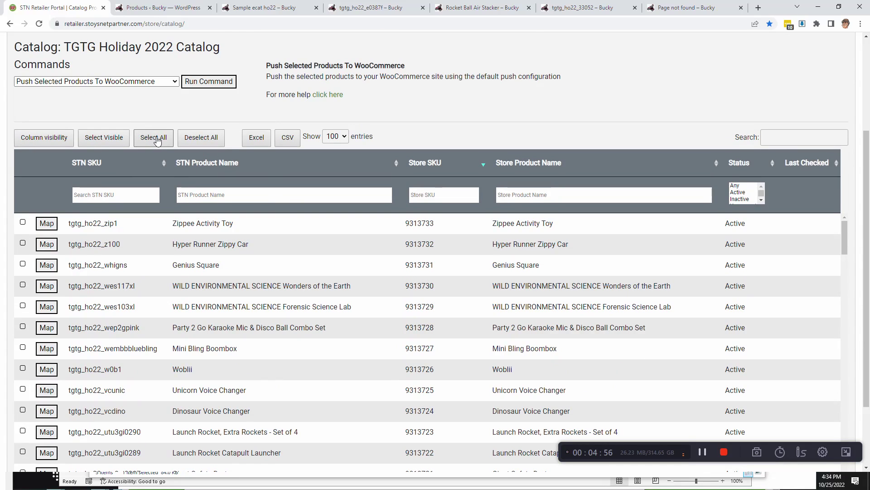
pyautogui.click(153, 137)
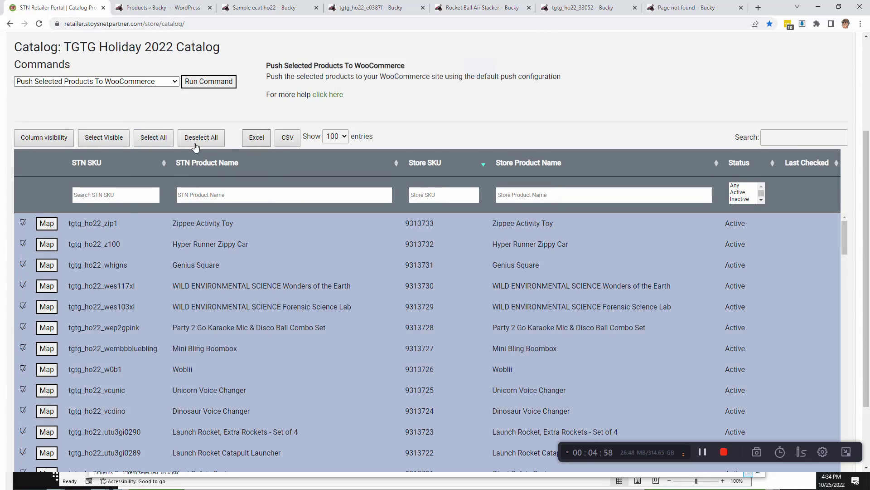
pyautogui.scroll(3)
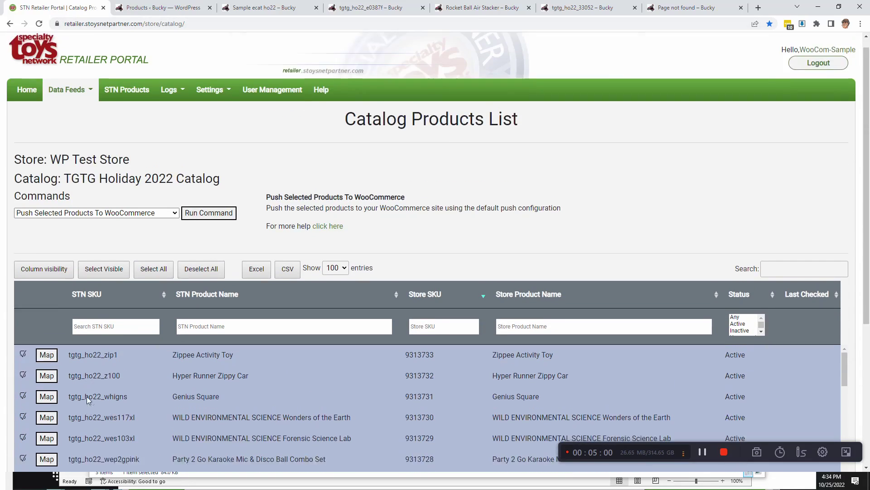
pyautogui.scroll(-3)
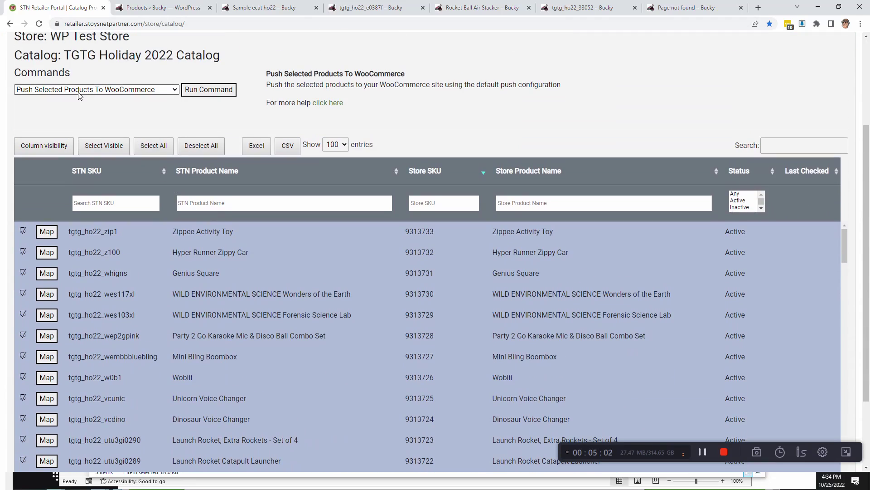
pyautogui.click(96, 90)
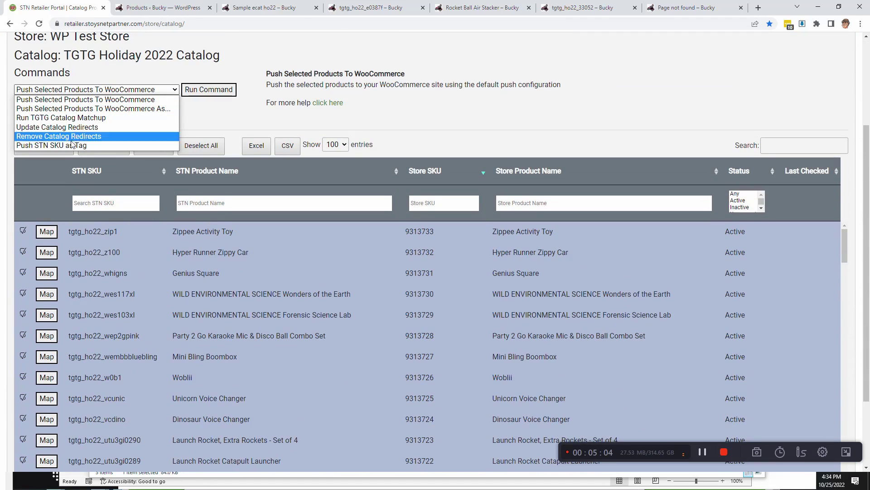
pyautogui.click(53, 145)
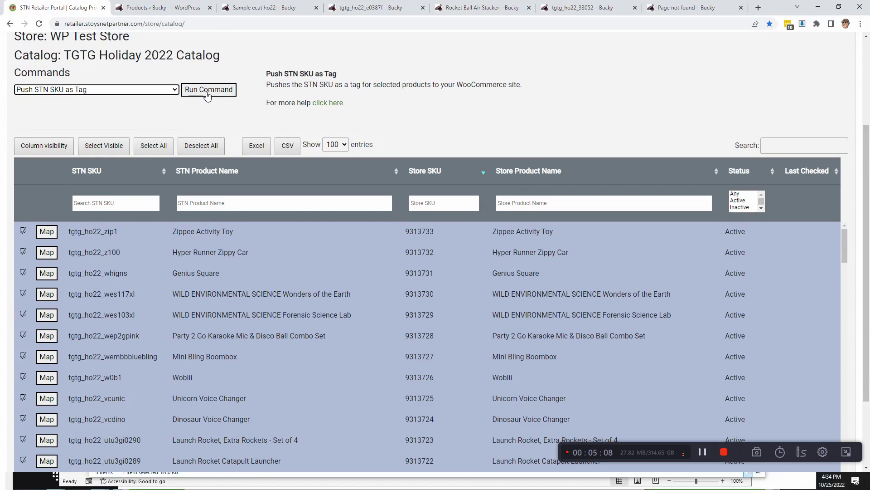
pyautogui.moveTo(29, 236)
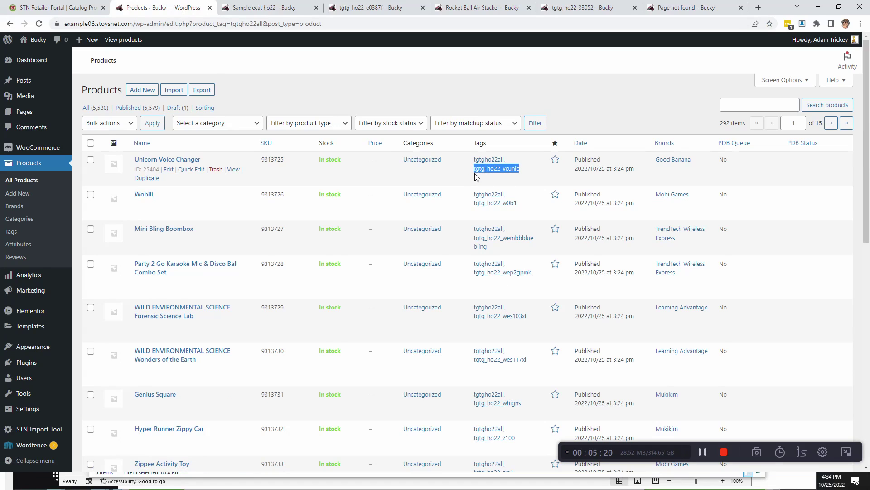
pyautogui.moveTo(495, 169)
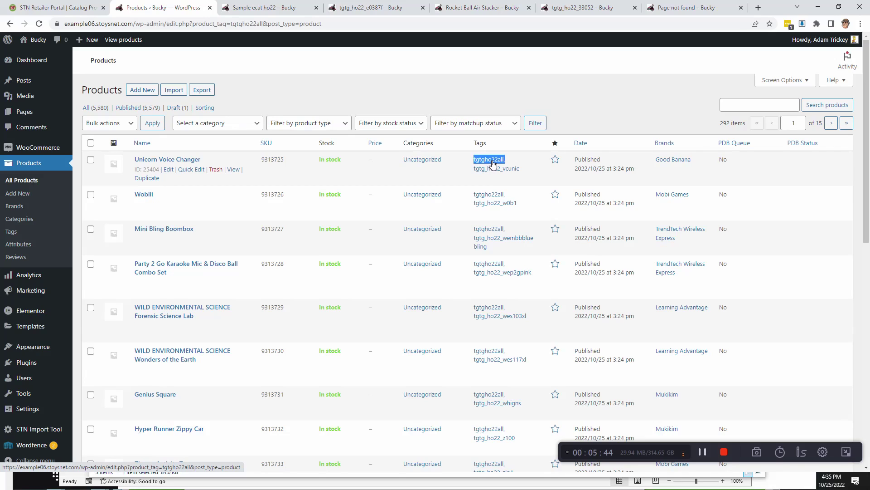
pyautogui.moveTo(11, 231)
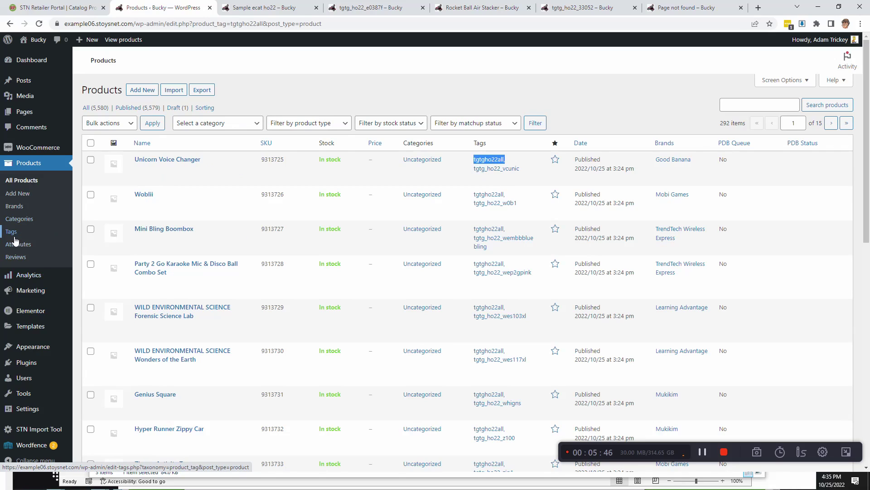
# Step: Search Product tags for '22all', find tgtgho22all with 292 products, and view its storefront page
pyautogui.click(11, 231)
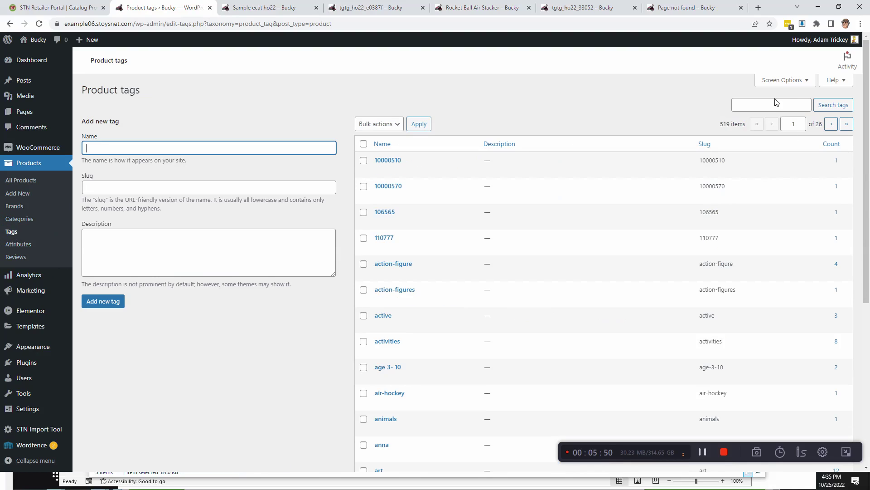
pyautogui.click(771, 105)
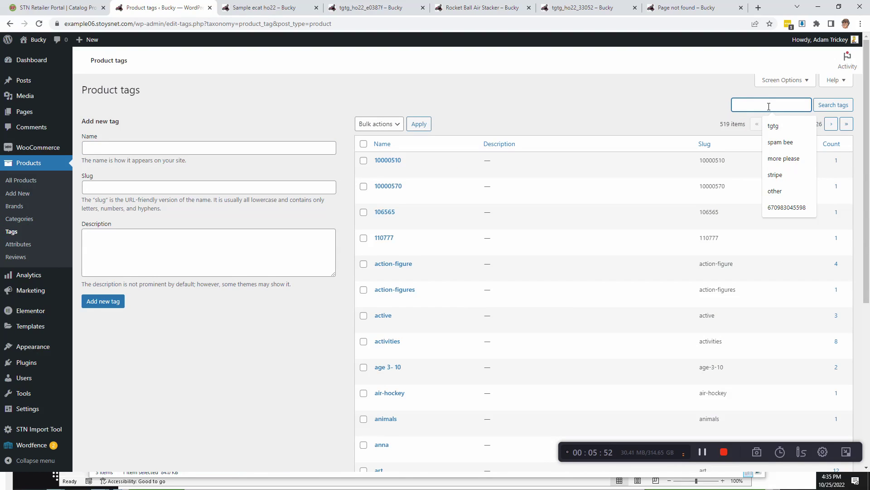
pyautogui.write('22all')
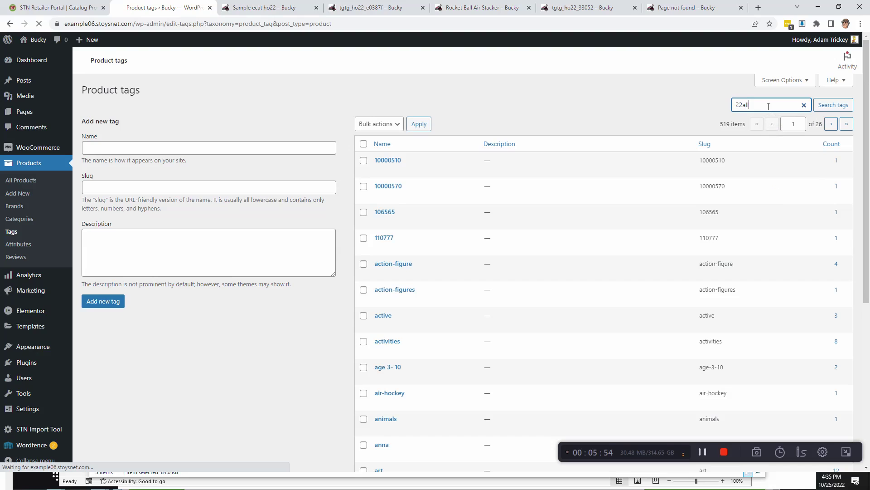
pyautogui.click(832, 105)
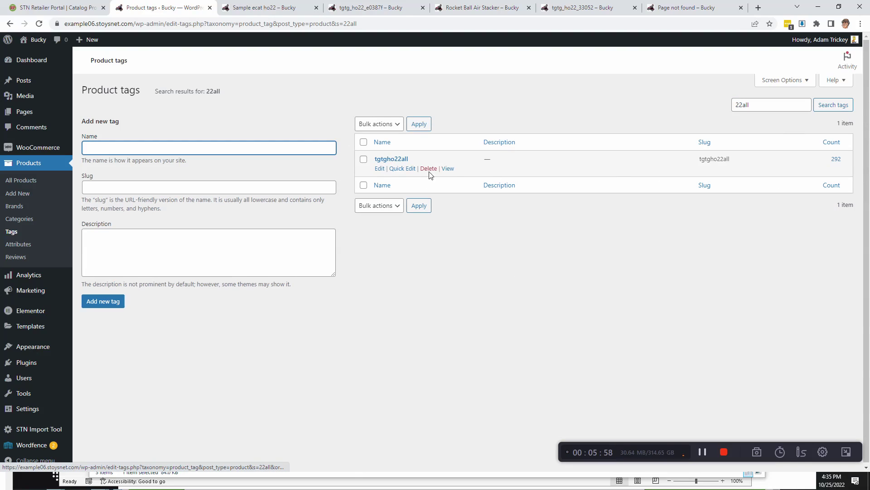
pyautogui.click(447, 169)
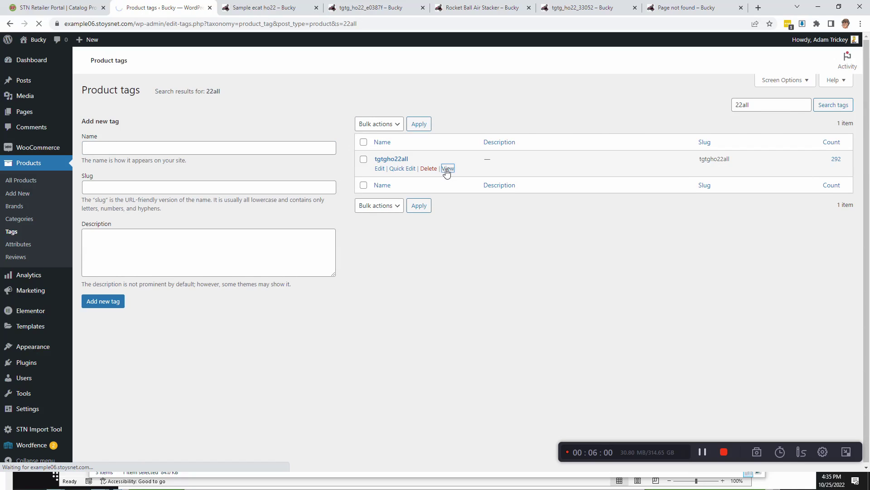
pyautogui.click(447, 169)
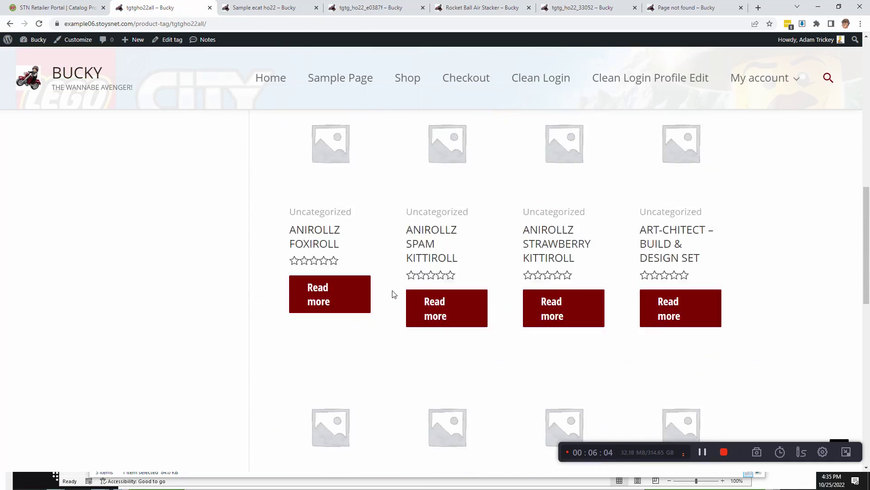
pyautogui.scroll(3)
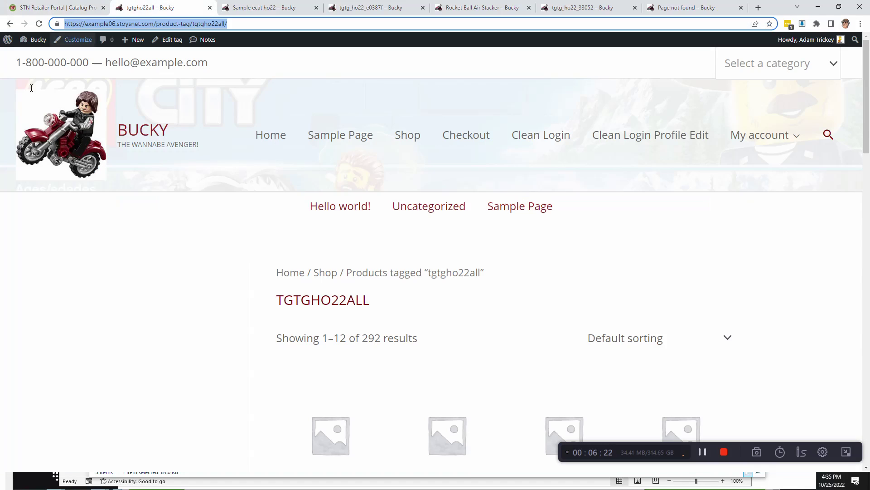
pyautogui.click(172, 39)
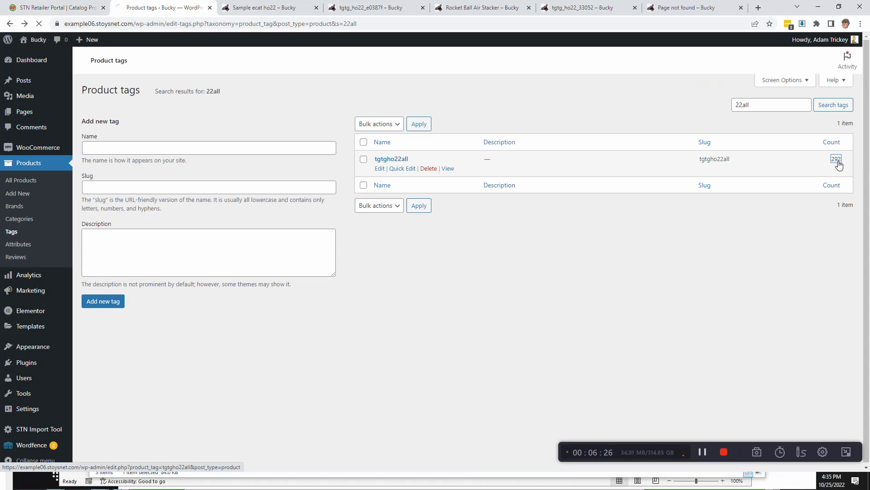
# Step: Filter All Products to the 292 tagged tgtgho22all and inspect the Mini Bling Boombox tags
pyautogui.click(836, 160)
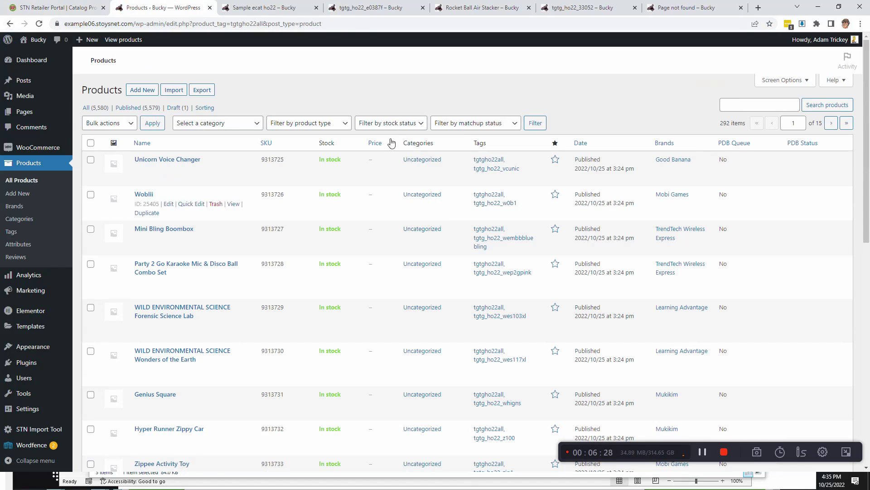
pyautogui.moveTo(427, 278)
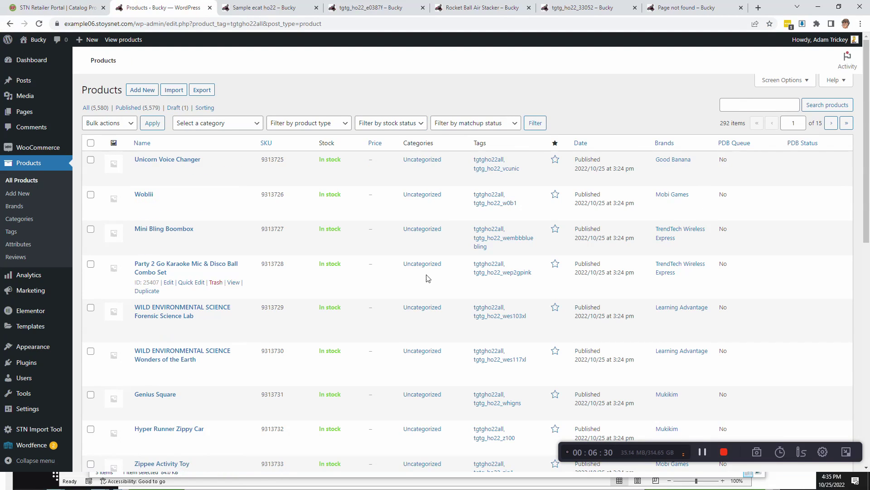
pyautogui.scroll(-3)
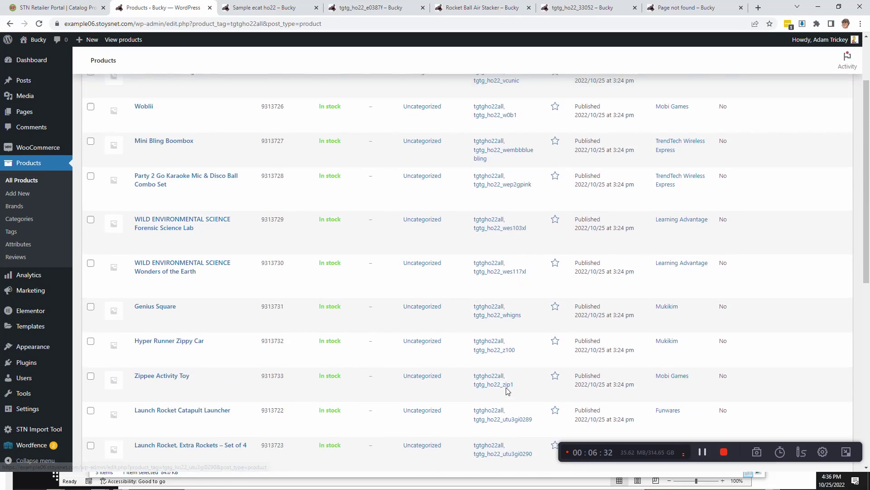
pyautogui.scroll(3)
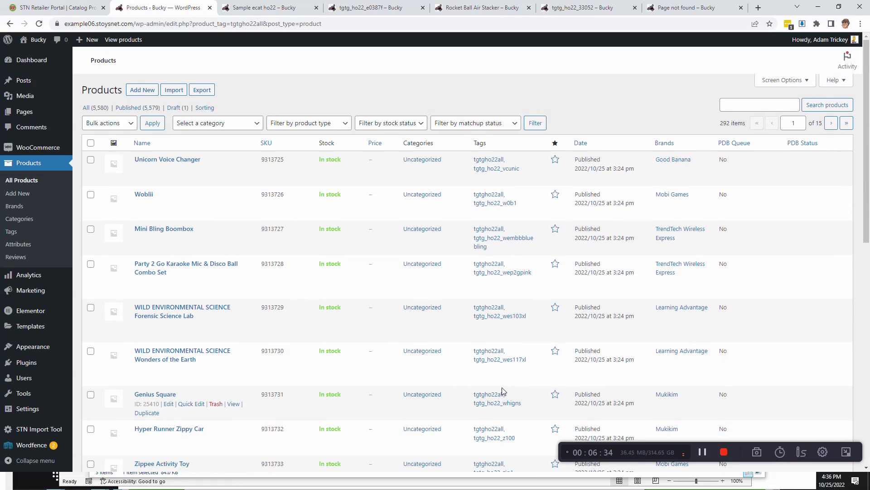
pyautogui.moveTo(488, 251)
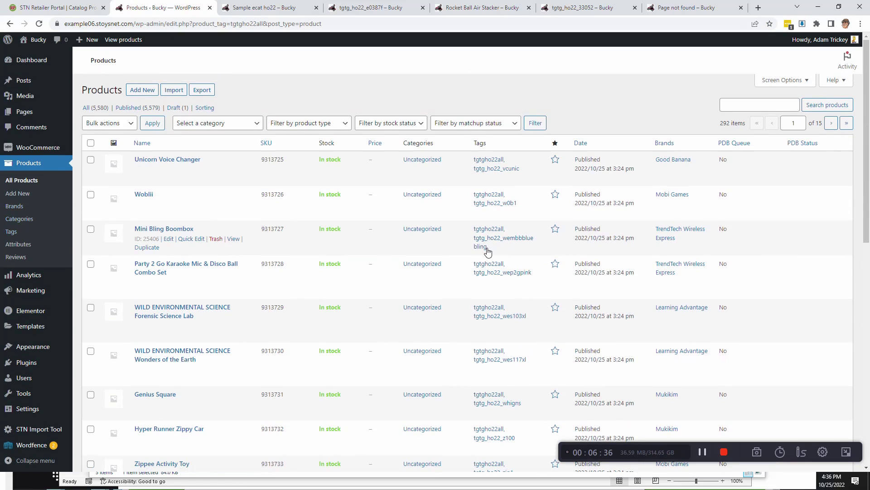
pyautogui.tripleClick(497, 238)
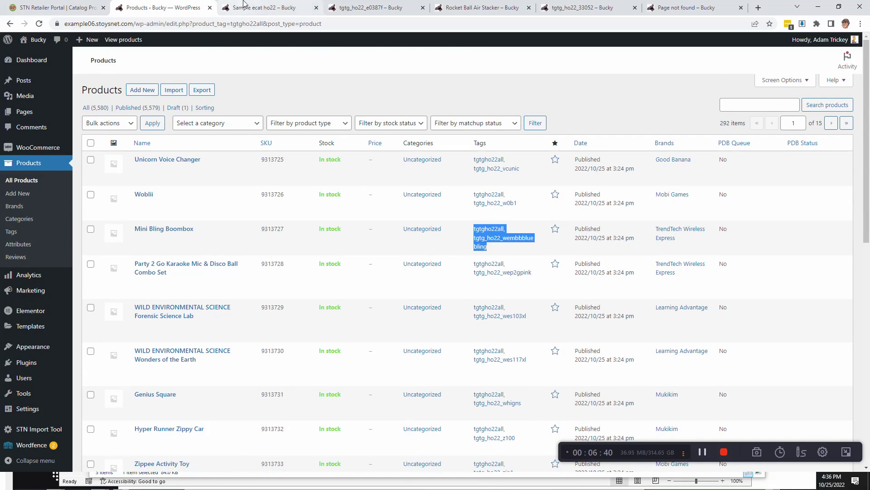
# Step: Review the storefront tgtg_ho22_33052 tag page showing Ravensburger Brio Deluxe Railway Set
pyautogui.click(267, 8)
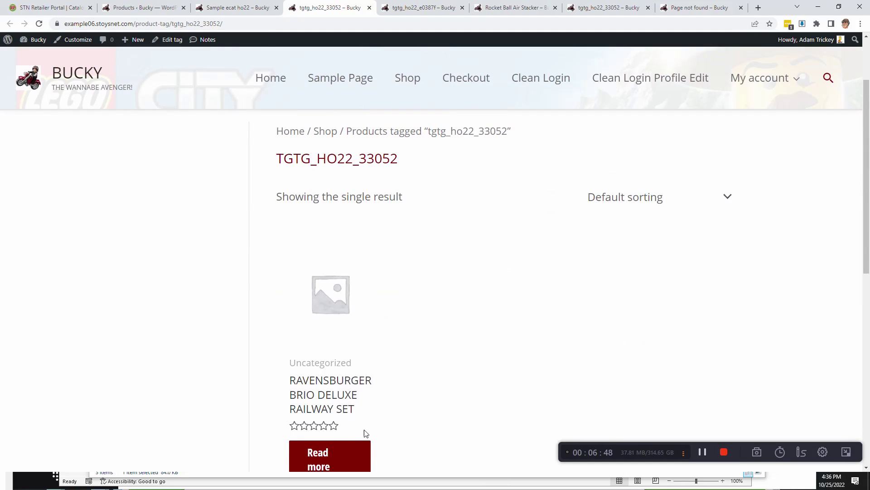
pyautogui.scroll(-3)
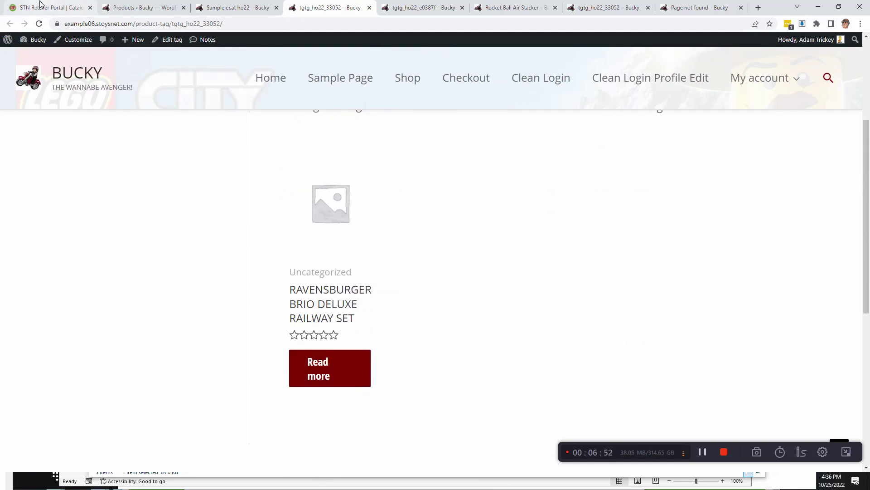
# Step: Return to the TGTG Holiday 2022 catalog and cancel selecting all 292 products
pyautogui.click(47, 8)
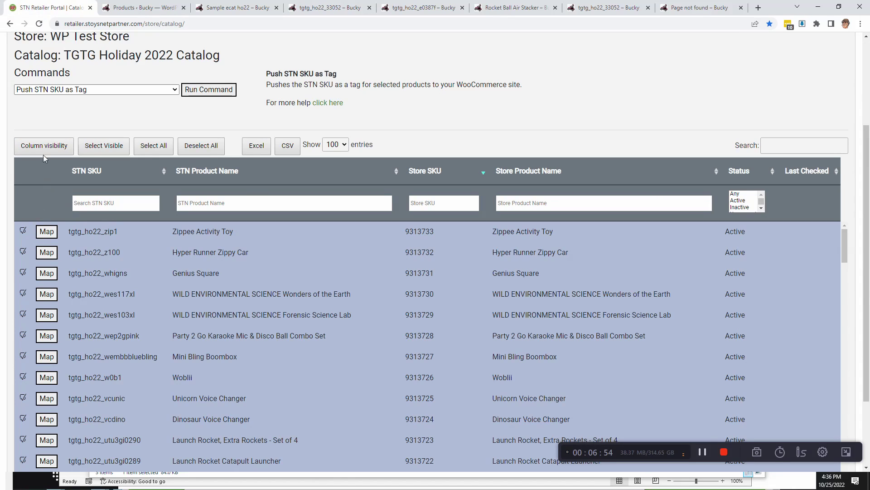
pyautogui.click(154, 145)
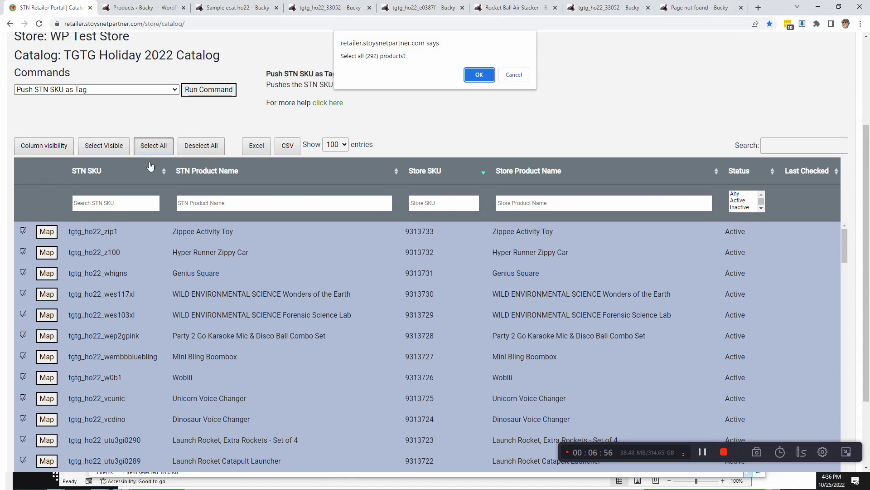
pyautogui.moveTo(522, 83)
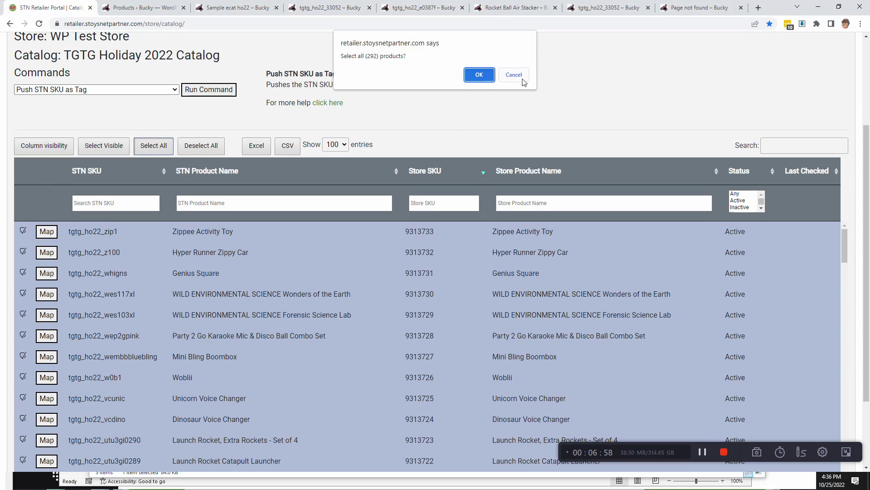
pyautogui.click(513, 74)
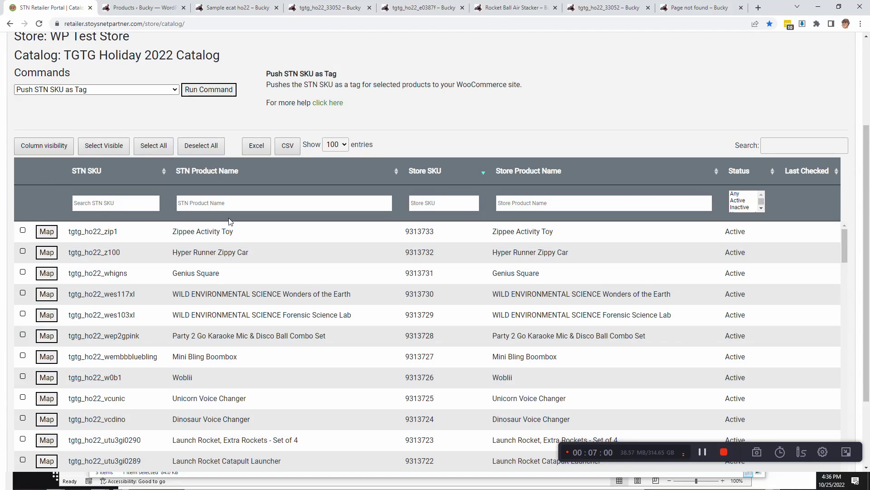
# Step: Review the Actions Log showing the STN SKU tag push finished, then head back to TGTG Catalogs
pyautogui.click(169, 103)
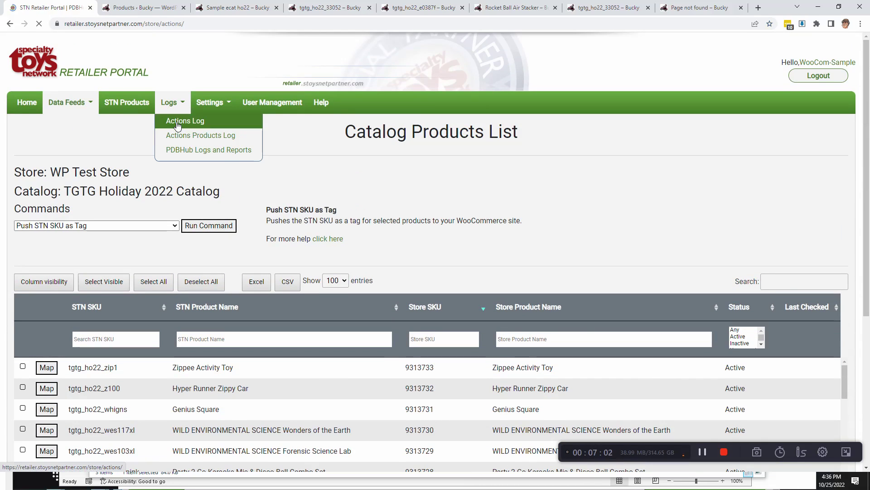
pyautogui.click(185, 121)
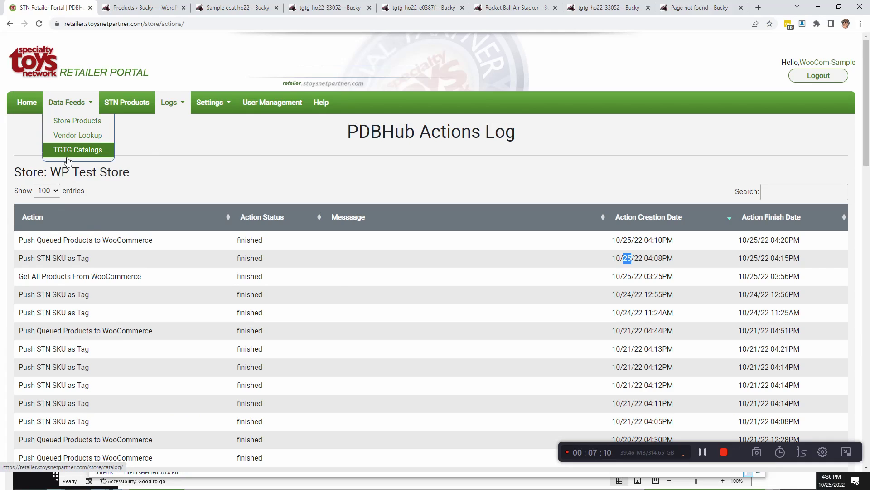
pyautogui.click(78, 150)
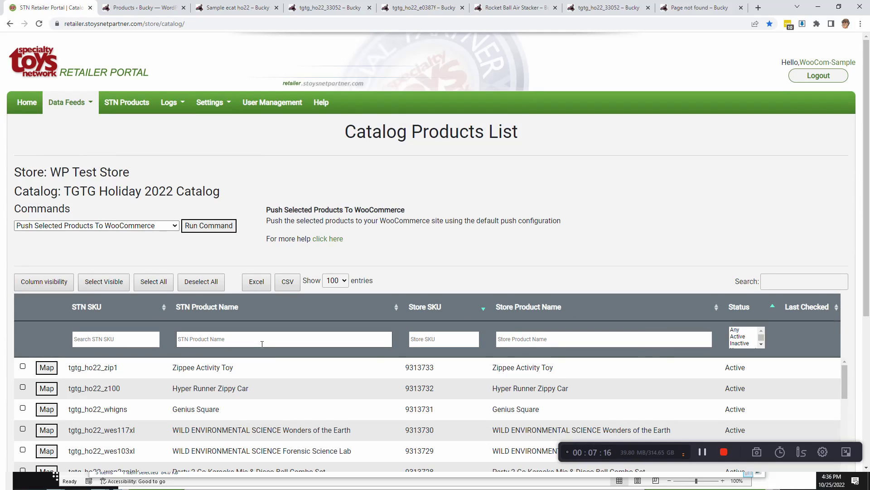
# Step: Select all 292 catalog products and look over the catalog commands
pyautogui.click(210, 102)
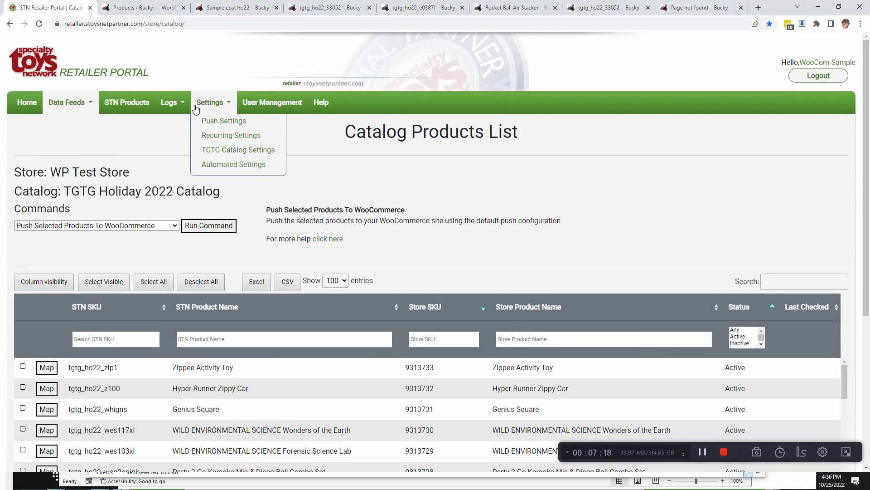
pyautogui.click(169, 102)
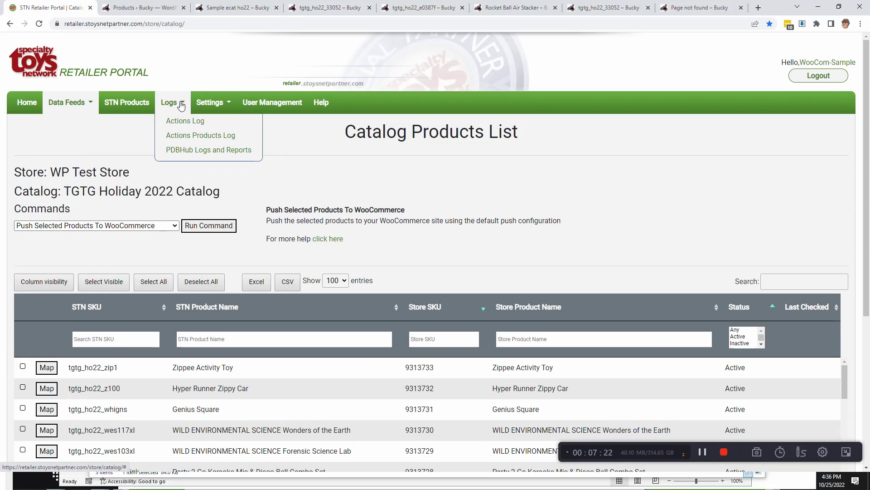
pyautogui.moveTo(517, 215)
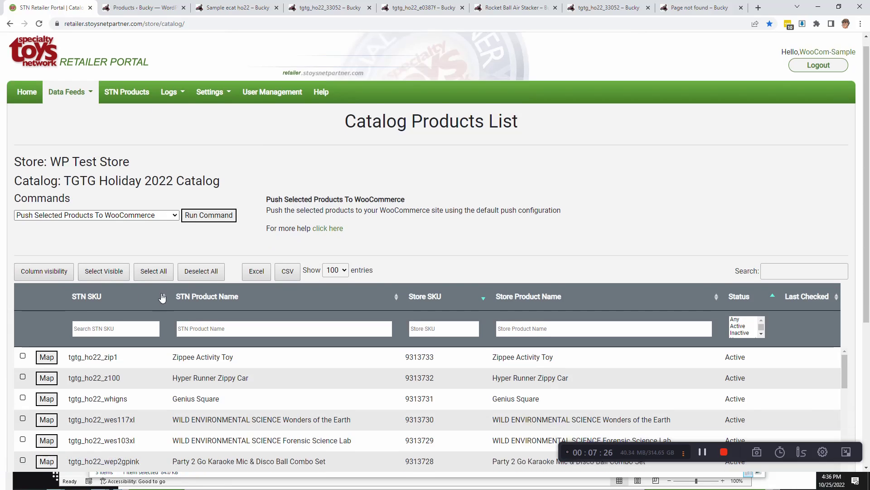
pyautogui.click(153, 271)
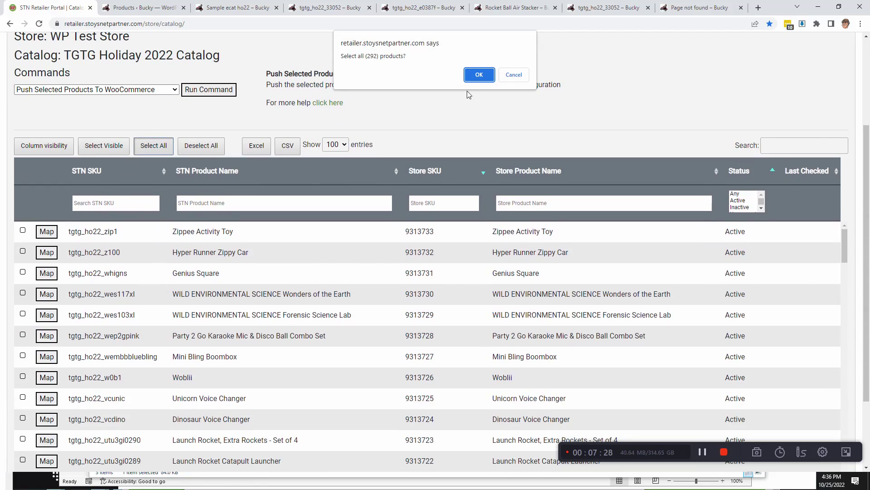
pyautogui.click(479, 75)
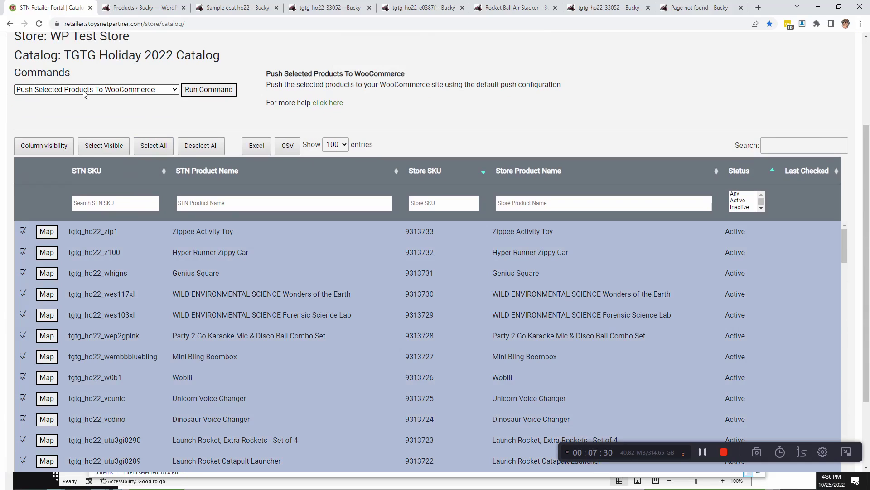
pyautogui.moveTo(117, 109)
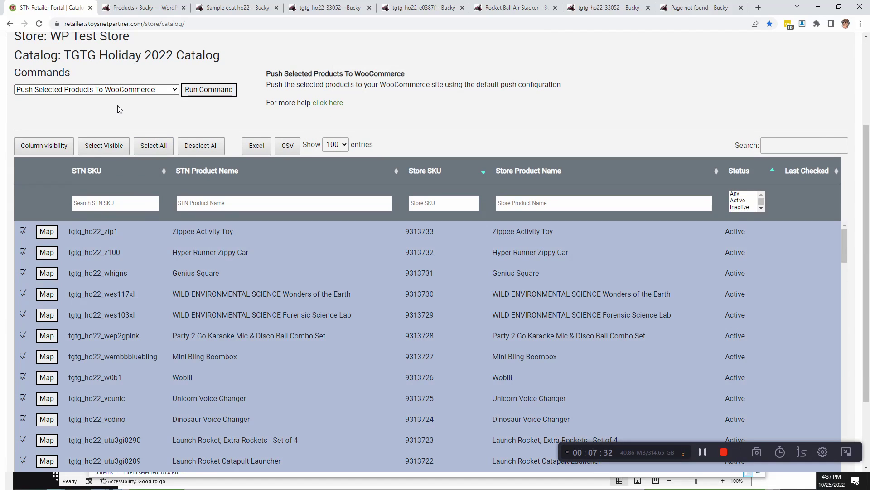
pyautogui.click(95, 90)
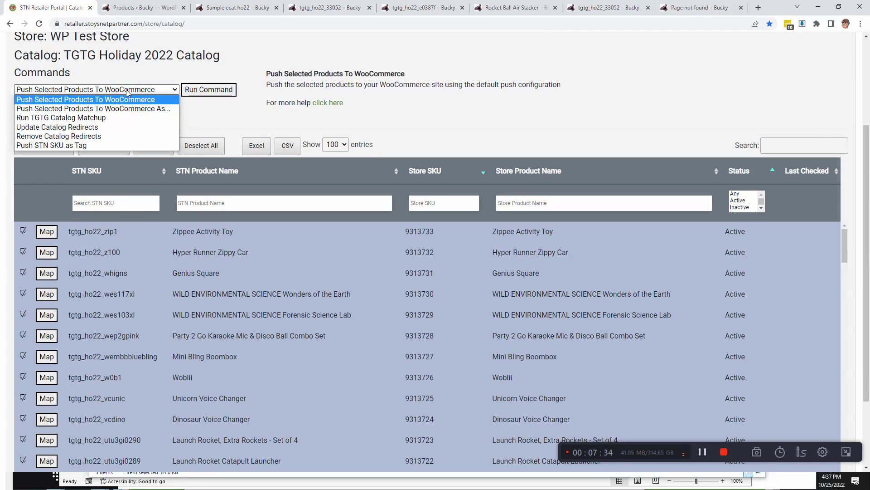
# Step: Search 'railway', deselect every catalog product, and bring up the Actions Log with the queued WooCommerce push scheduled
pyautogui.click(236, 8)
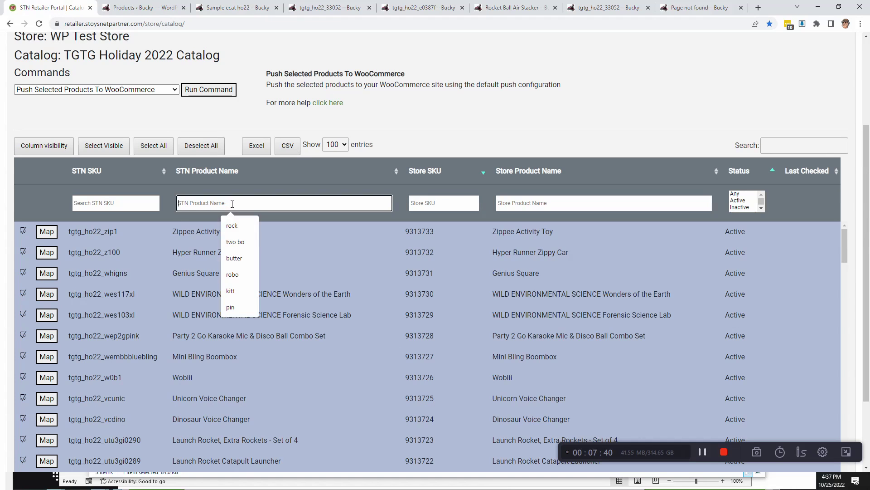
pyautogui.write('railway')
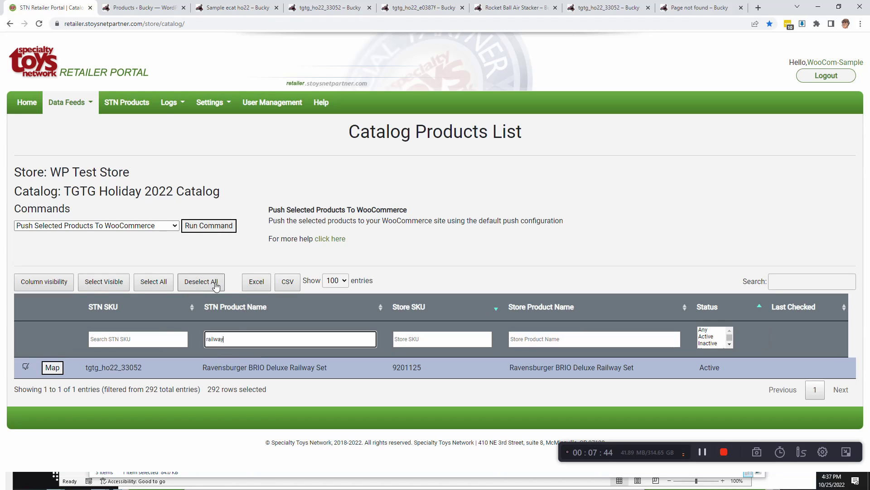
pyautogui.click(201, 281)
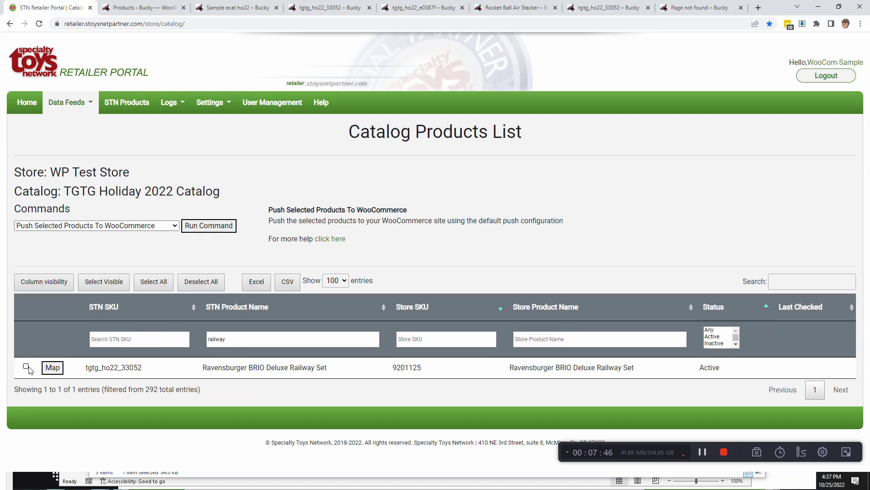
pyautogui.click(26, 367)
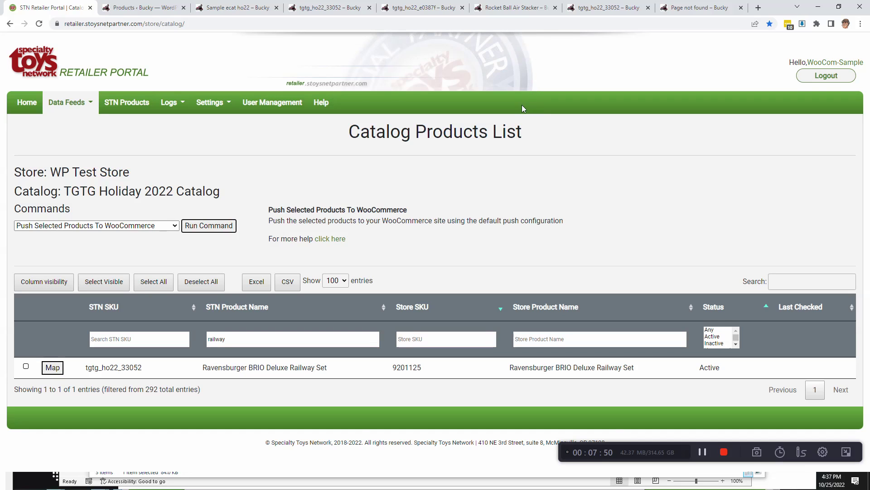
pyautogui.moveTo(329, 442)
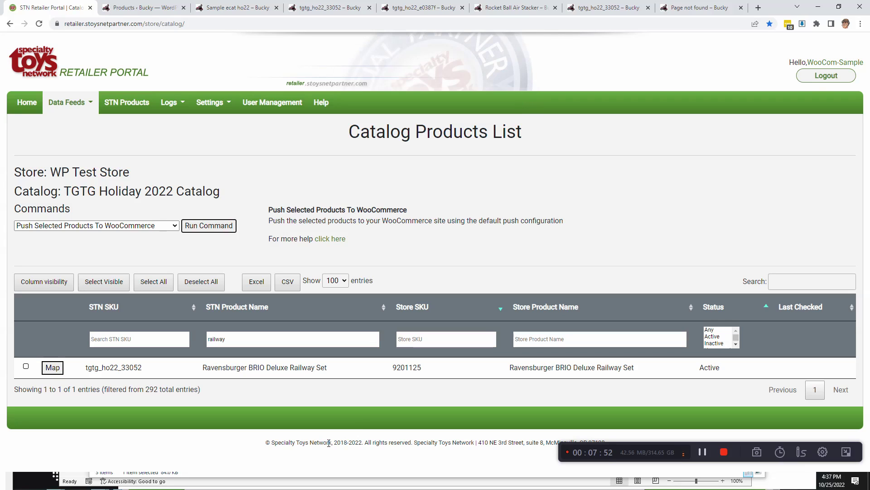
pyautogui.moveTo(364, 110)
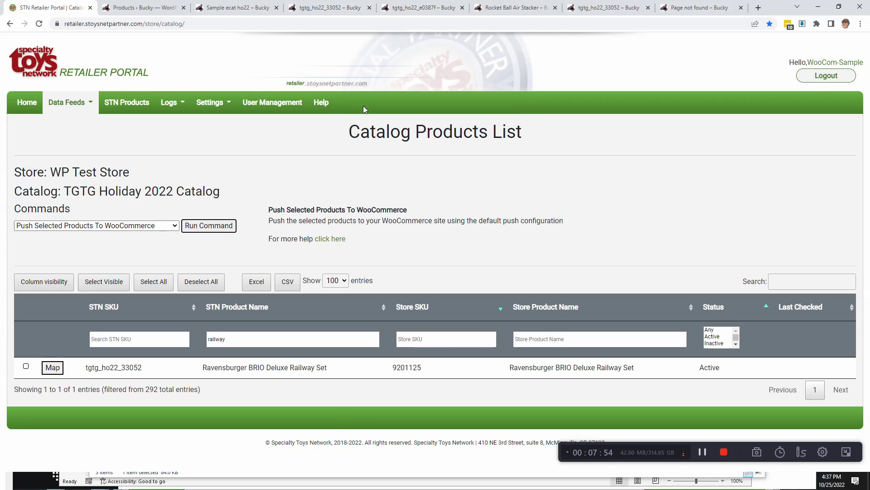
pyautogui.click(169, 102)
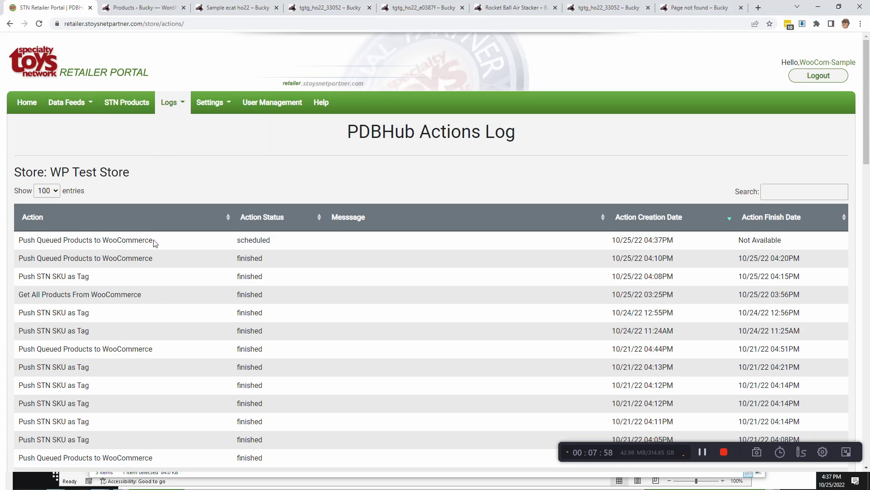
# Step: Back on the catalog products list, select all 292 products and confirm
pyautogui.click(66, 102)
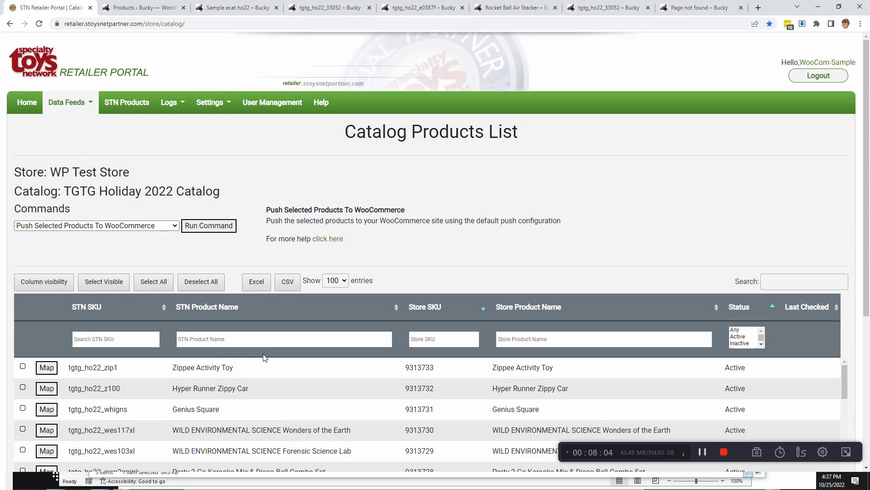
pyautogui.moveTo(293, 260)
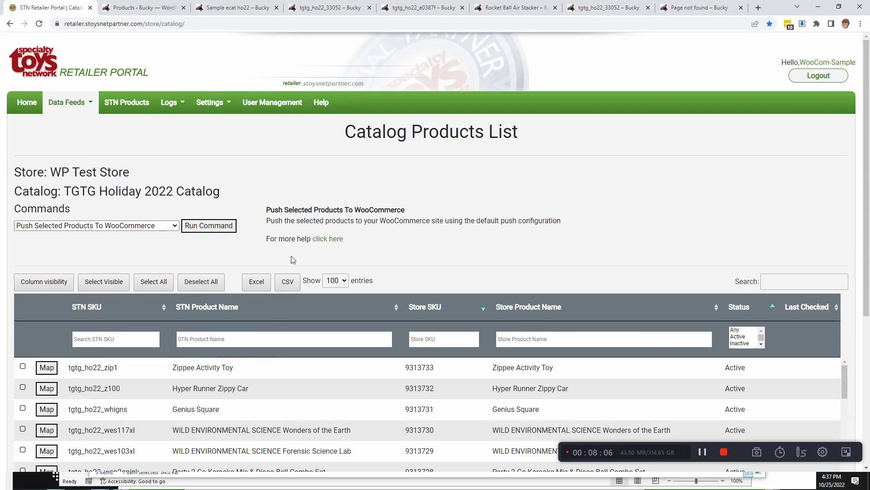
pyautogui.scroll(-3)
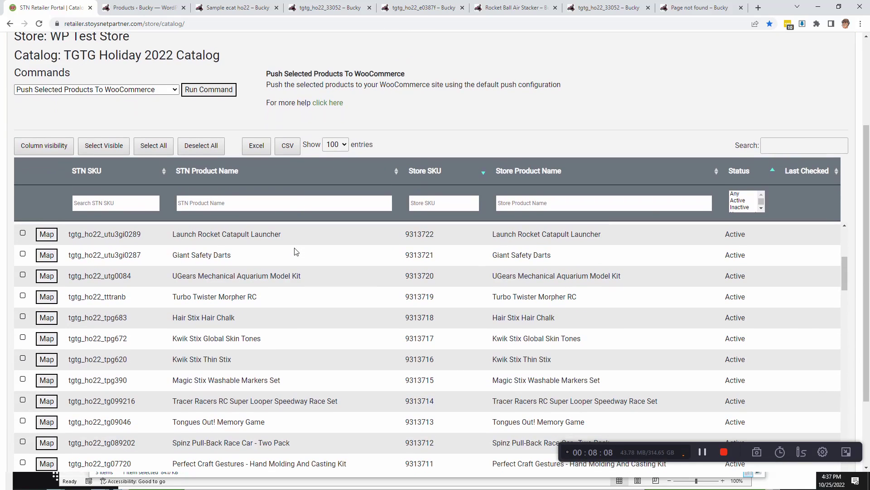
pyautogui.scroll(-3)
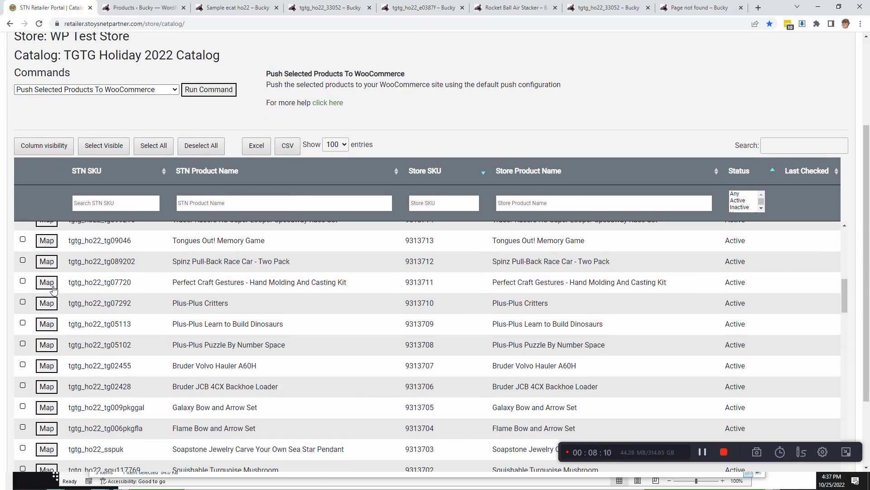
pyautogui.scroll(3)
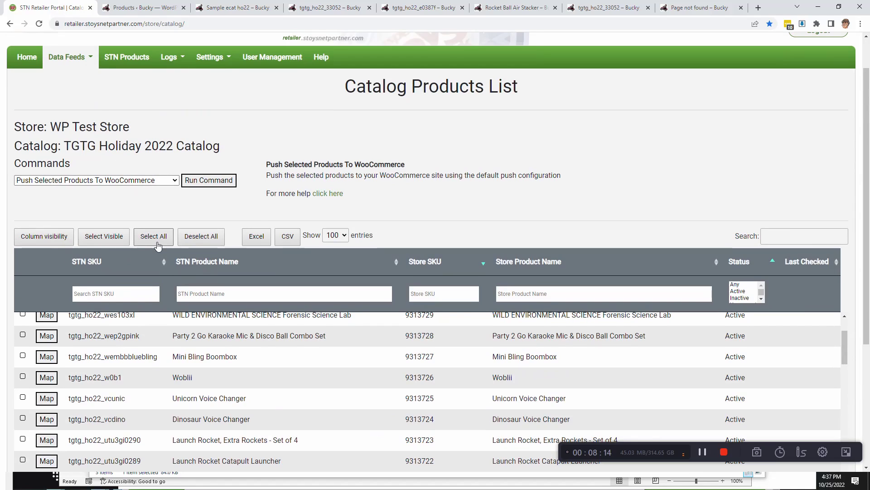
pyautogui.click(154, 236)
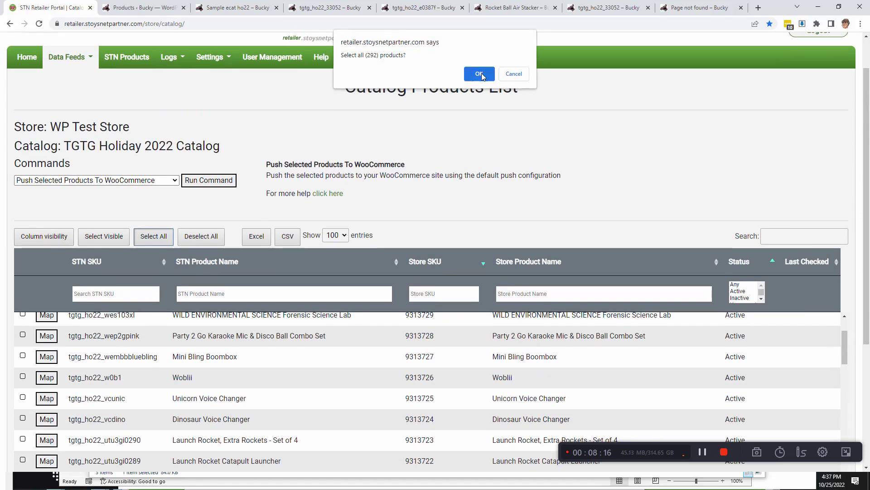
pyautogui.click(478, 73)
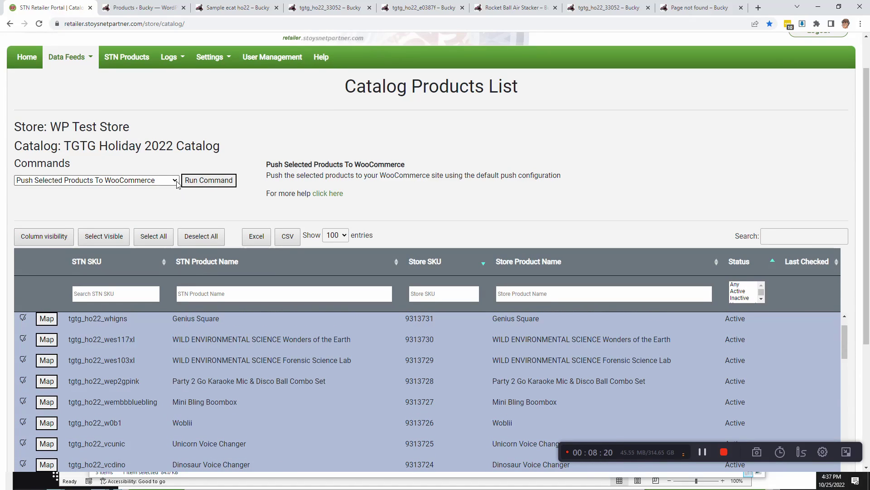
pyautogui.moveTo(206, 191)
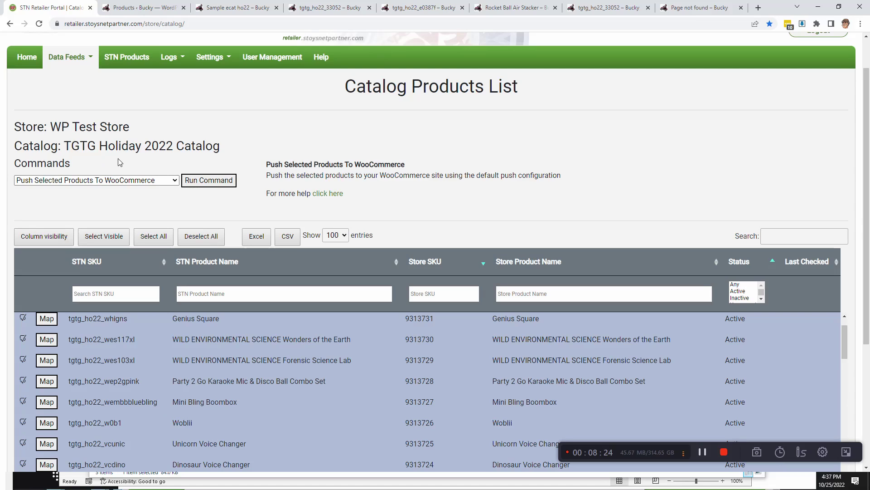
# Step: Go to Data Feeds > Store Products for WP Test Store
pyautogui.click(66, 56)
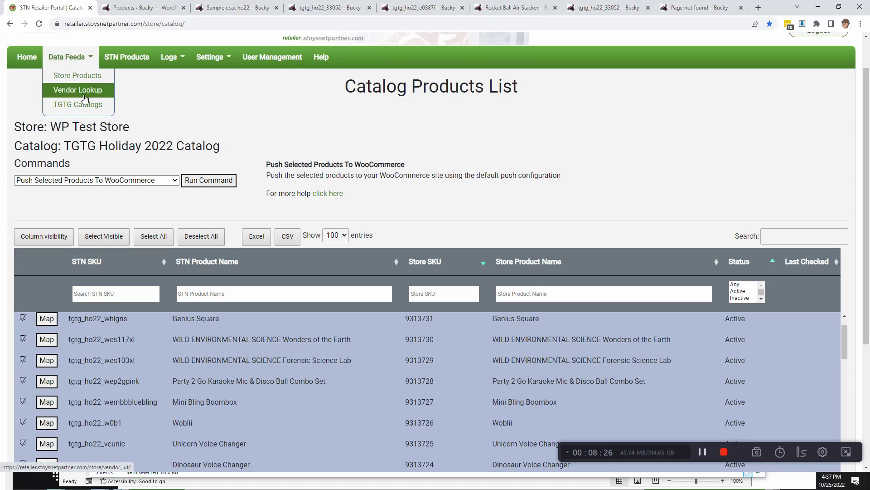
pyautogui.click(77, 75)
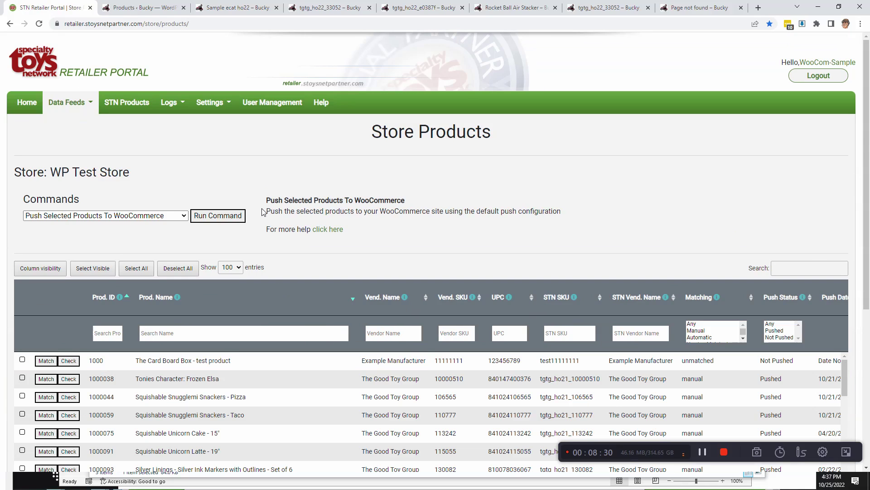
pyautogui.moveTo(552, 396)
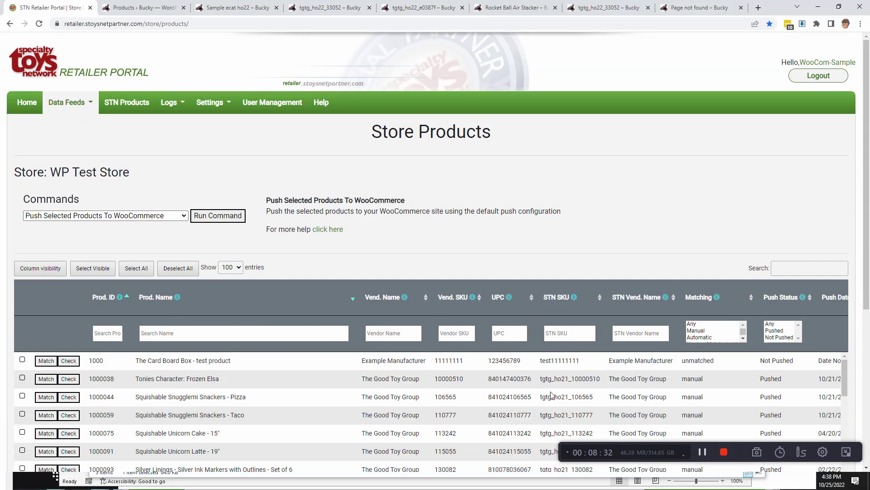
# Step: Filter the STN SKU column by 'tgtg_ho' and check it shows 292 of 5,597 entries
pyautogui.click(570, 333)
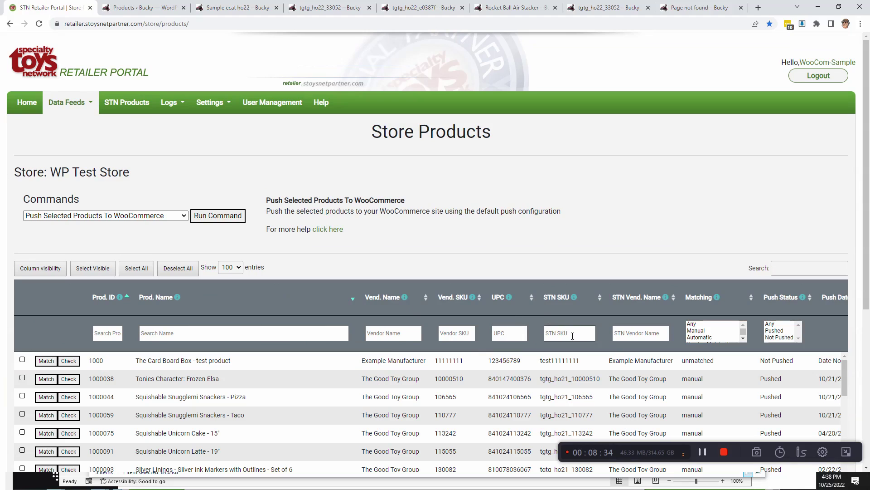
pyautogui.click(569, 333)
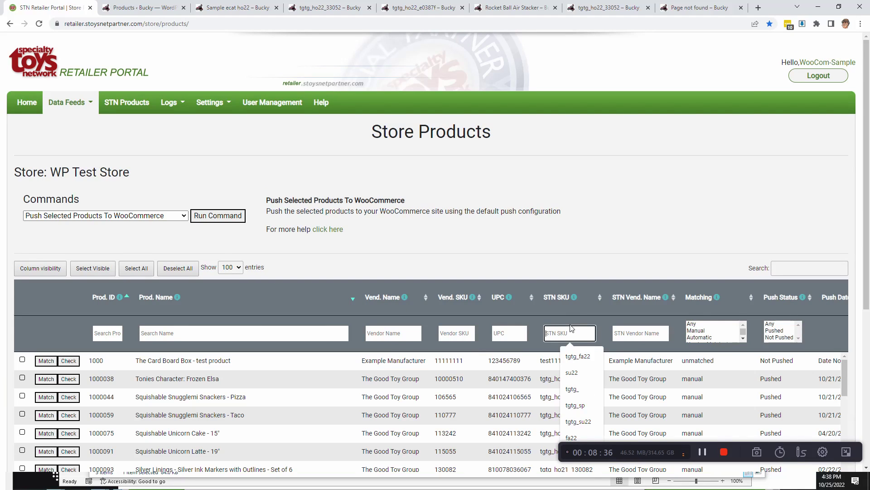
pyautogui.write('tgtg_ho22_')
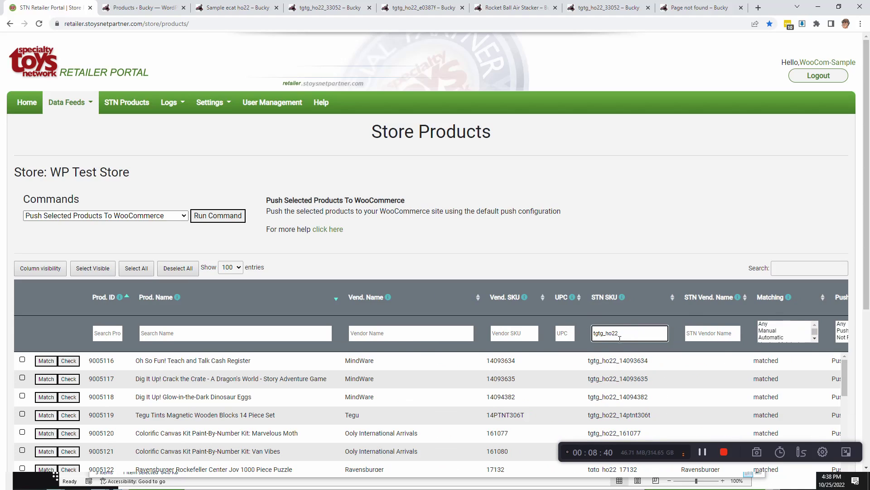
pyautogui.moveTo(472, 209)
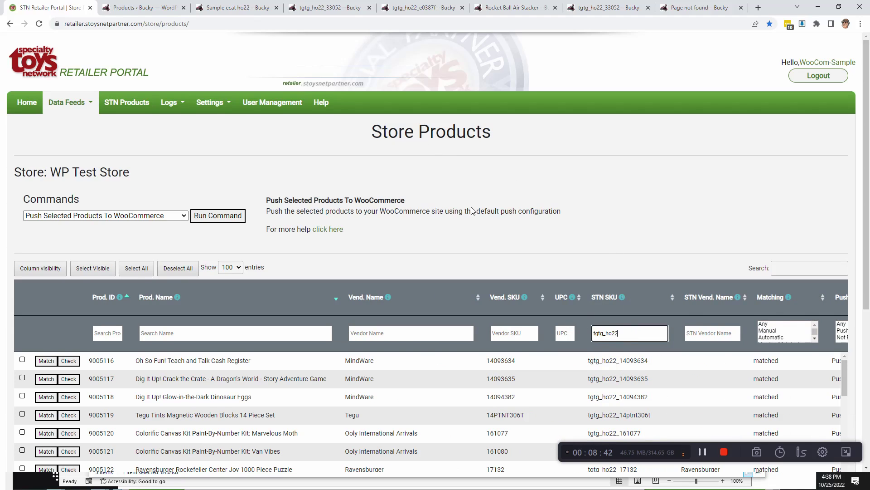
pyautogui.scroll(-3)
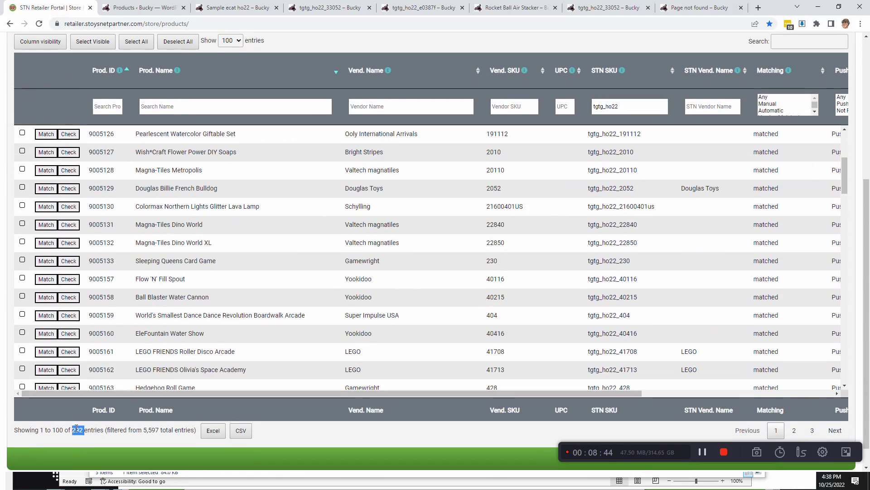
pyautogui.scroll(3)
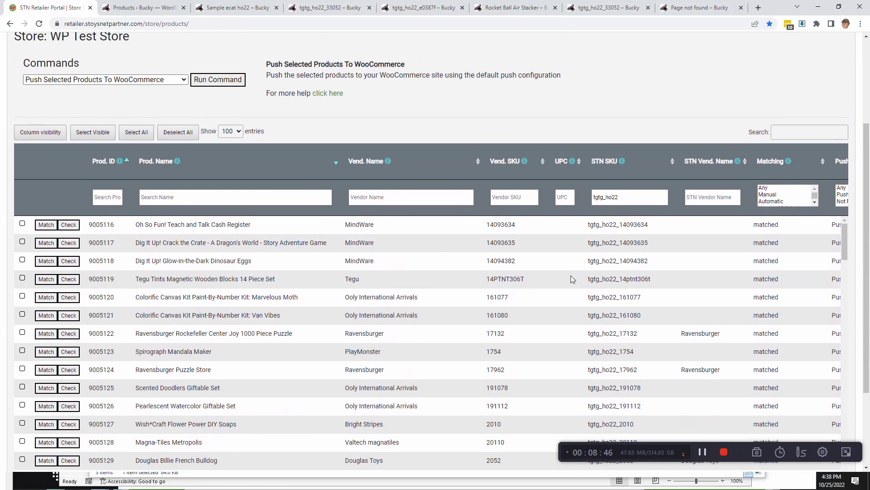
pyautogui.scroll(-3)
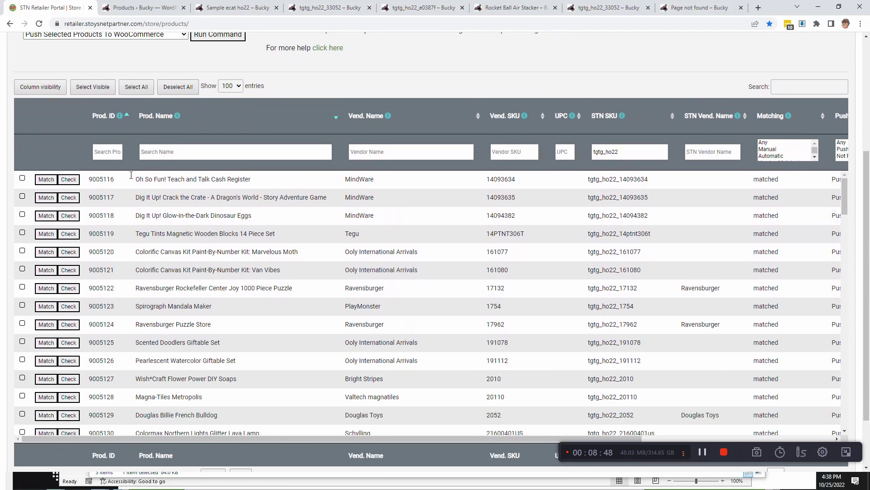
pyautogui.scroll(3)
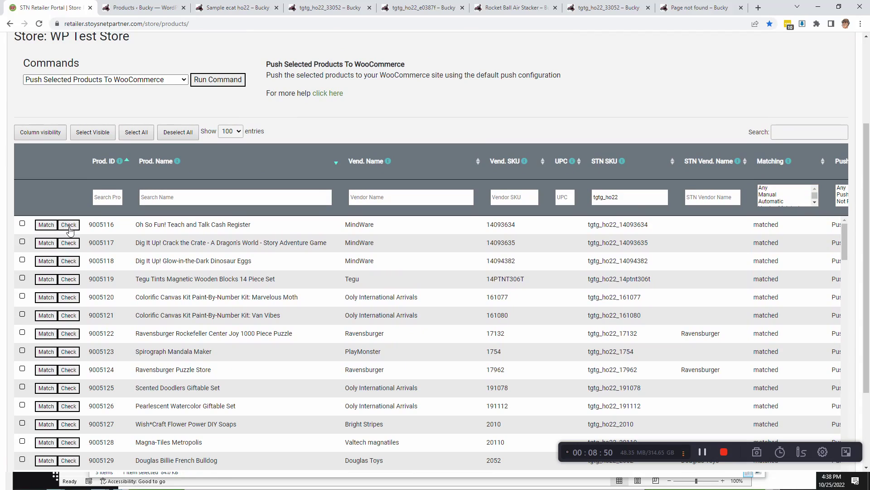
pyautogui.moveTo(333, 332)
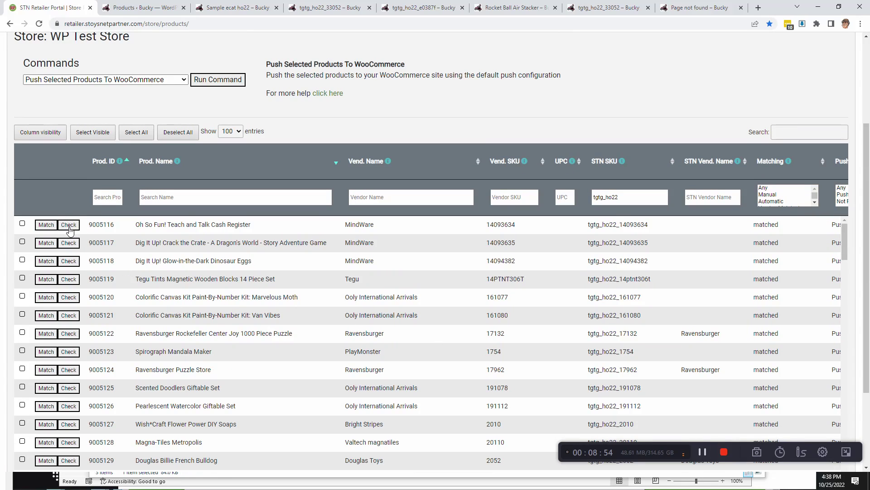
# Step: Compare website products with STN matches: mark French Bulldog and Dino World XL, skip lava lamp and Dino World, then close
pyautogui.click(68, 407)
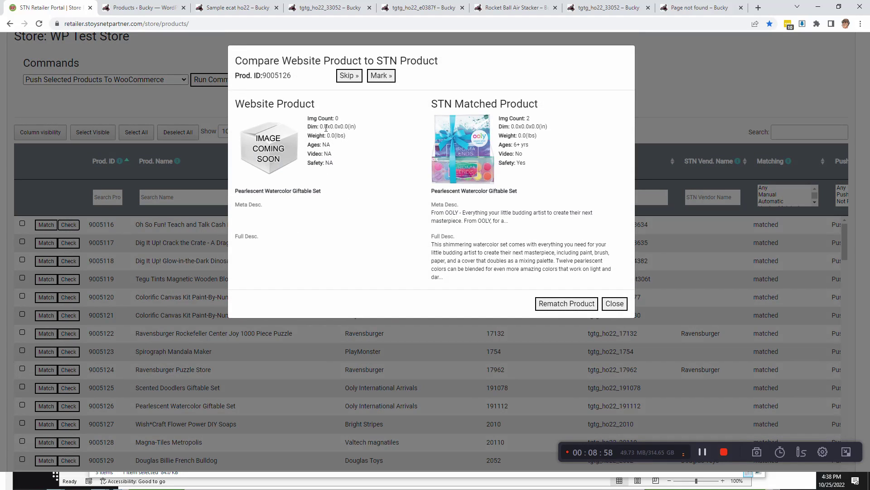
pyautogui.moveTo(373, 93)
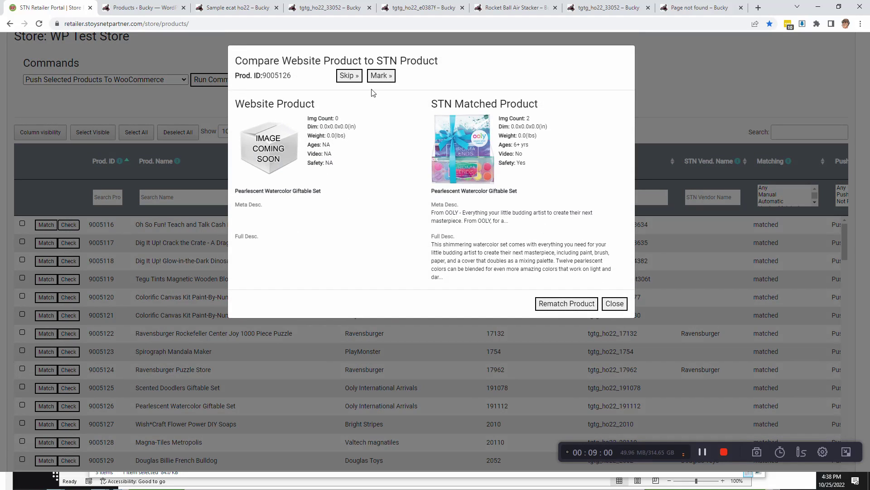
pyautogui.click(380, 75)
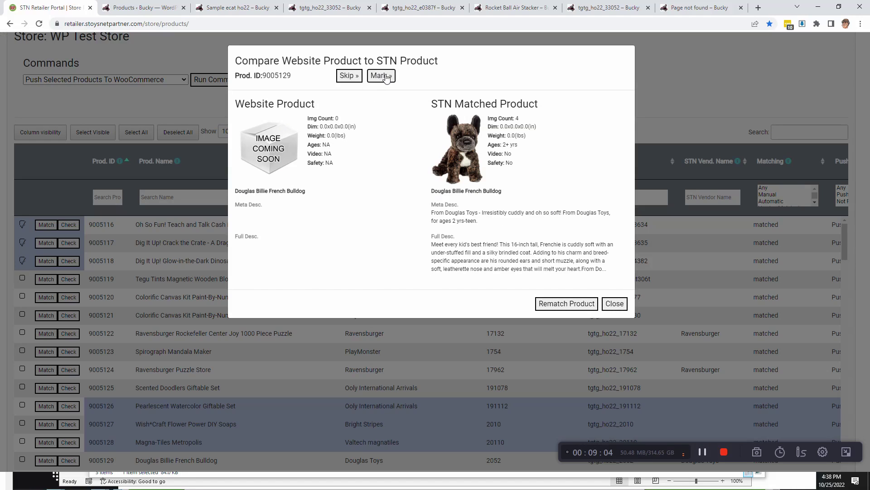
pyautogui.click(380, 76)
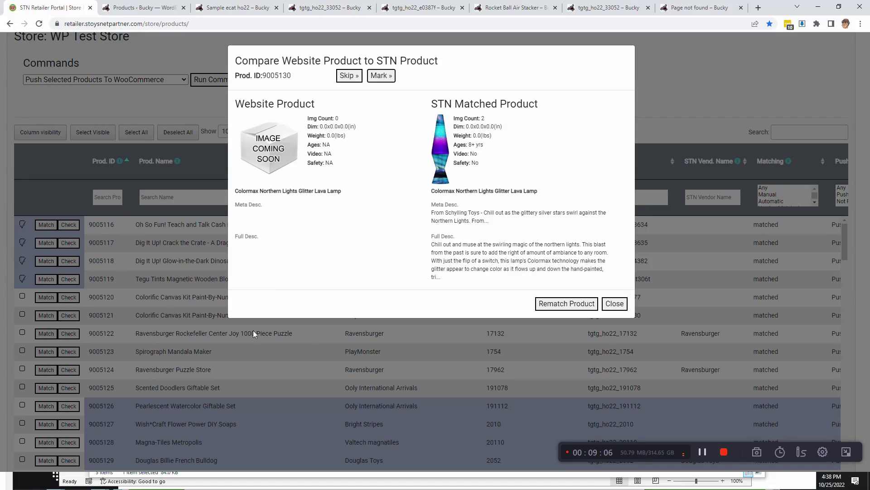
pyautogui.moveTo(335, 230)
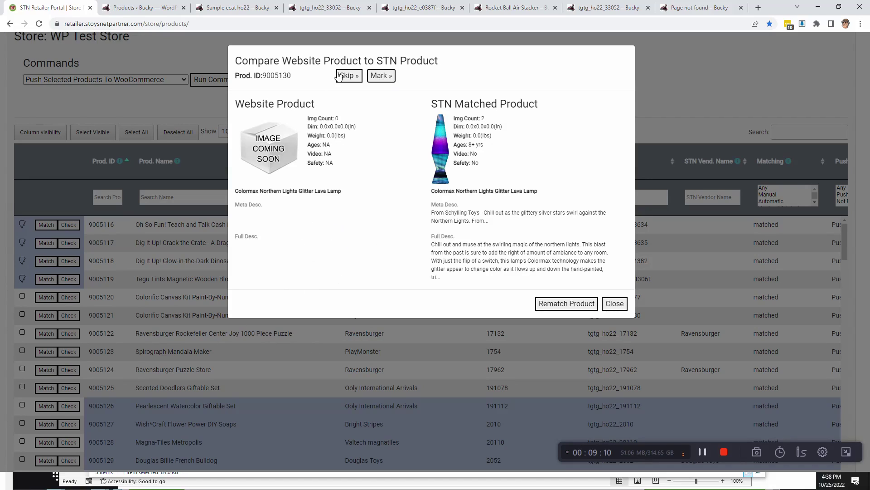
pyautogui.click(348, 76)
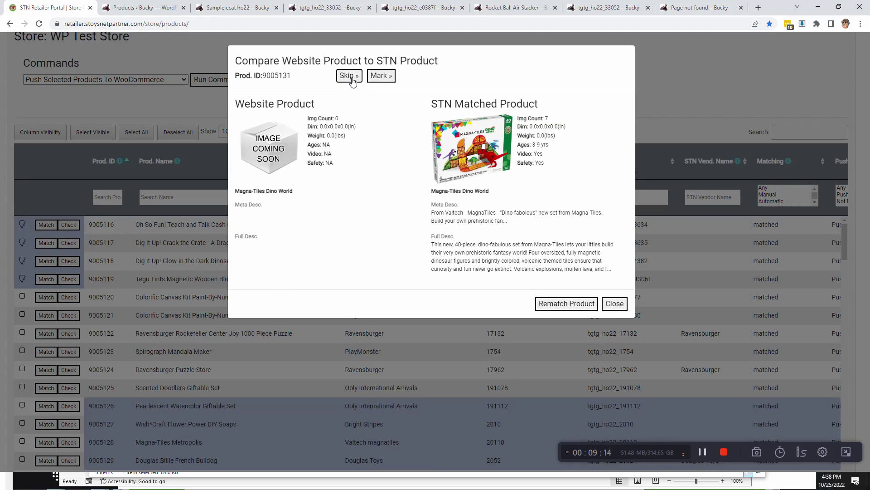
pyautogui.click(346, 75)
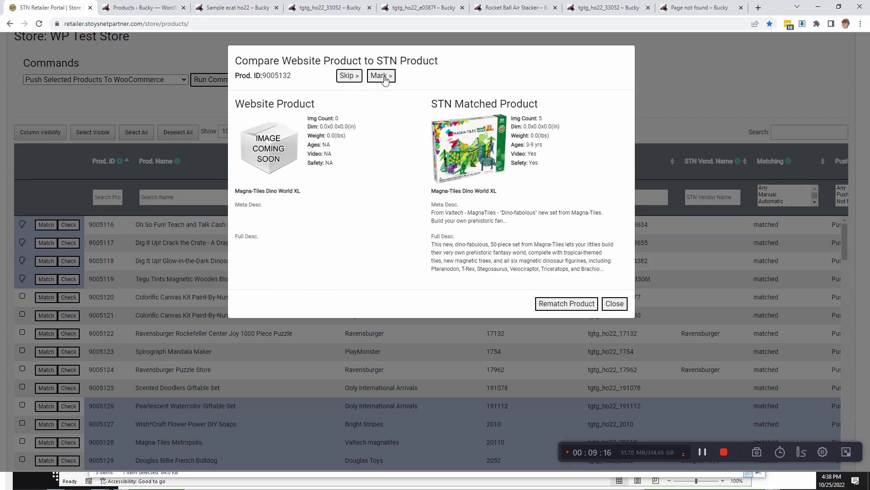
pyautogui.click(380, 75)
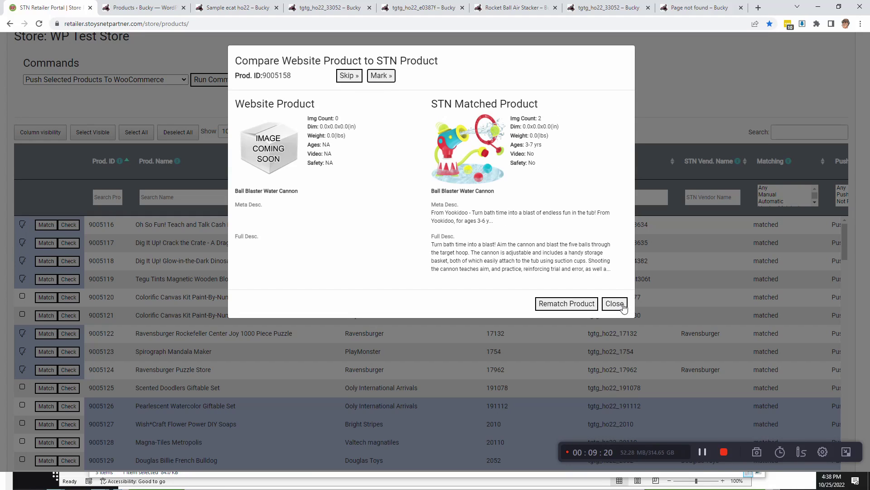
pyautogui.moveTo(526, 231)
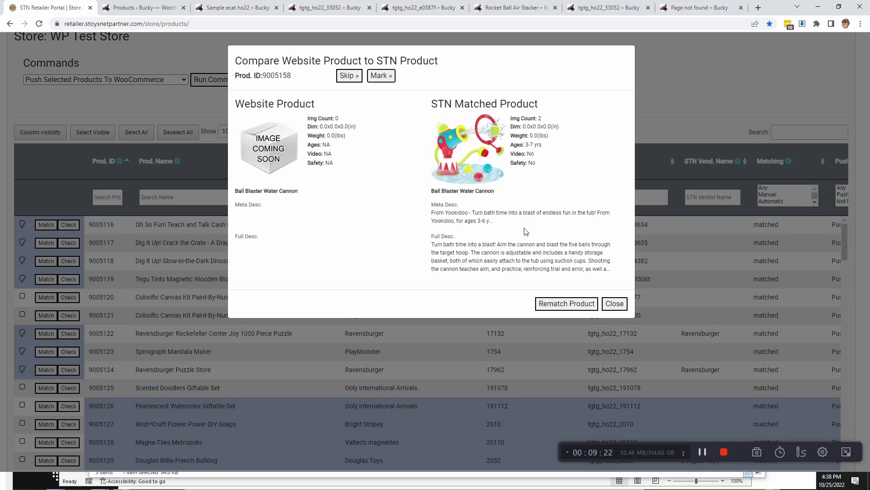
pyautogui.moveTo(312, 278)
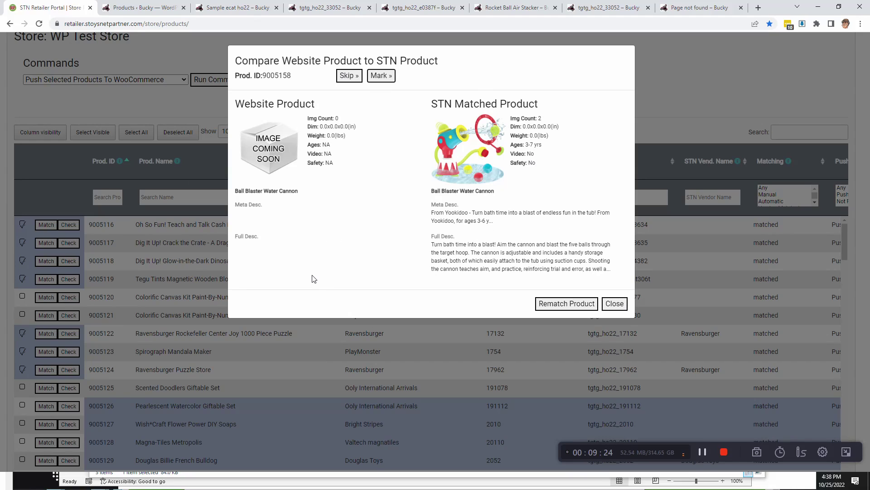
pyautogui.moveTo(561, 322)
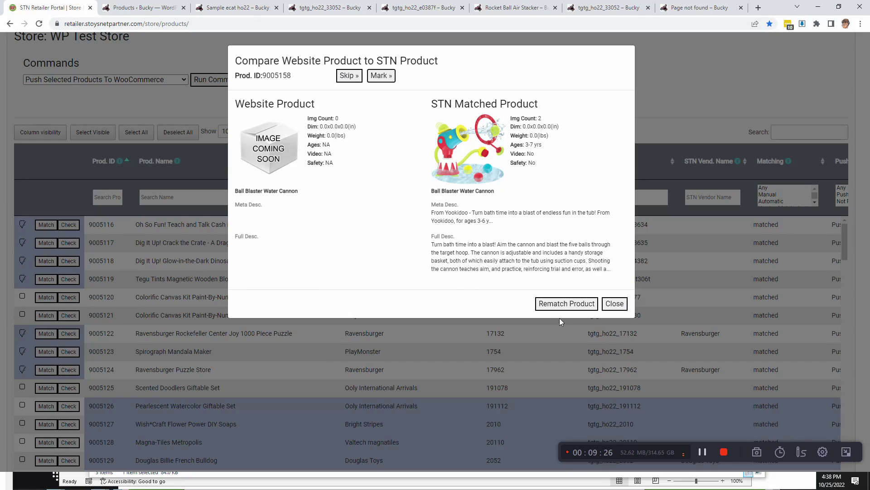
pyautogui.moveTo(664, 325)
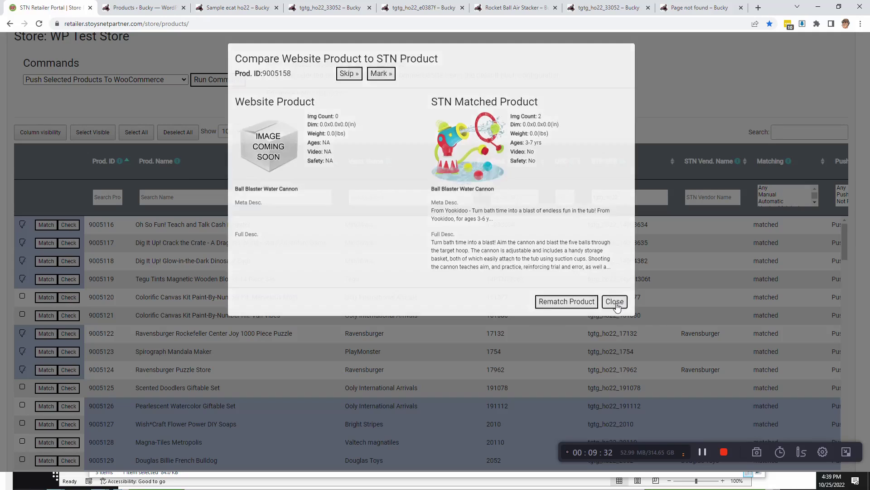
pyautogui.click(614, 301)
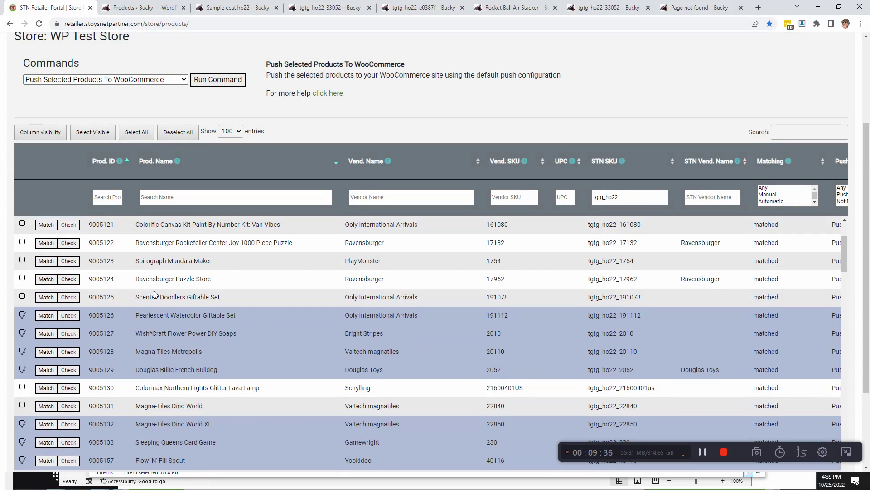
# Step: Select all 292 filtered store products and confirm
pyautogui.scroll(-3)
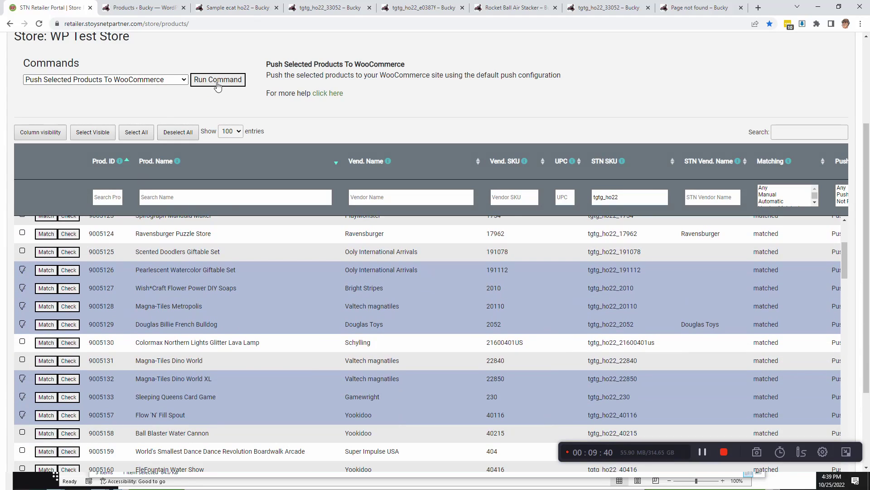
pyautogui.click(105, 80)
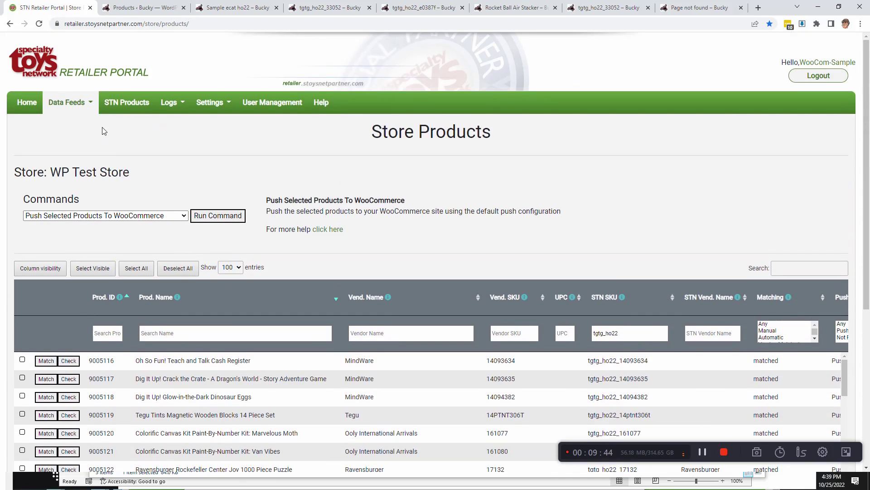
pyautogui.click(66, 102)
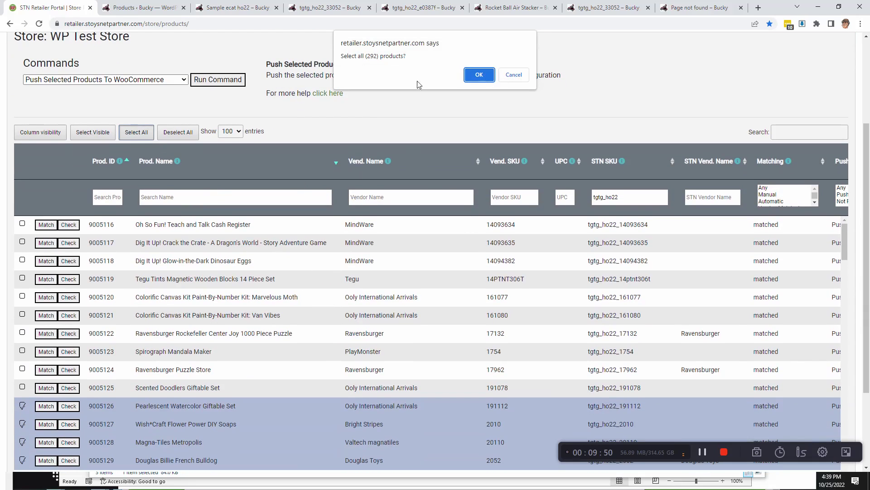
pyautogui.click(478, 75)
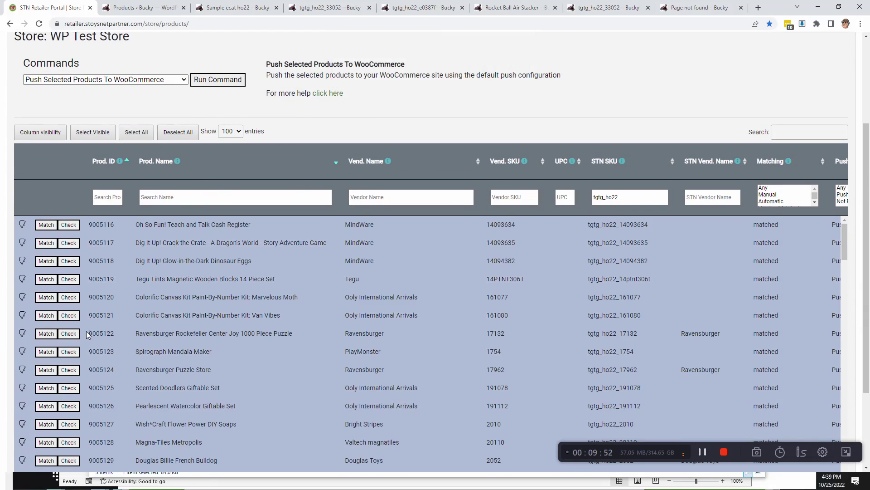
# Step: Run Push Selected Products To WooCommerce and acknowledge the scheduling confirmation
pyautogui.scroll(3)
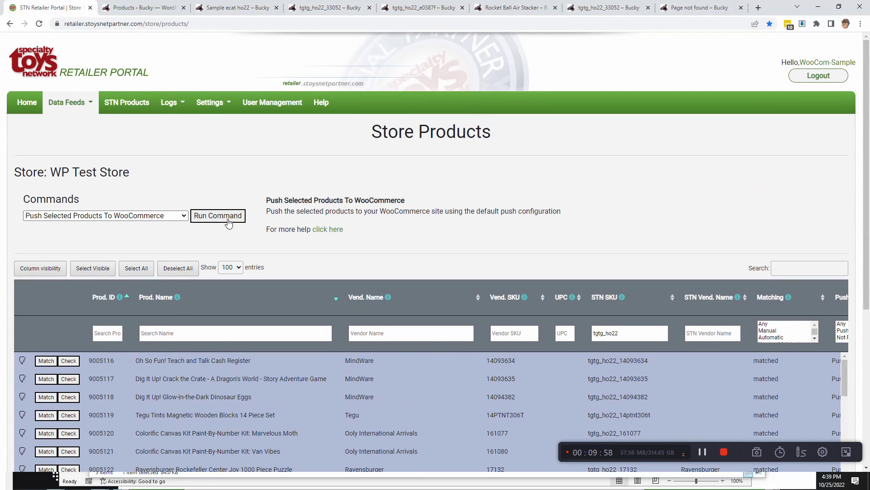
pyautogui.click(217, 215)
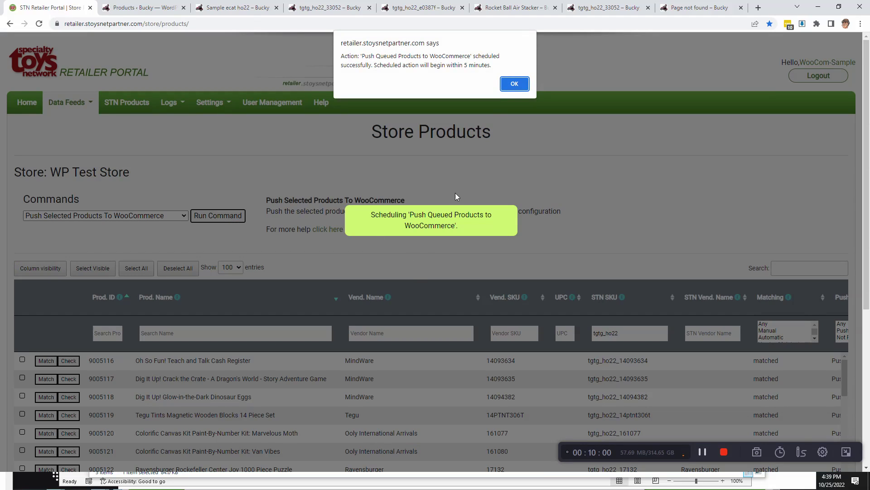
pyautogui.click(514, 84)
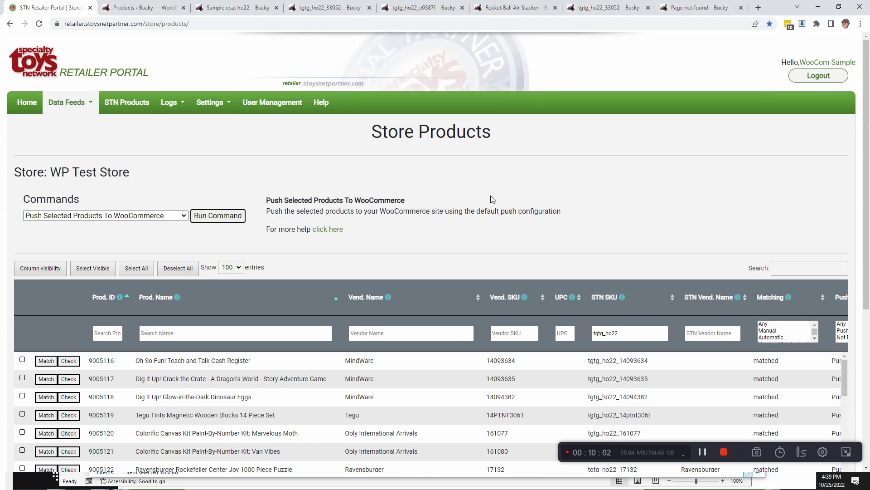
# Step: Go to the TGTG Holiday 2022 Catalog product list and review its Commands dropdown without changing anything
pyautogui.click(66, 103)
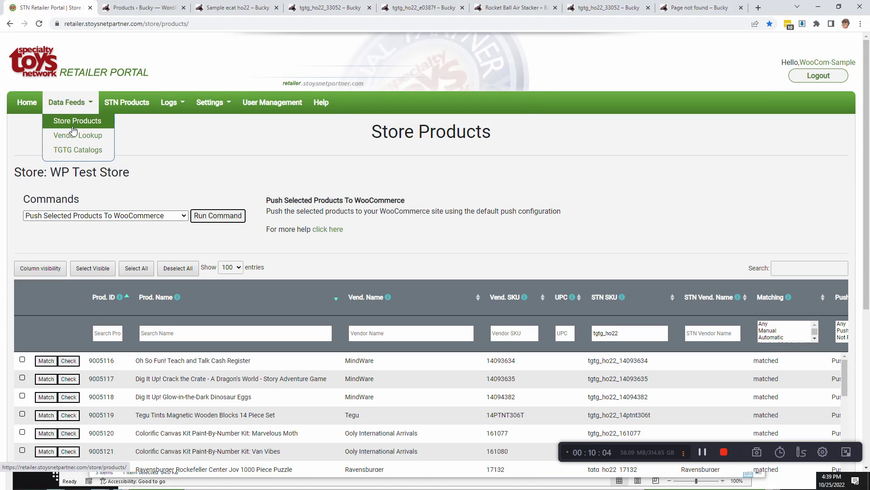
pyautogui.click(78, 150)
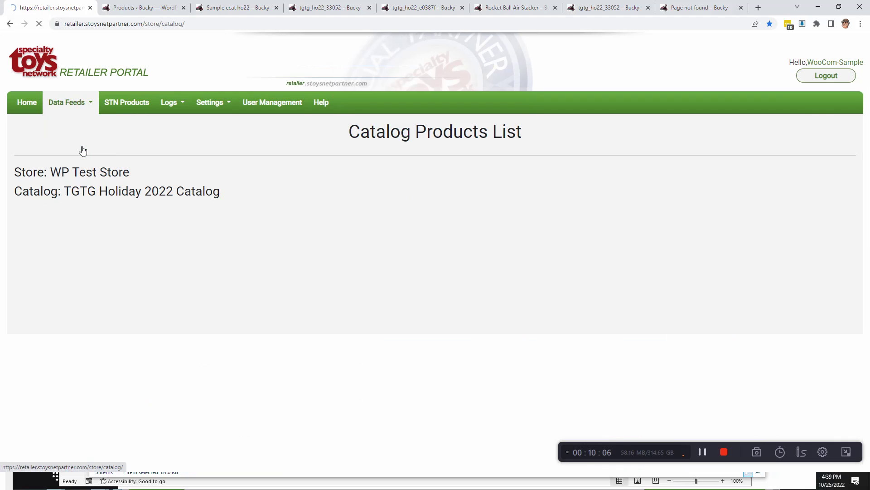
pyautogui.click(95, 226)
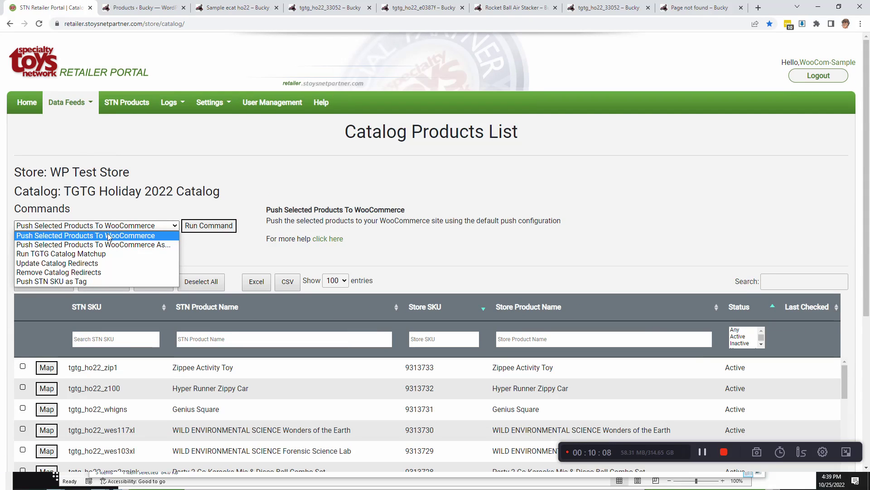
pyautogui.click(67, 102)
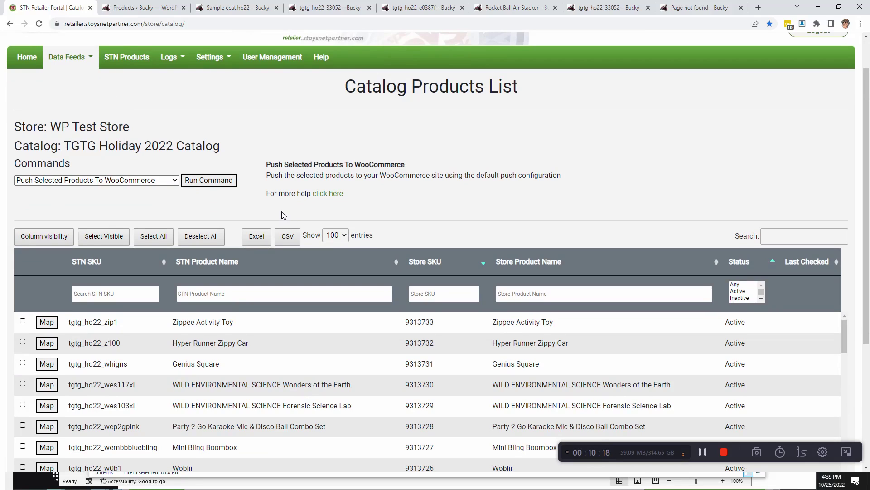
pyautogui.moveTo(273, 216)
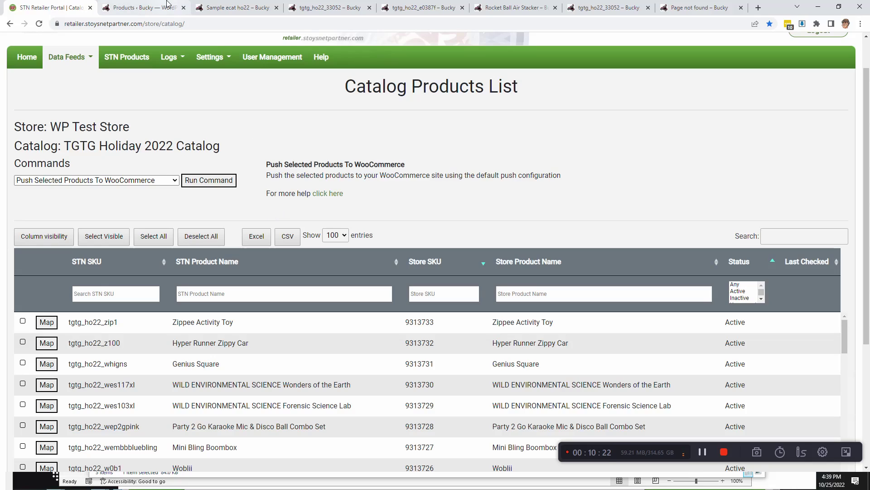
pyautogui.moveTo(142, 7)
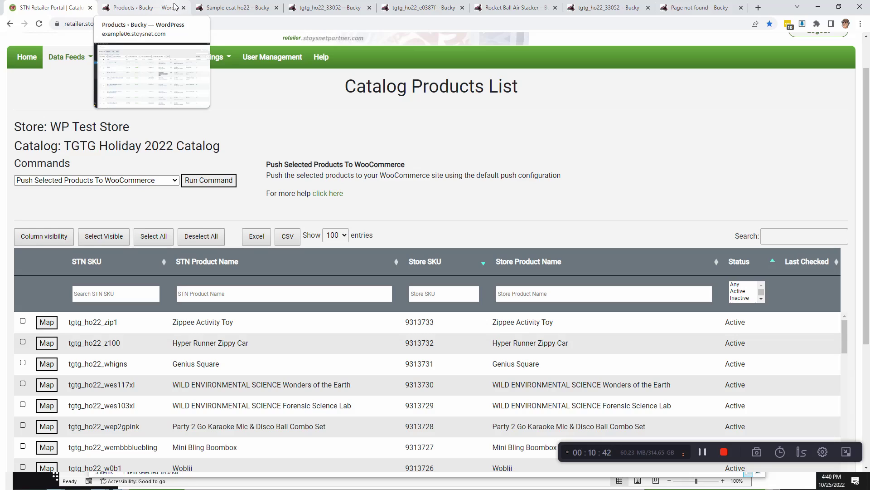
pyautogui.moveTo(249, 104)
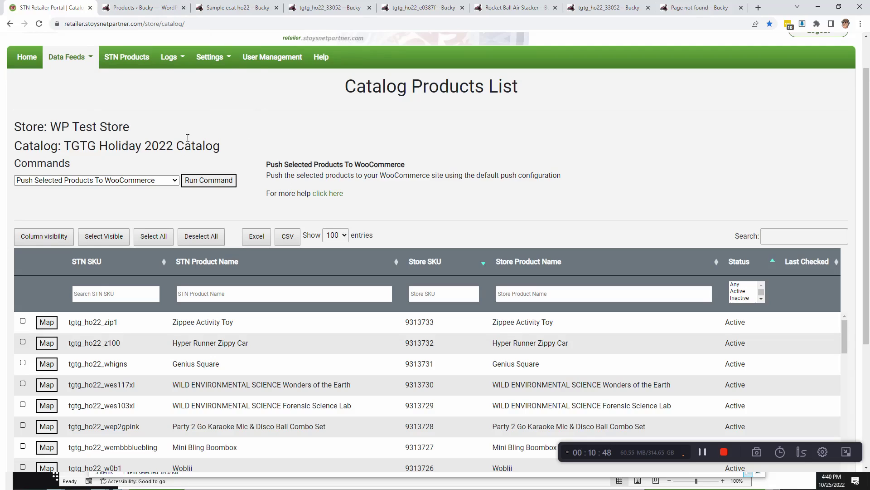
pyautogui.click(95, 179)
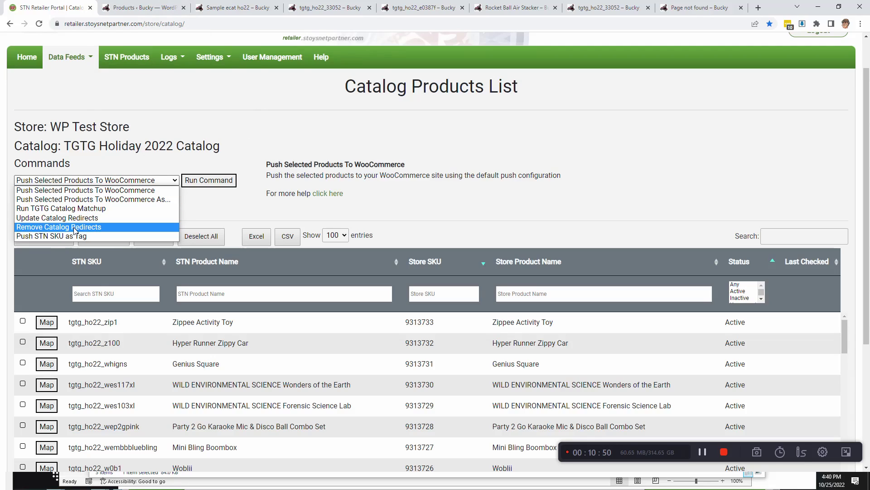
pyautogui.moveTo(61, 208)
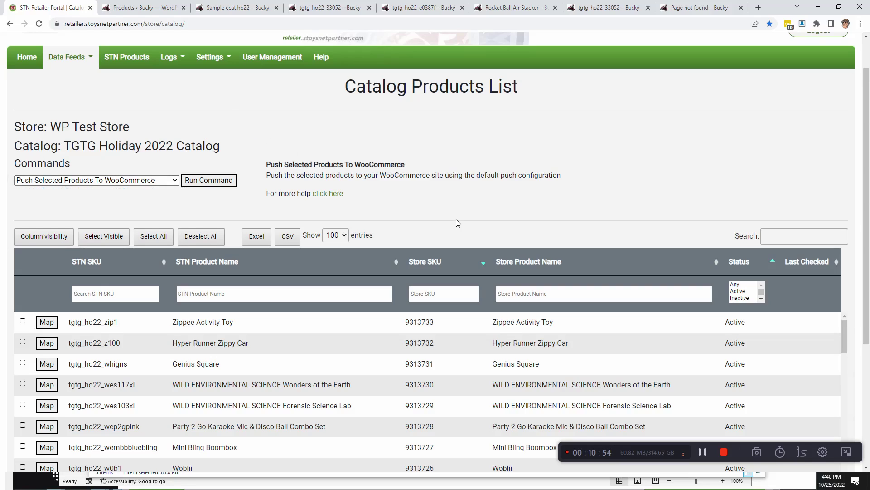
pyautogui.moveTo(610, 148)
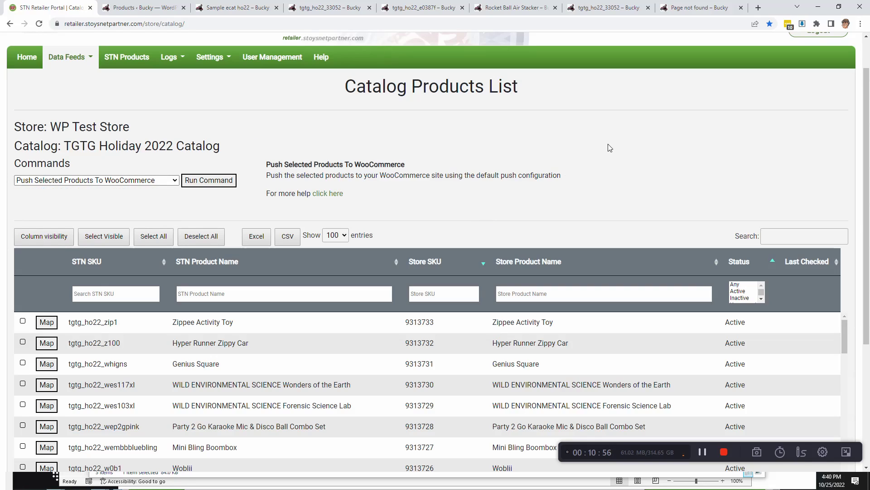